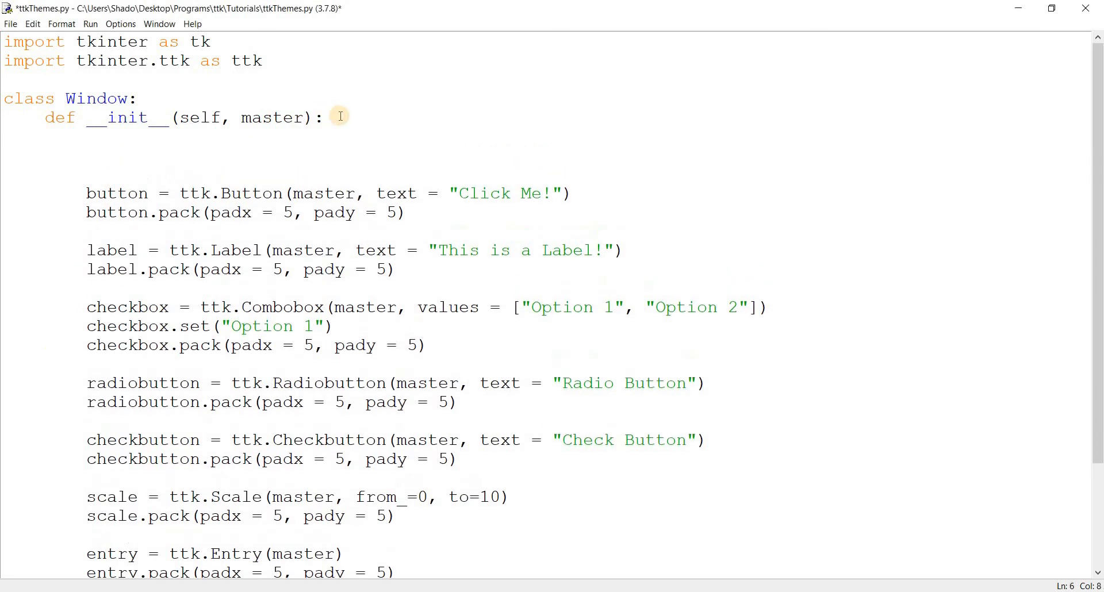
Step: Add style = ttk.Style() and print(style.theme_names()) to the Window constructor
text(style.)
click(545, 175)
text(p)
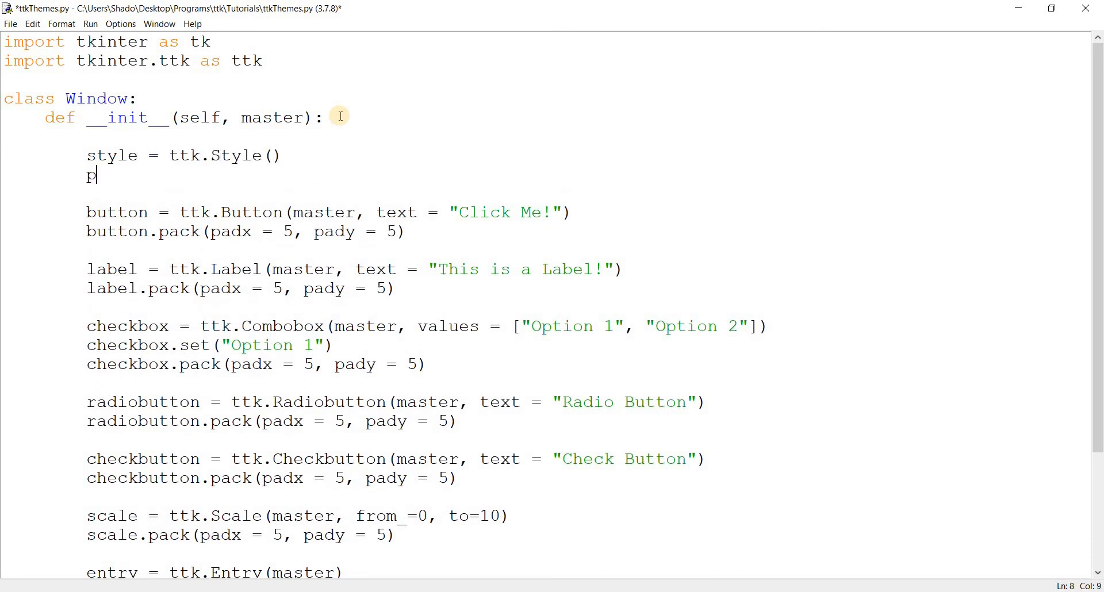
text(rint(styl)
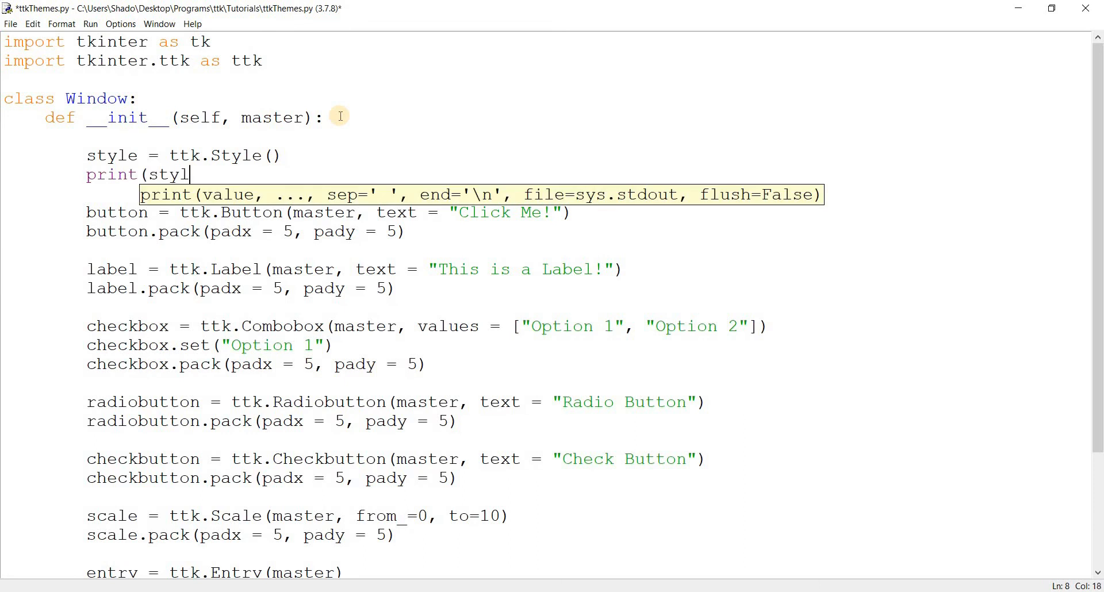
text(e.them)
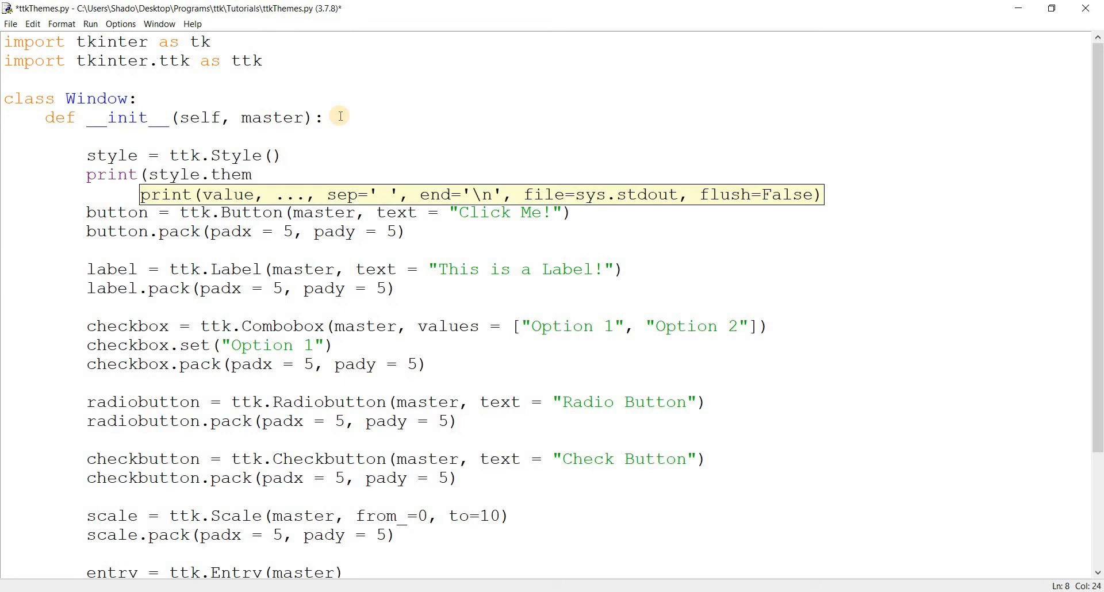
text(e_)
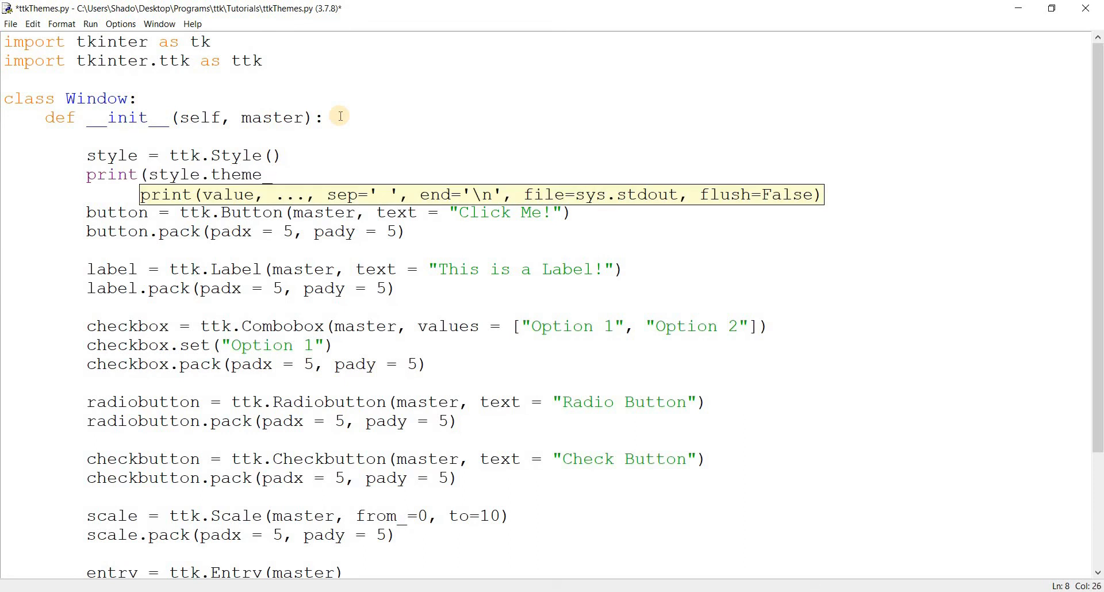
text(names()))
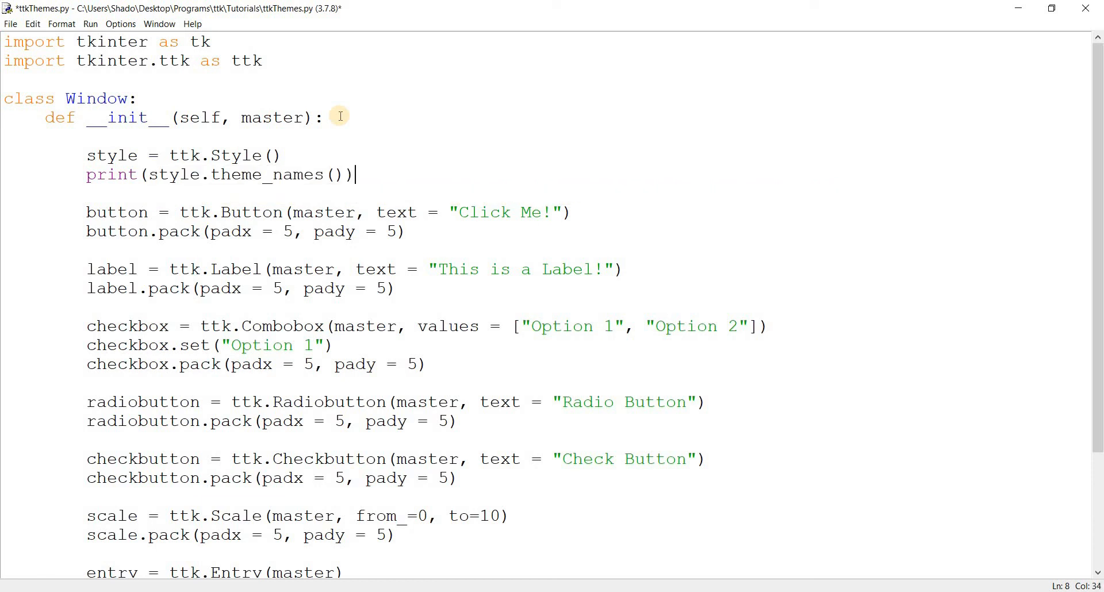
mouse_move(338, 118)
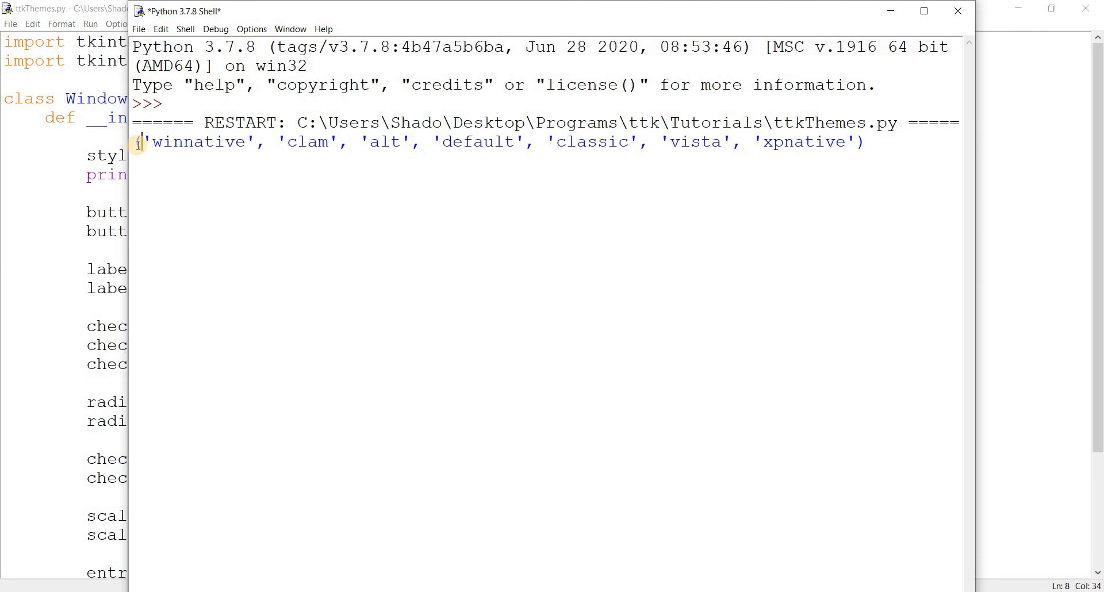
Step: Highlight theme names such as winnative and default in the shell's printed tuple
double_click(199, 142)
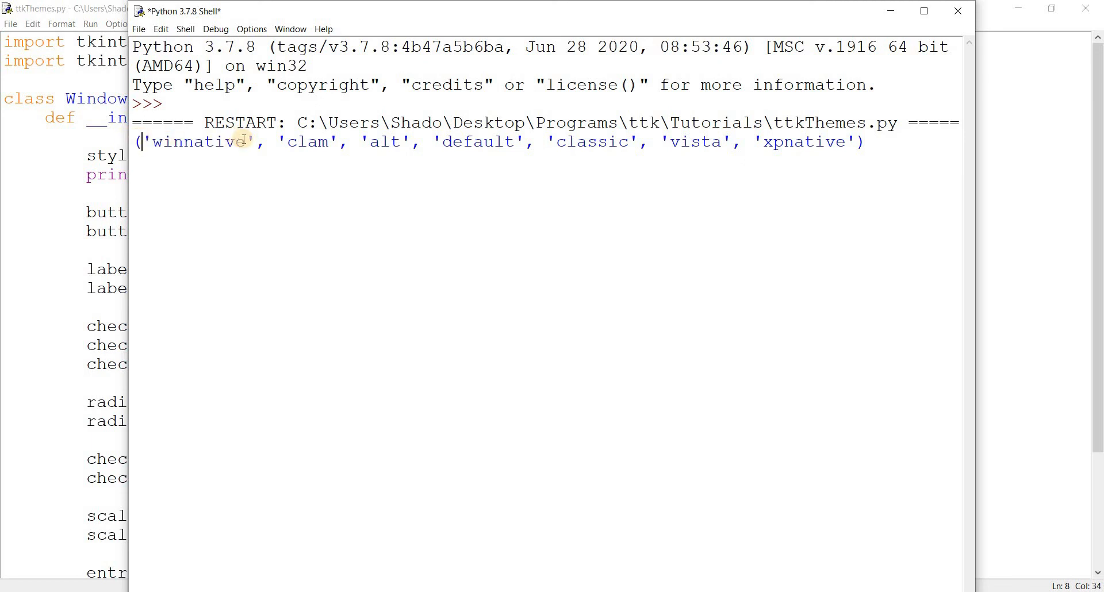
double_click(196, 141)
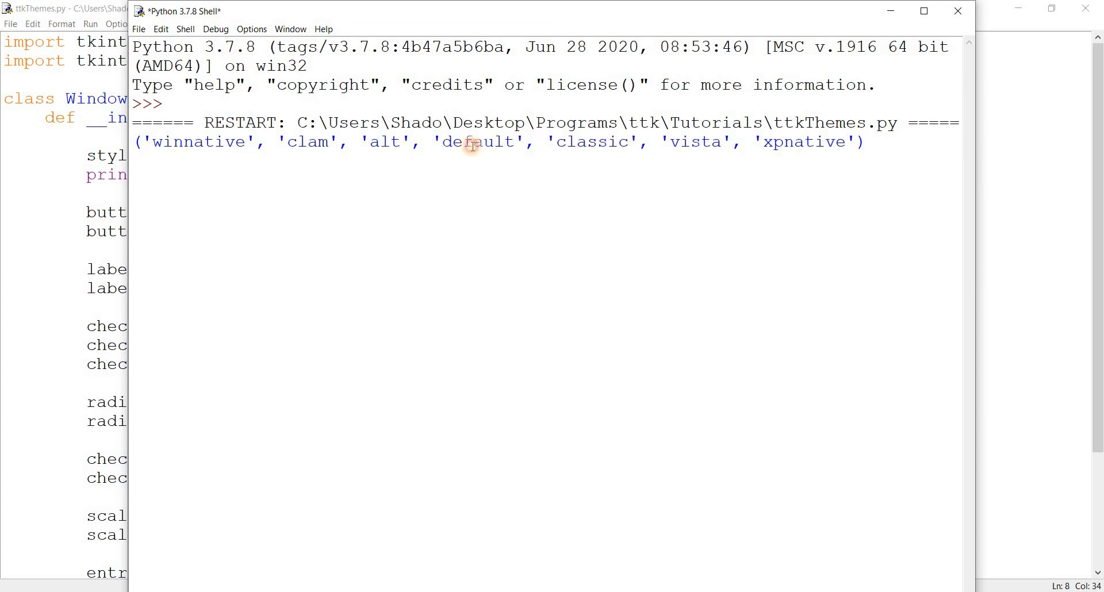
drag(279, 142, 641, 142)
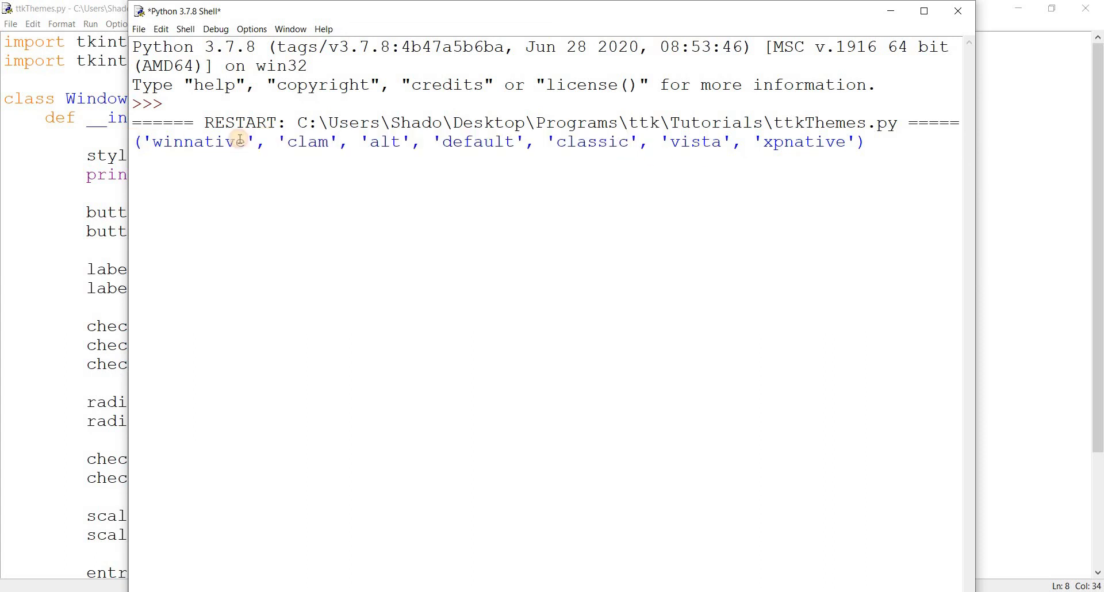
double_click(827, 141)
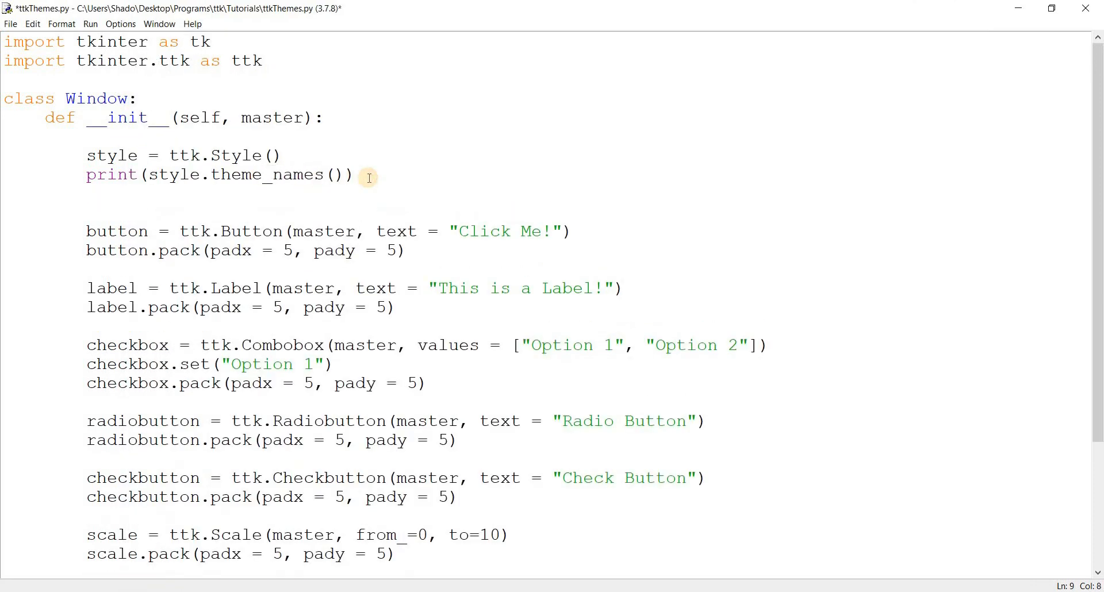
Step: Add style.theme_use("vista"), run it and slide the scale in the vista-themed window
text(style)
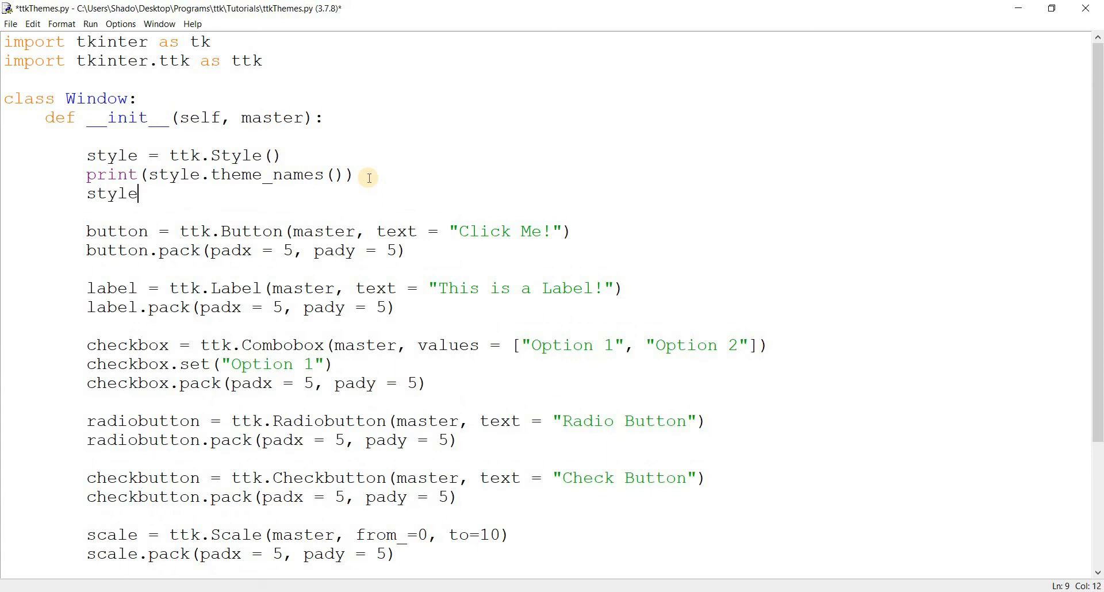
text(.theme_use)
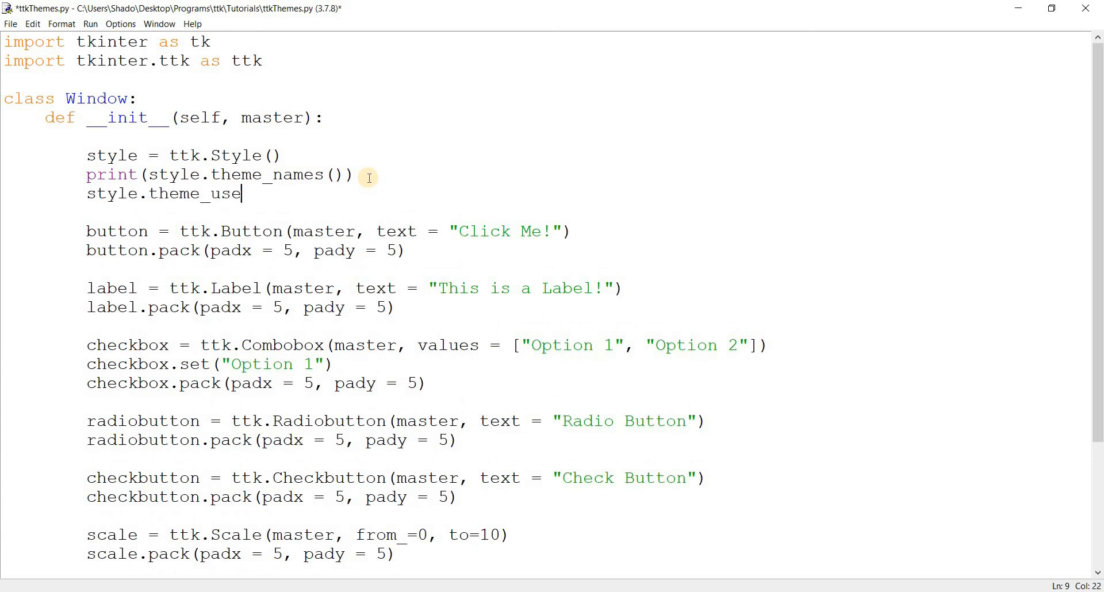
text(("vist)
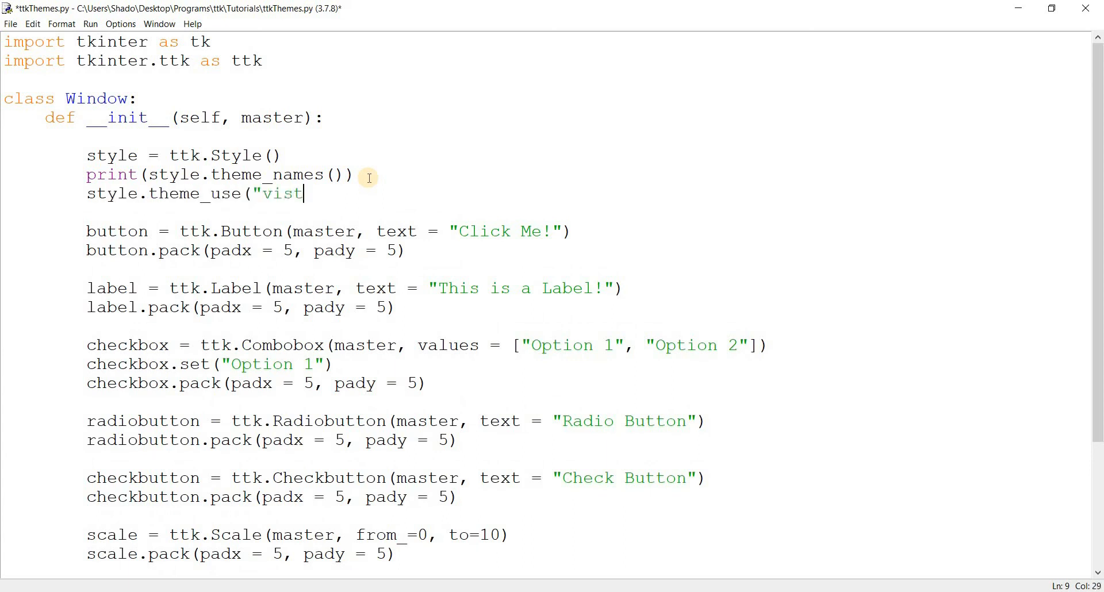
text(a"))
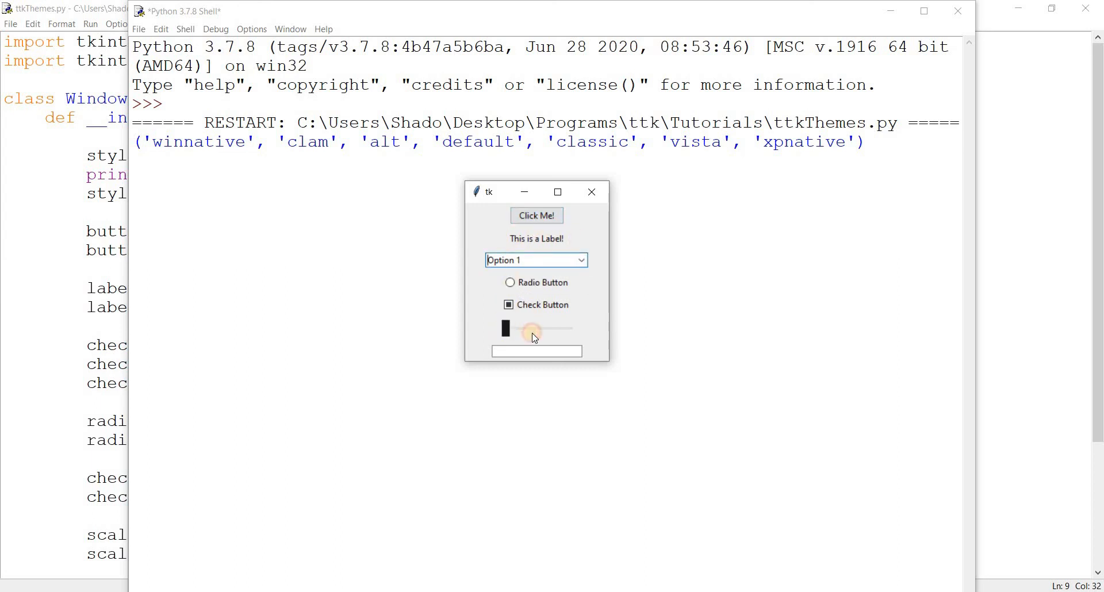
drag(504, 327, 542, 328)
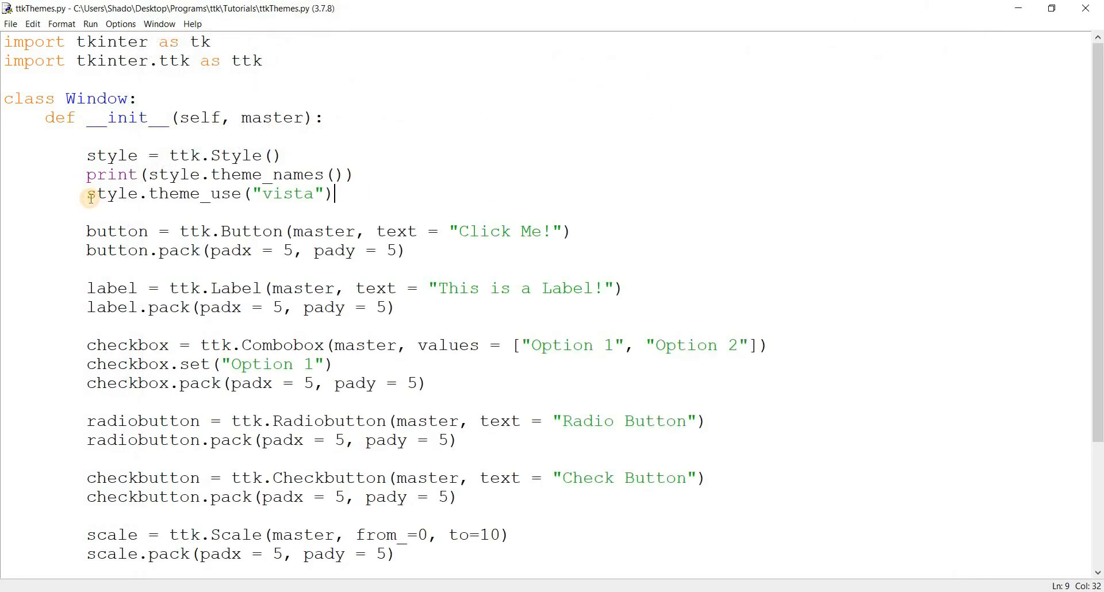
Step: Switch theme_use to "classic", run the script and toggle the check button in the window
text(#)
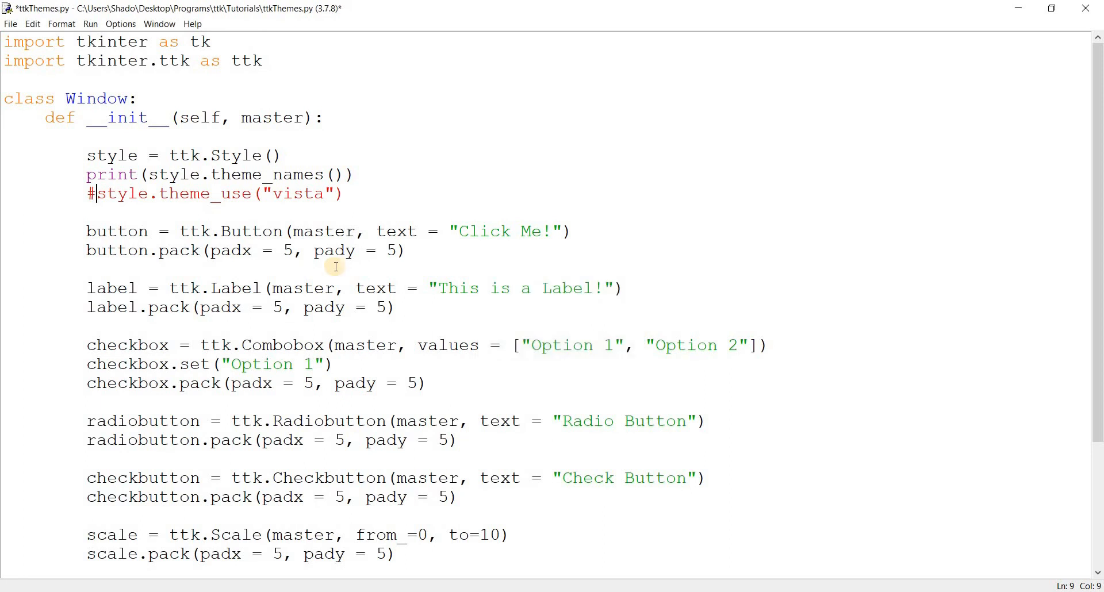
key(F5)
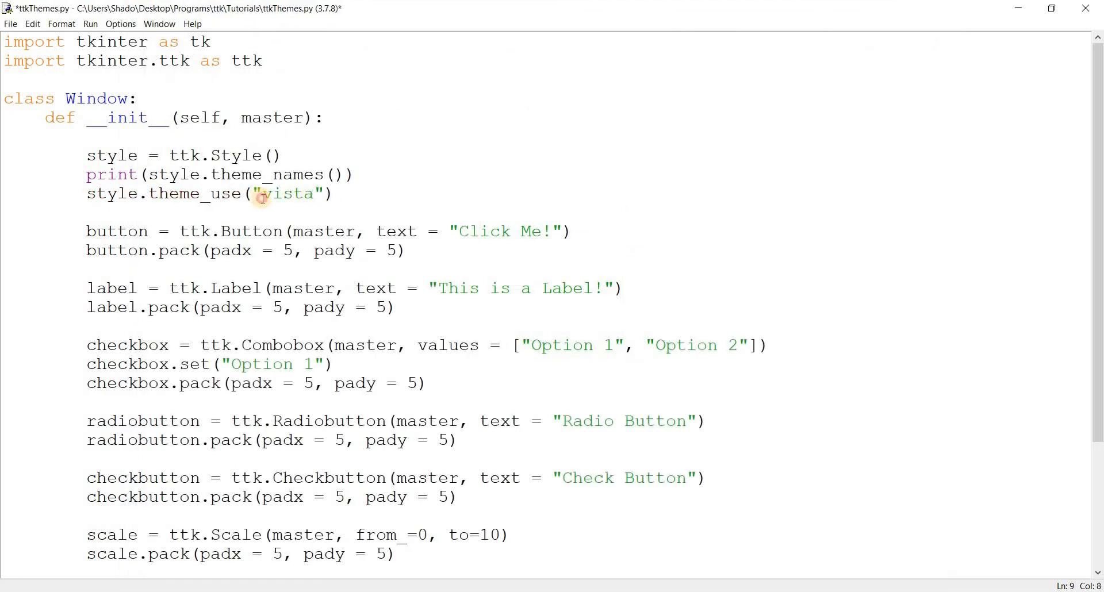
text(classic)
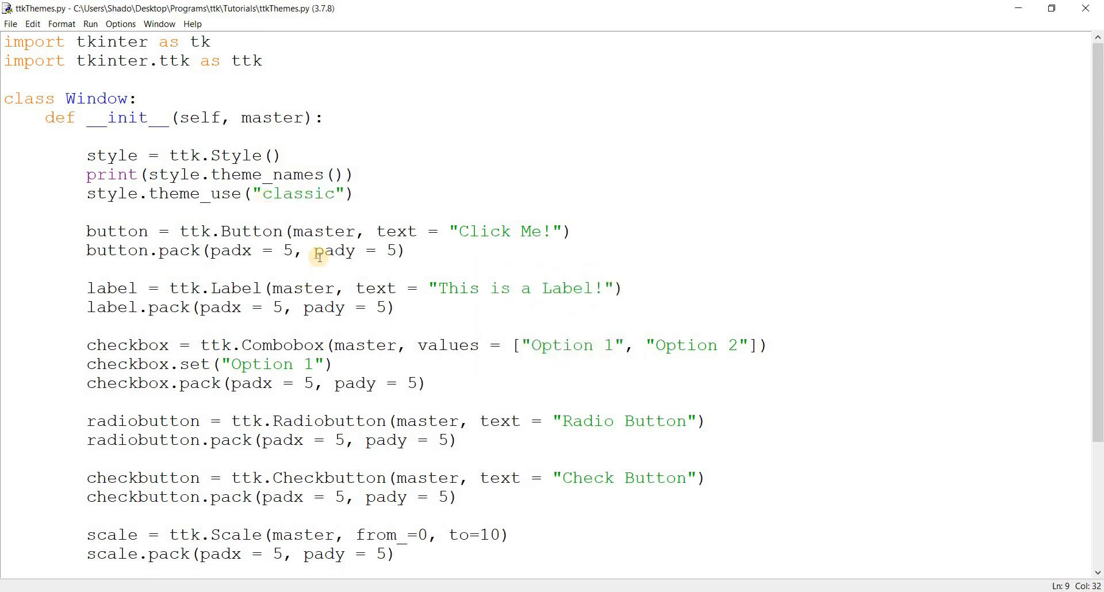
key(F5)
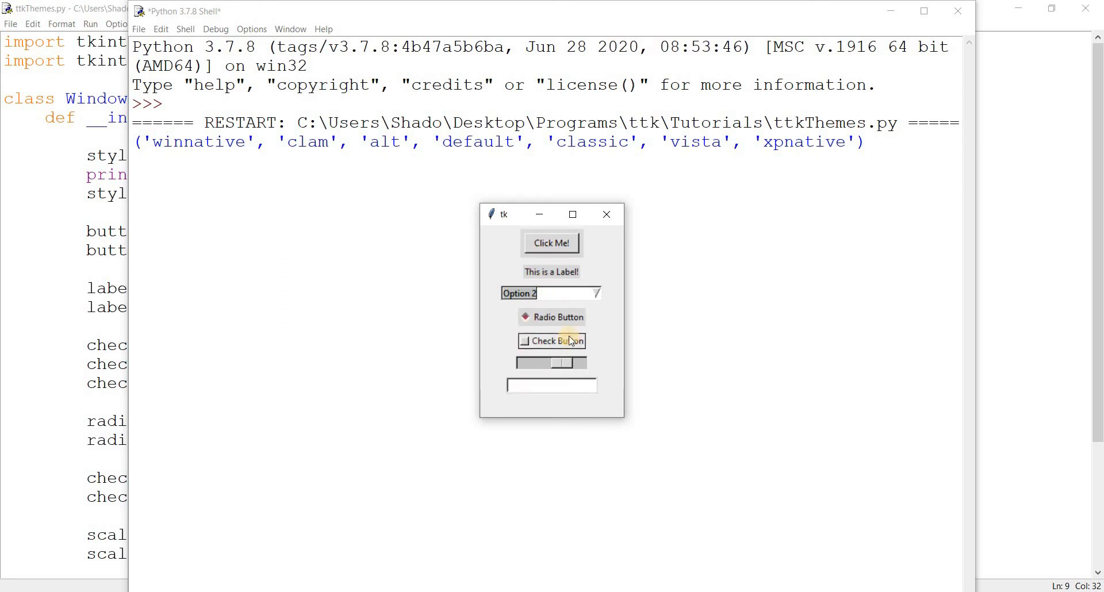
click(550, 341)
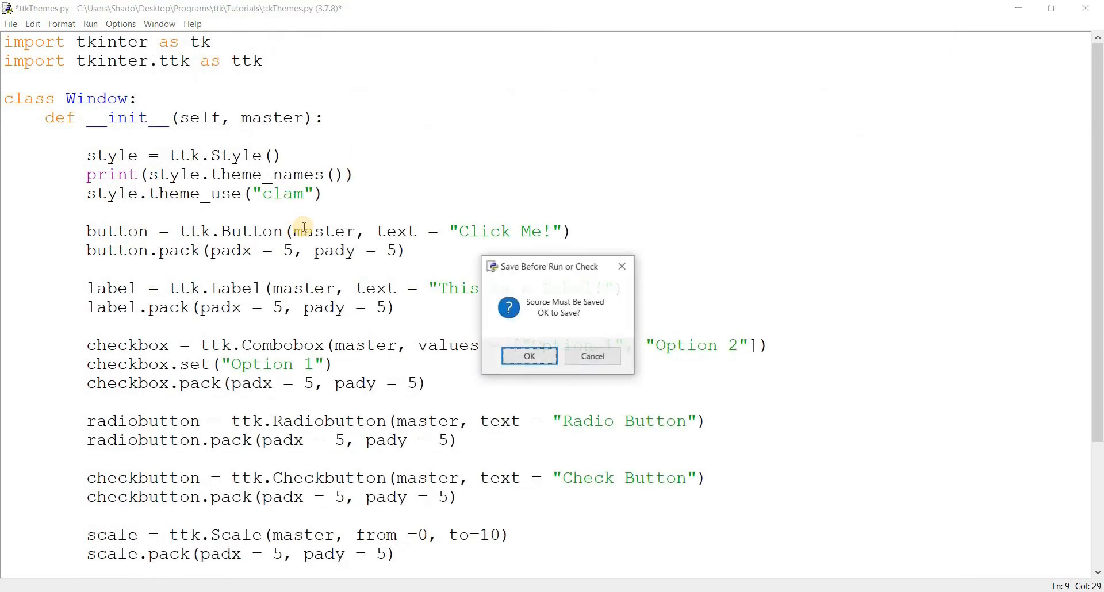
Step: Save and run with the clam theme, then try the check button and scale slider
click(529, 356)
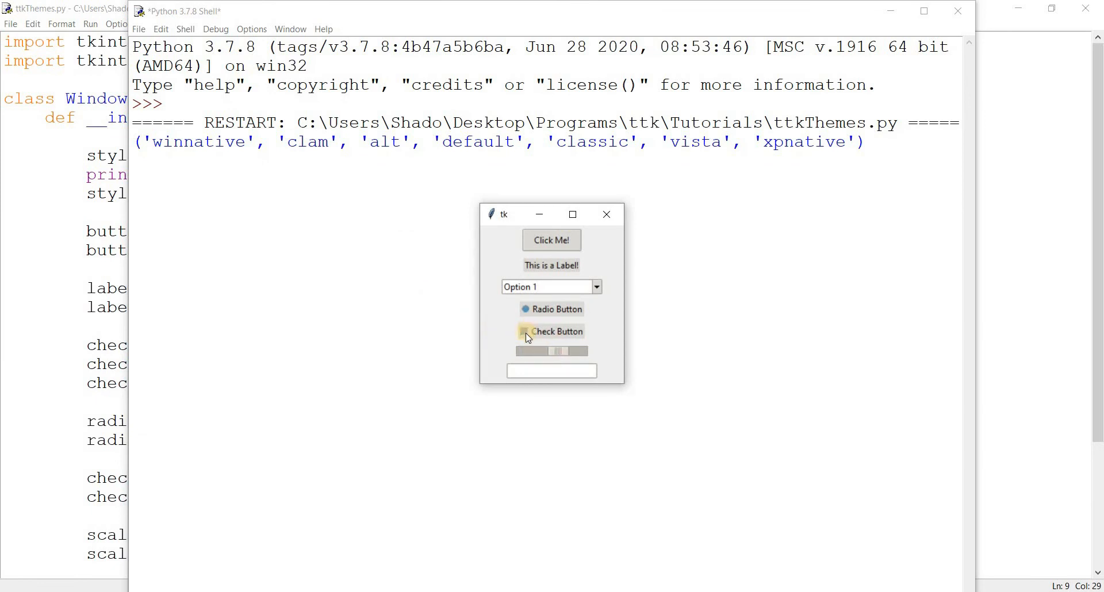
click(525, 332)
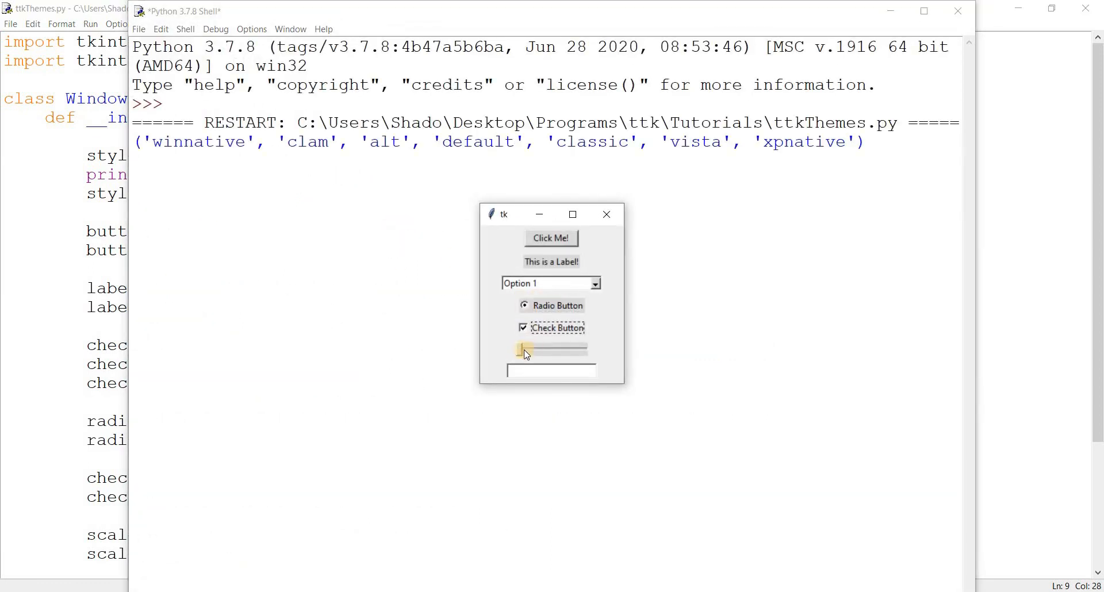
drag(524, 349, 553, 348)
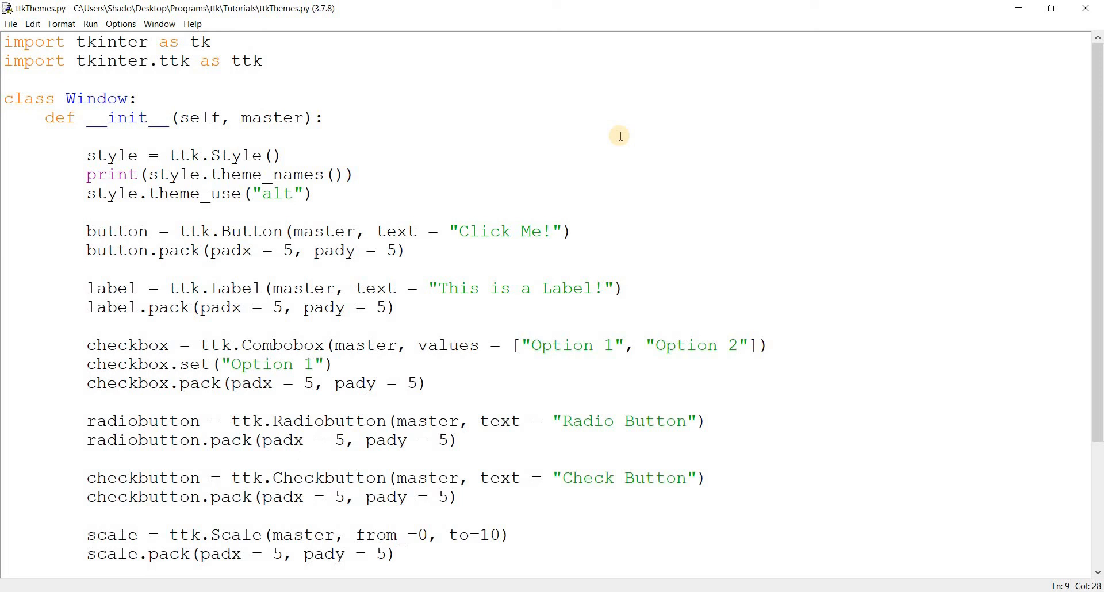
Step: Switch theme_use to "default", save and run, then close the test window
key(enter)
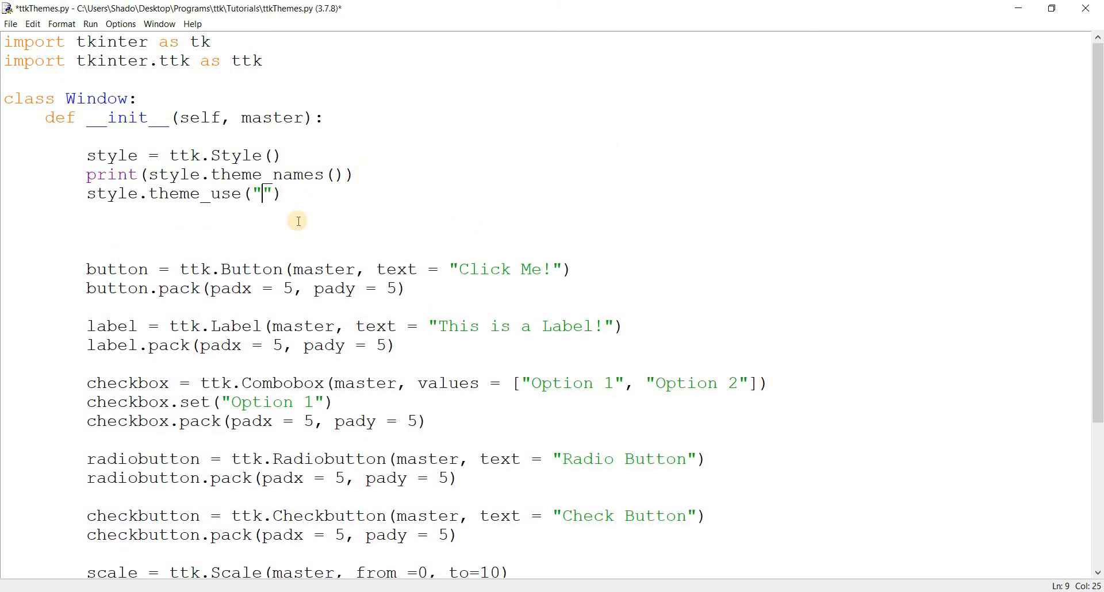
text(default)
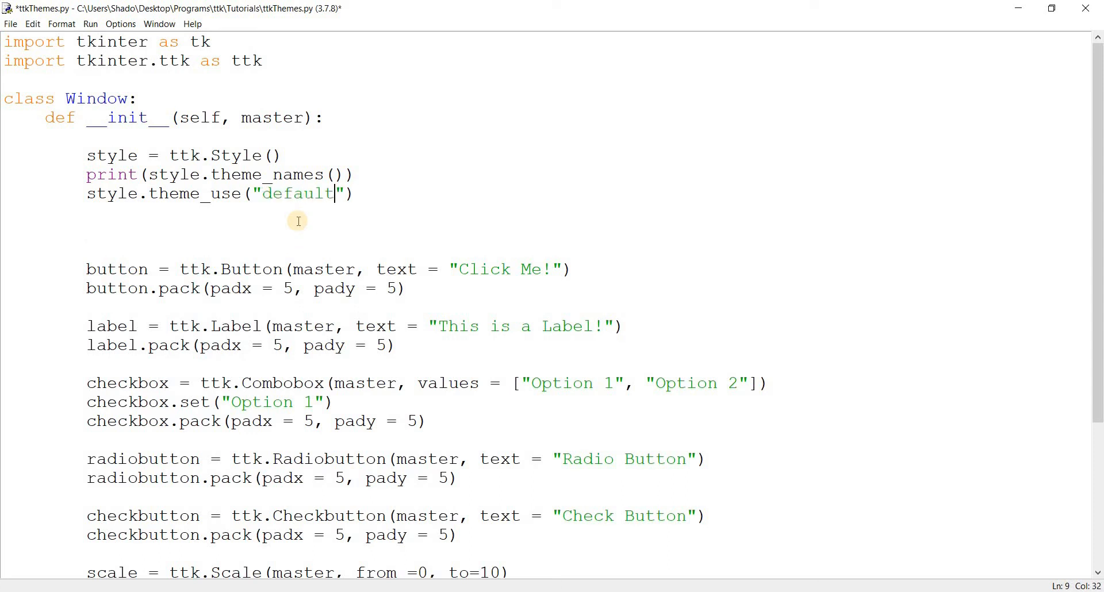
key(ctrl+s)
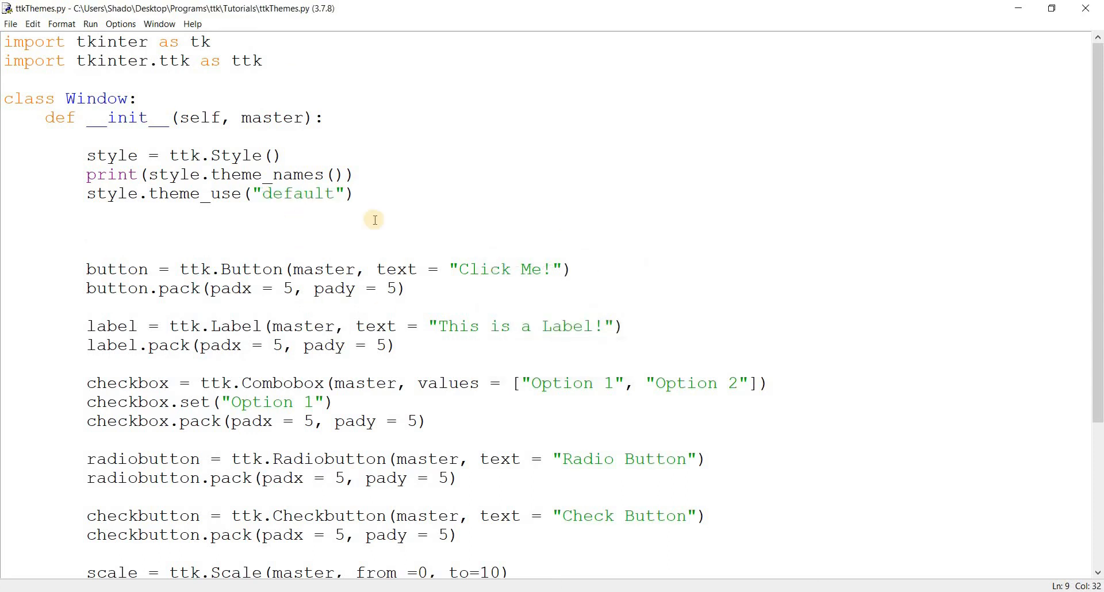
key(F5)
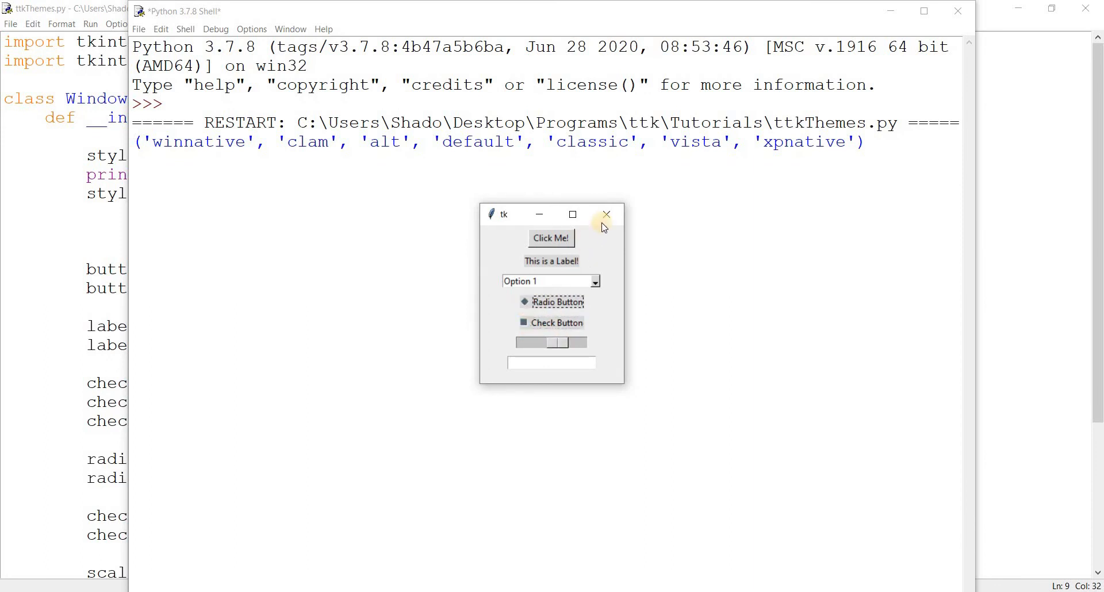
click(605, 214)
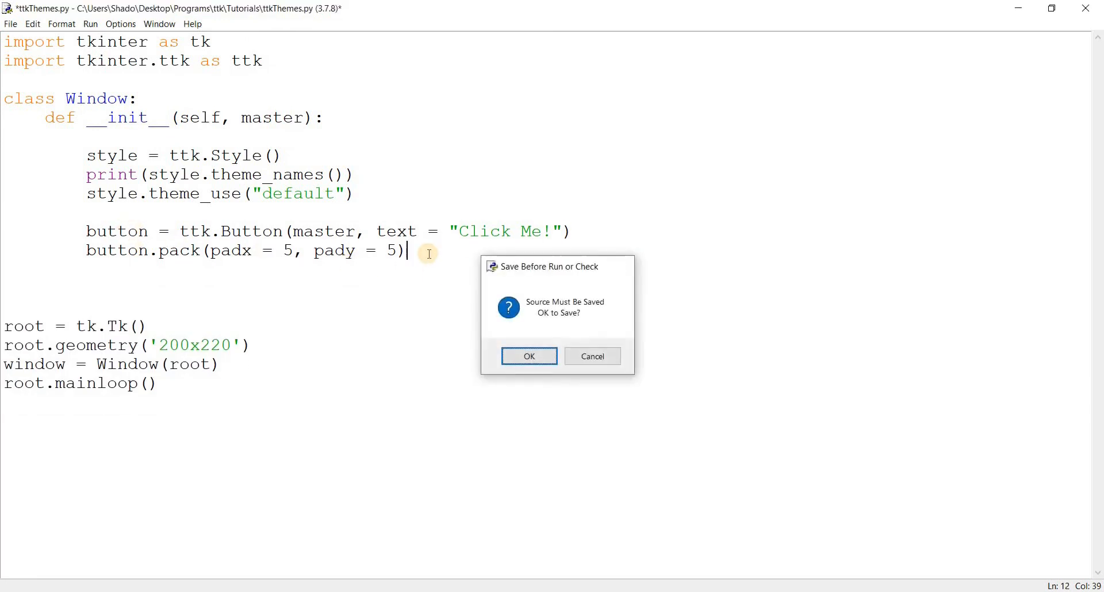
Step: Save and run the trimmed script with only the Click Me! button under the default theme
click(529, 356)
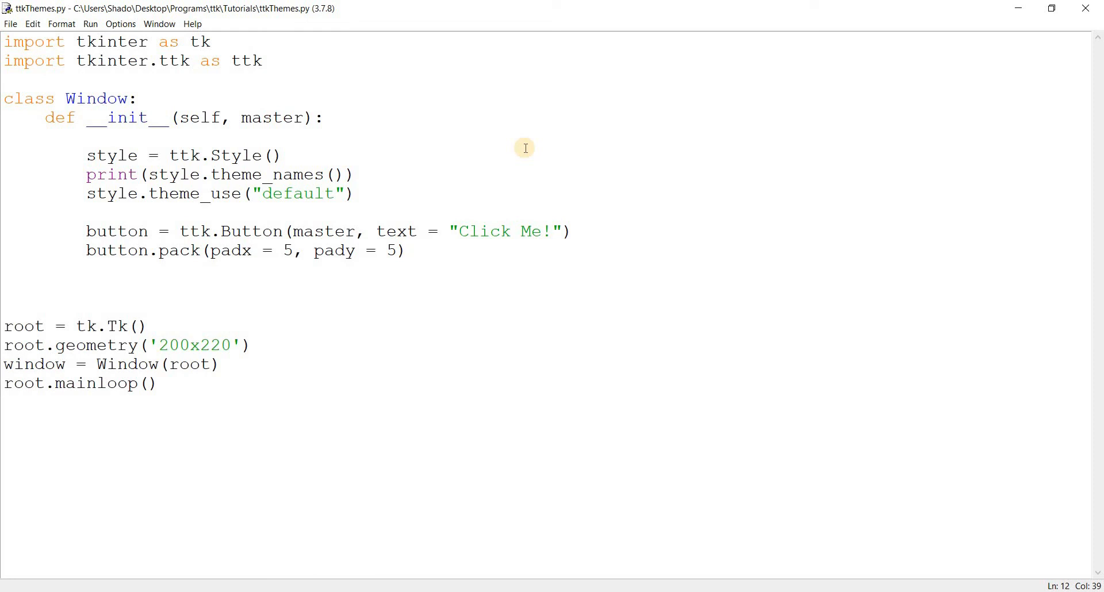
click(407, 251)
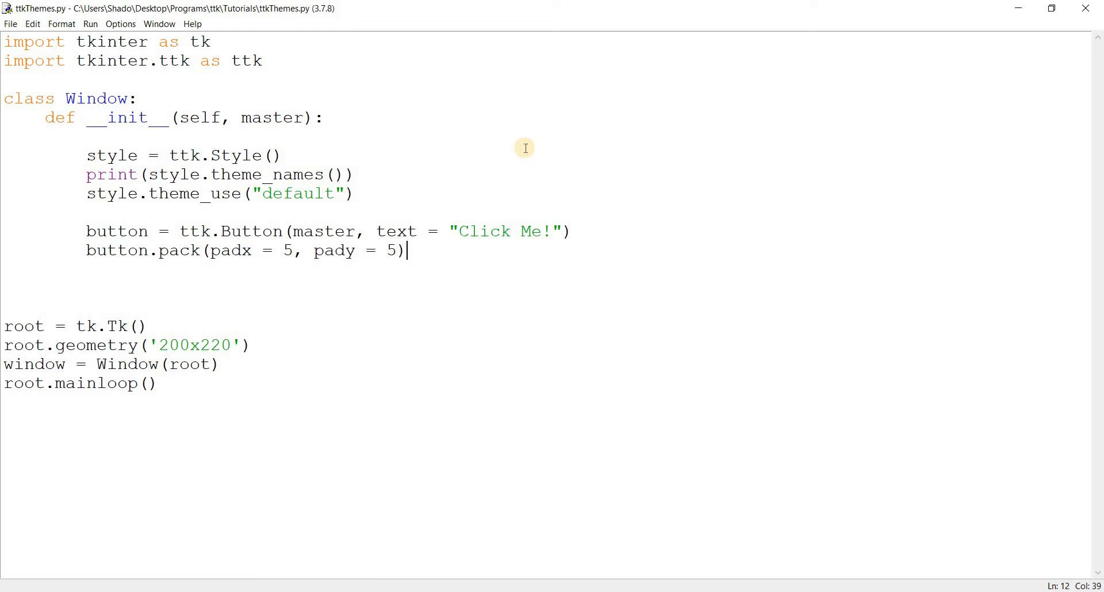
mouse_move(517, 144)
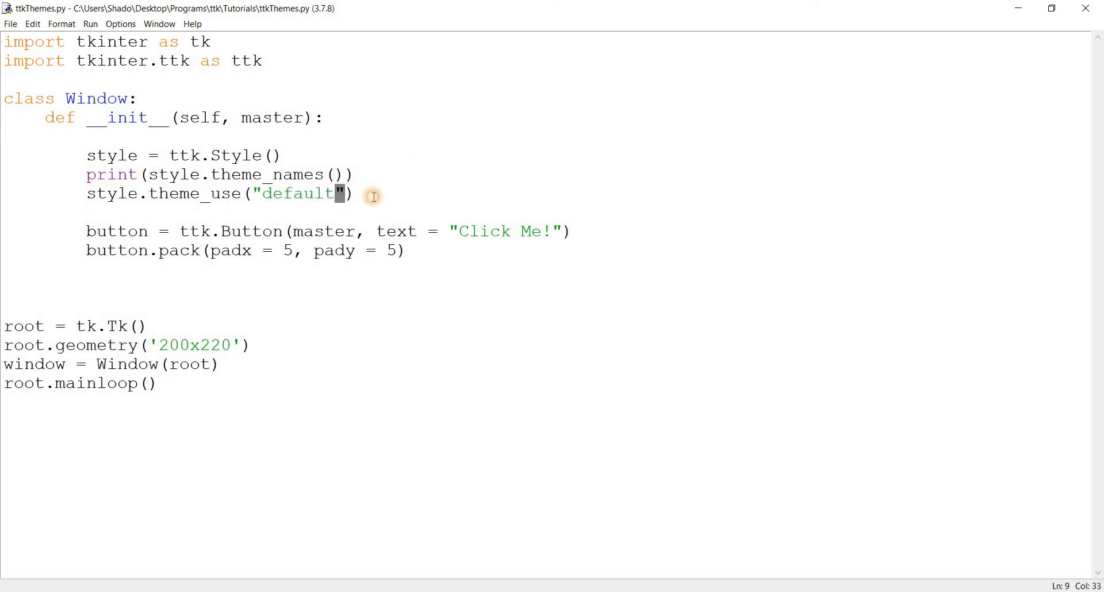
key(F5)
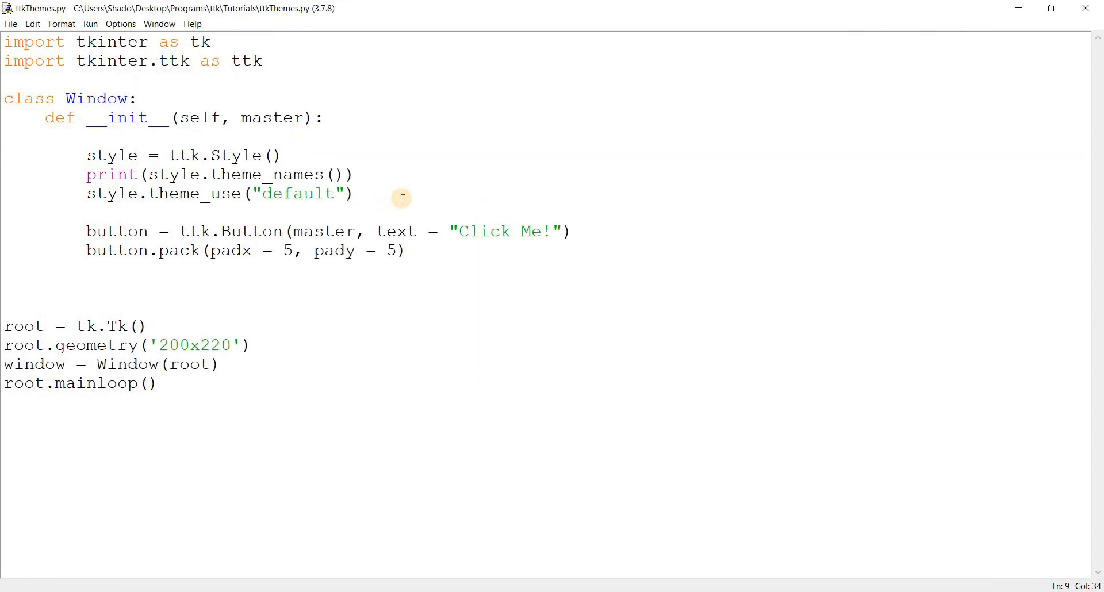
Step: Start a style.theme_settings("default", { call below theme_use with an indented settings line
text(s)
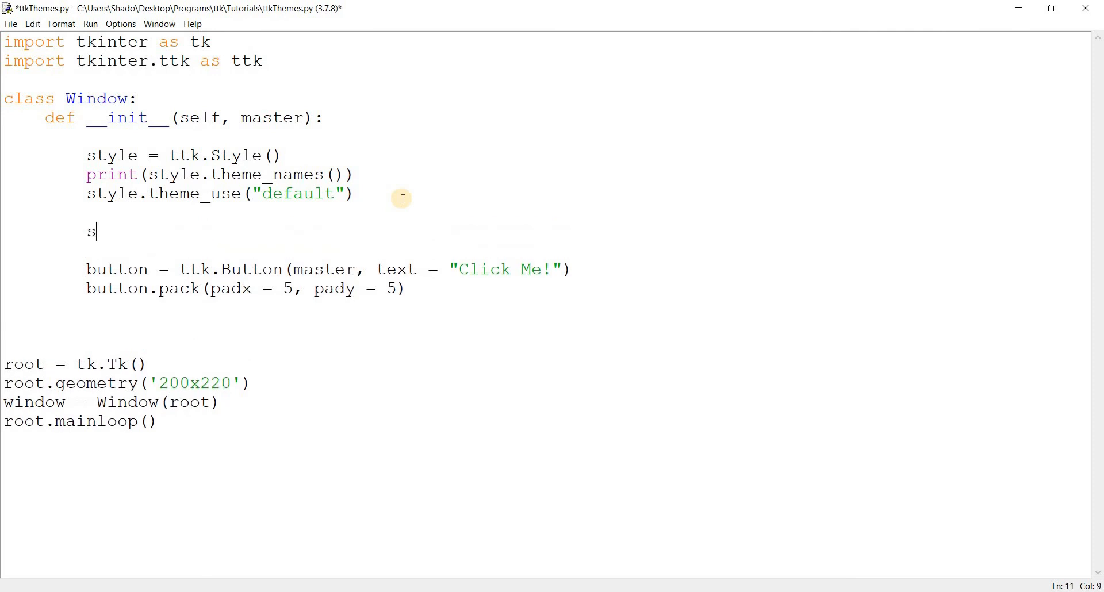
text(tyle.)
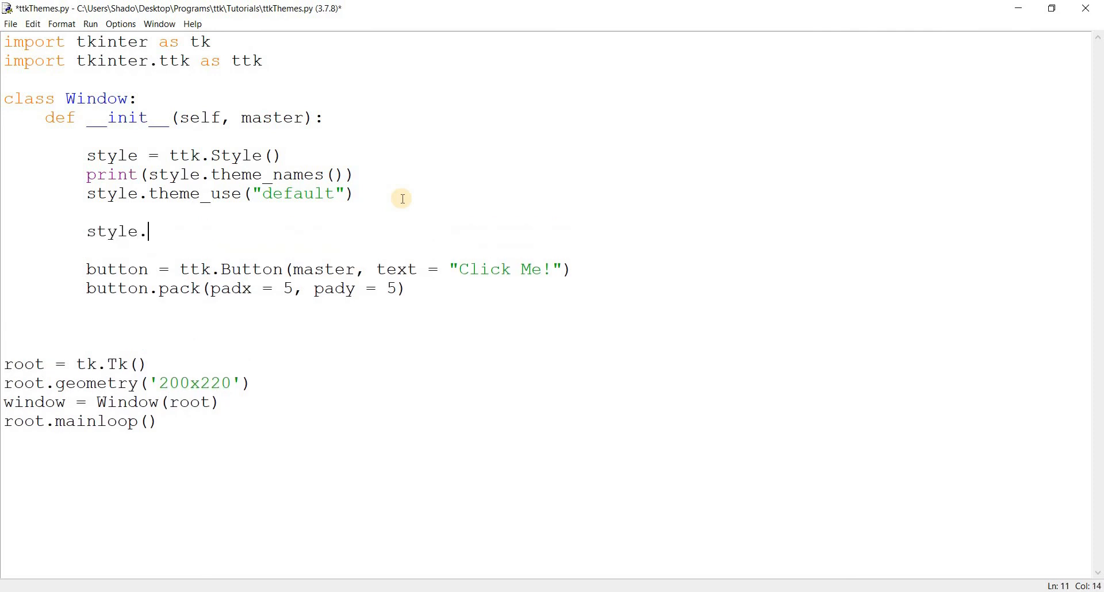
text(theme_settings(")
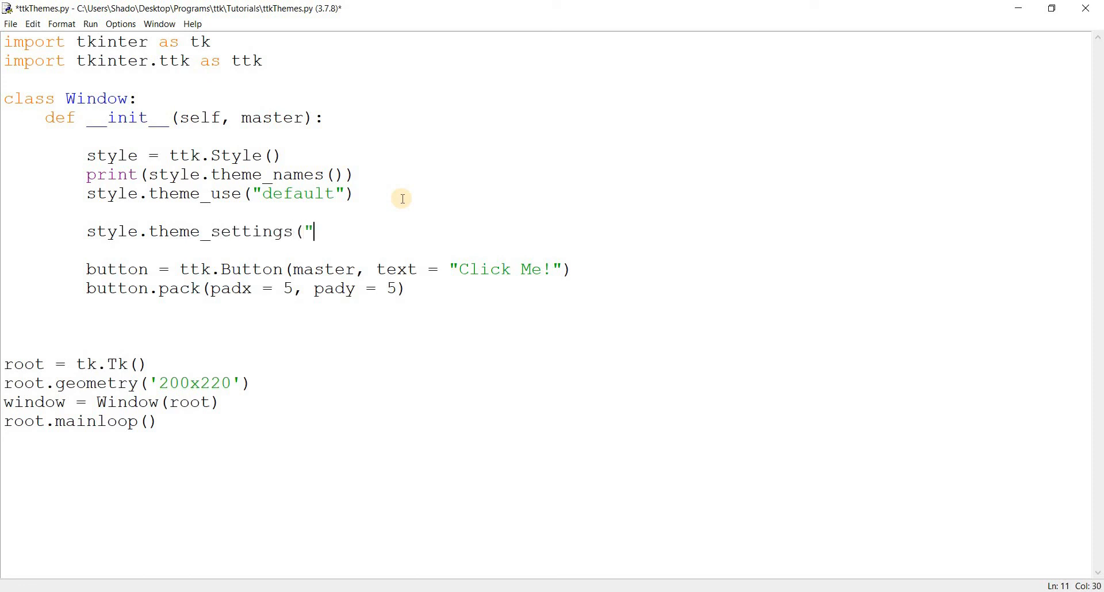
text(default")
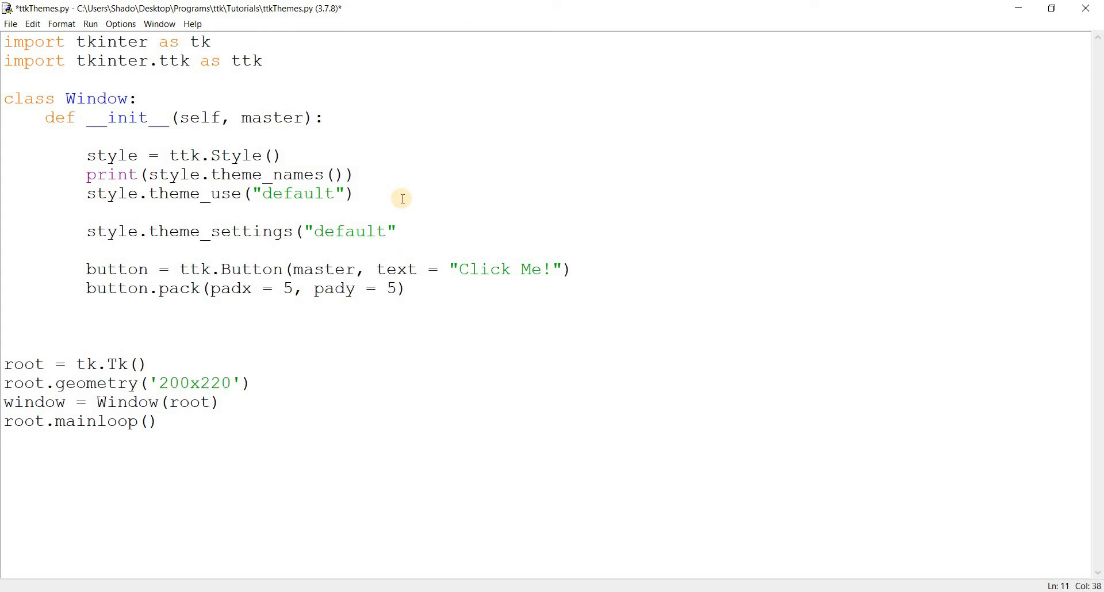
click(397, 231)
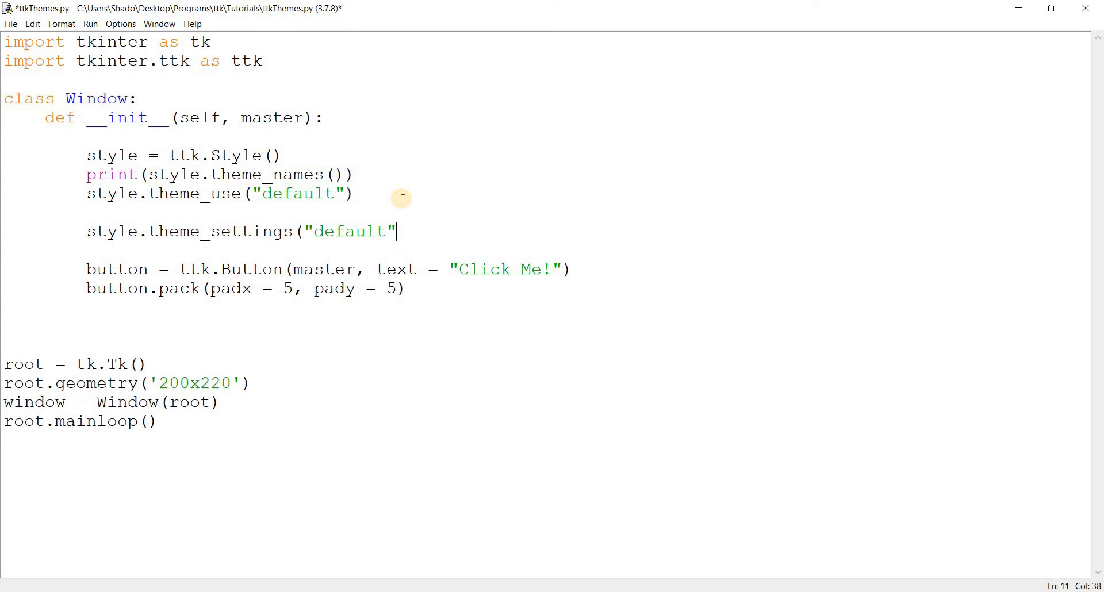
text(, {)
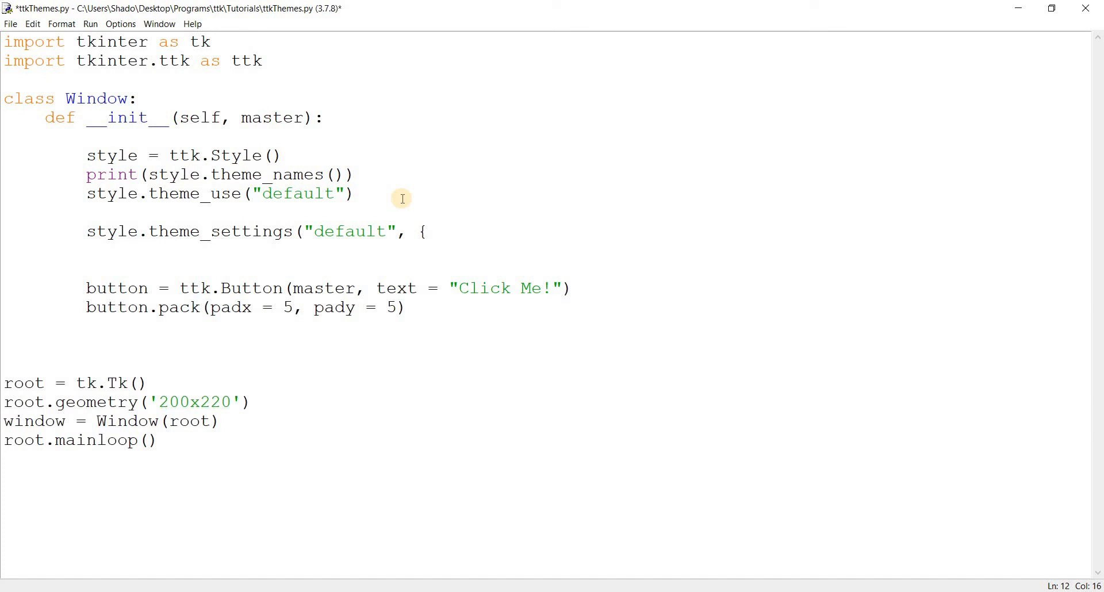
click(169, 250)
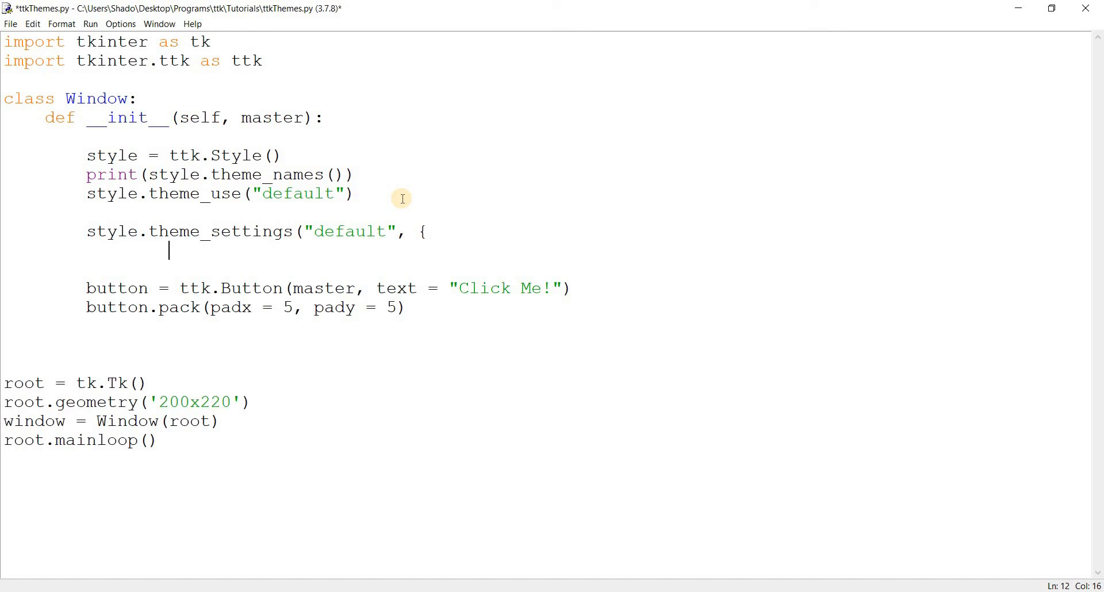
Step: Add a "TButton" : { } entry and close the settings braces and call on separate lines
text(")
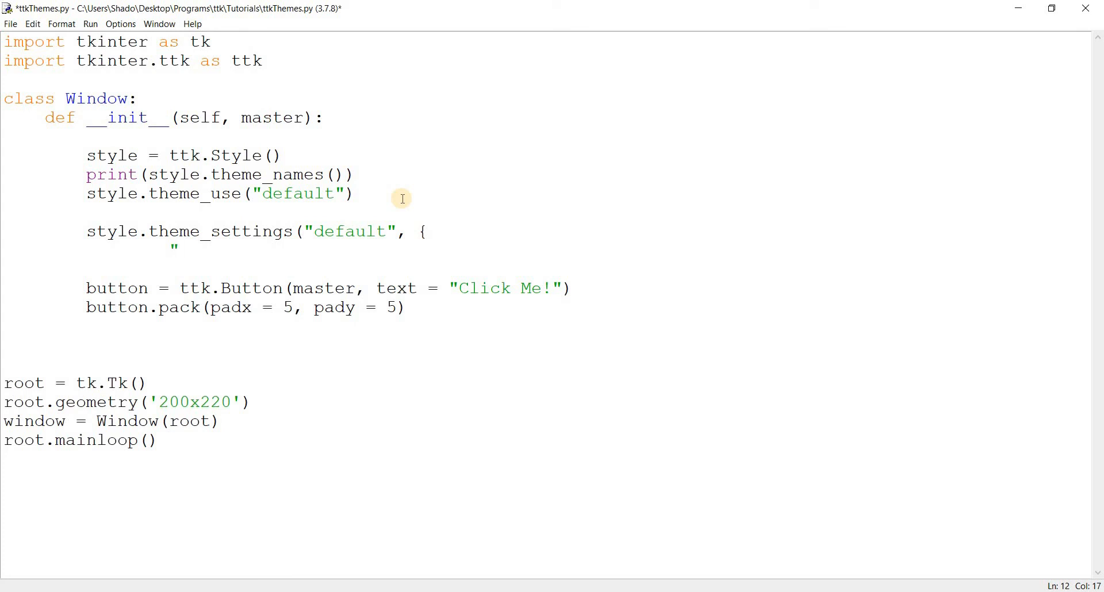
text(TButto)
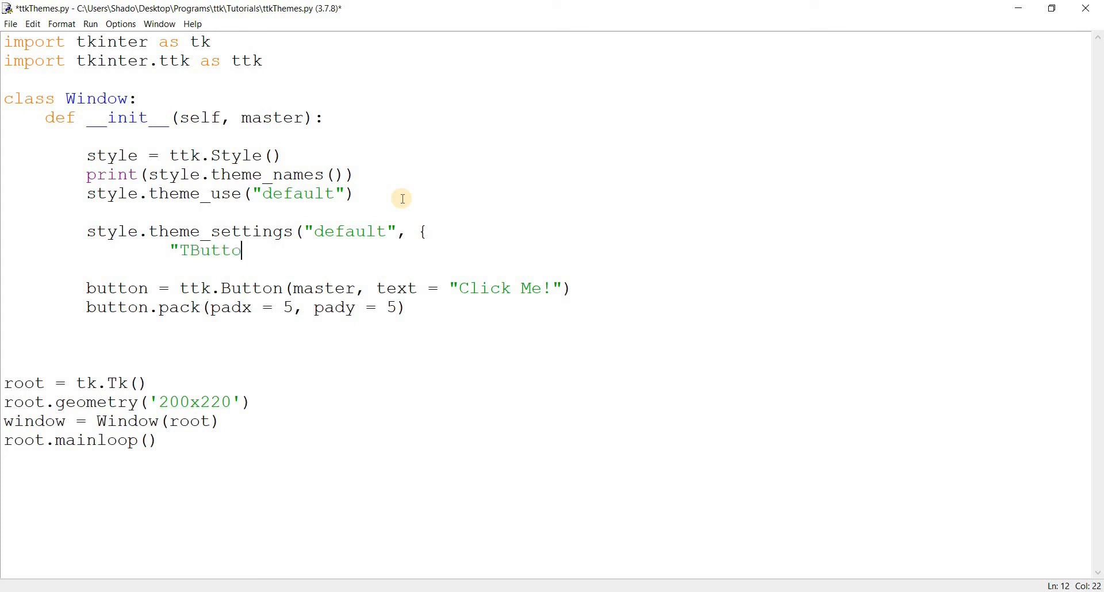
text(n")
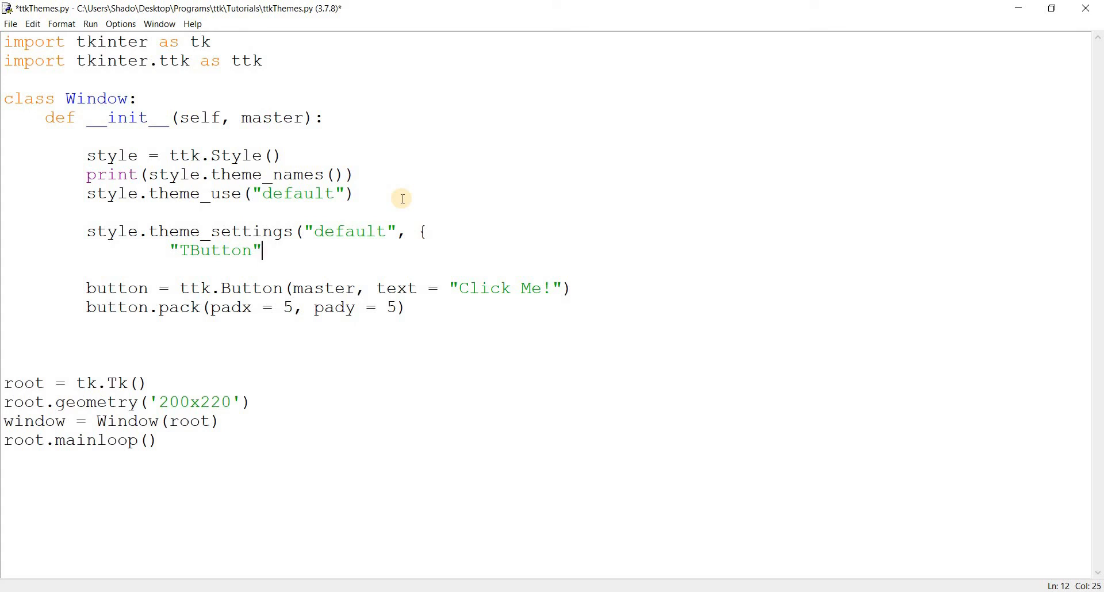
text(:)
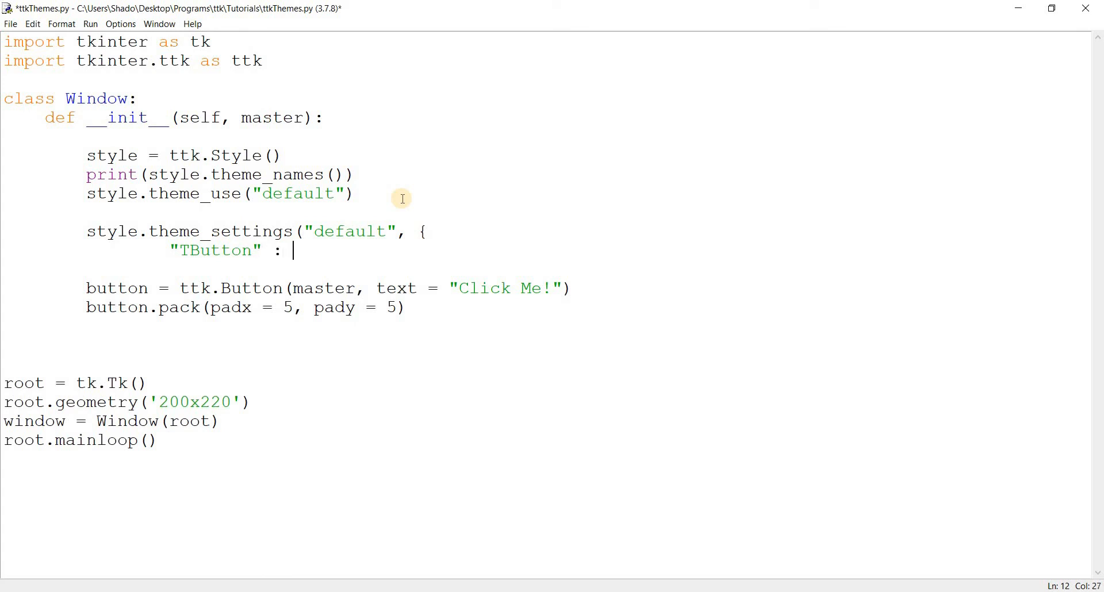
text({)
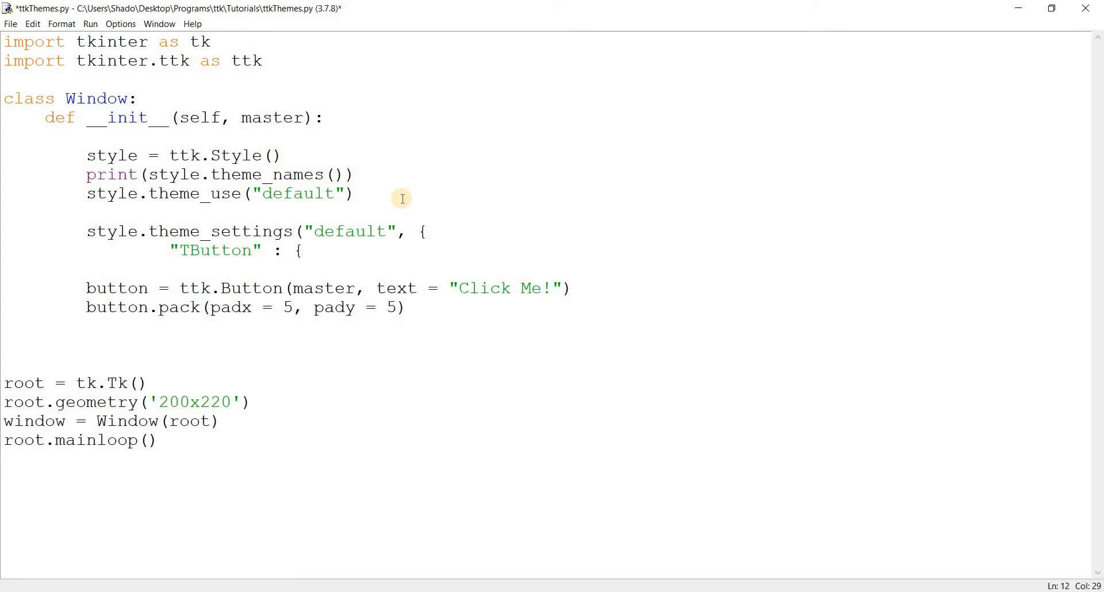
click(303, 250)
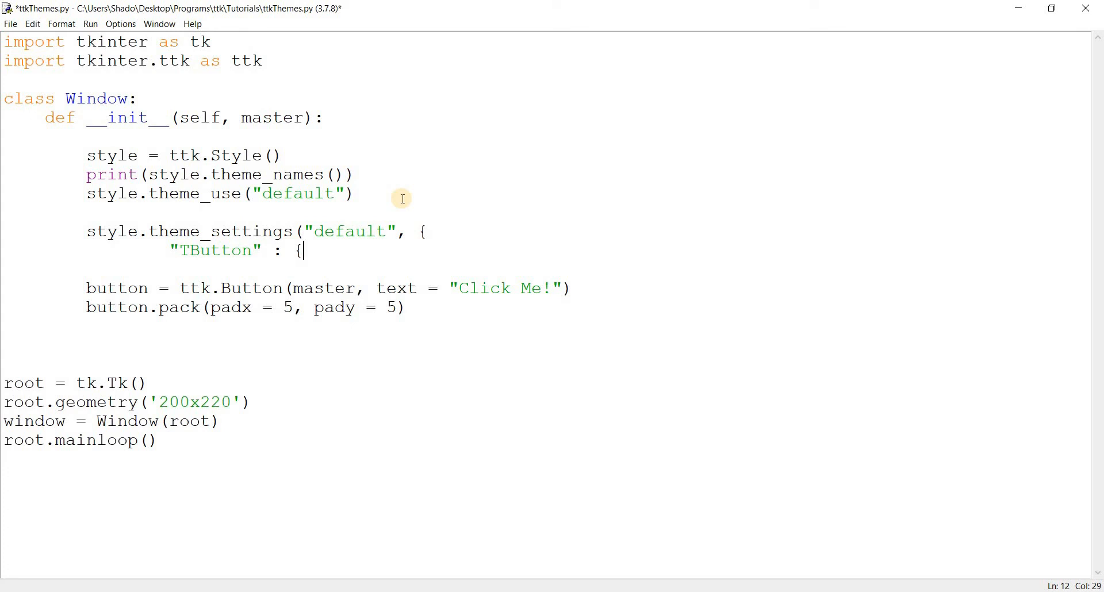
mouse_move(418, 230)
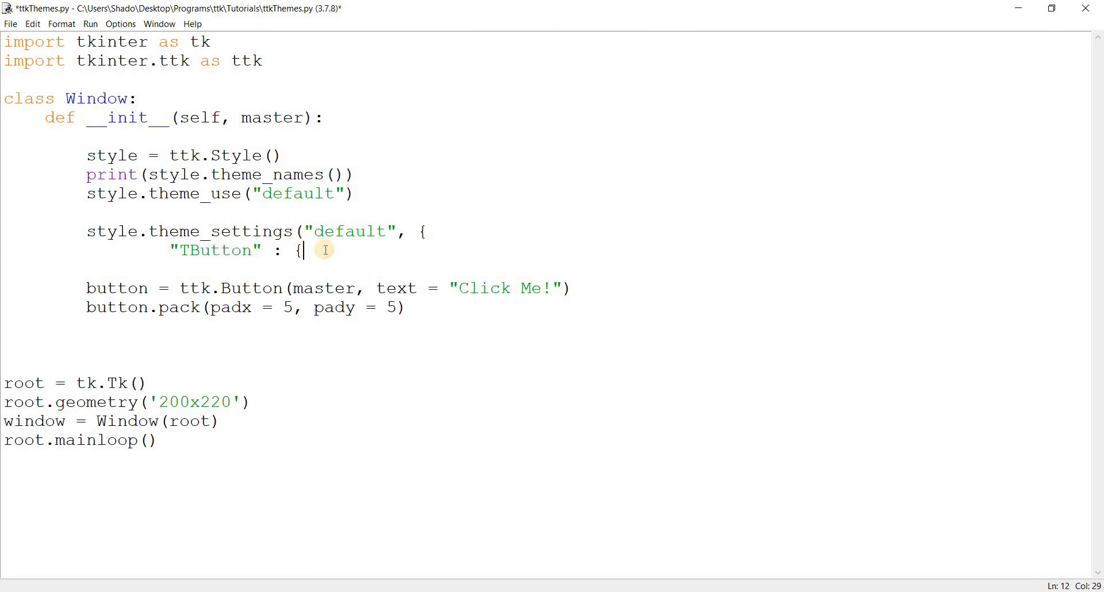
text(}))
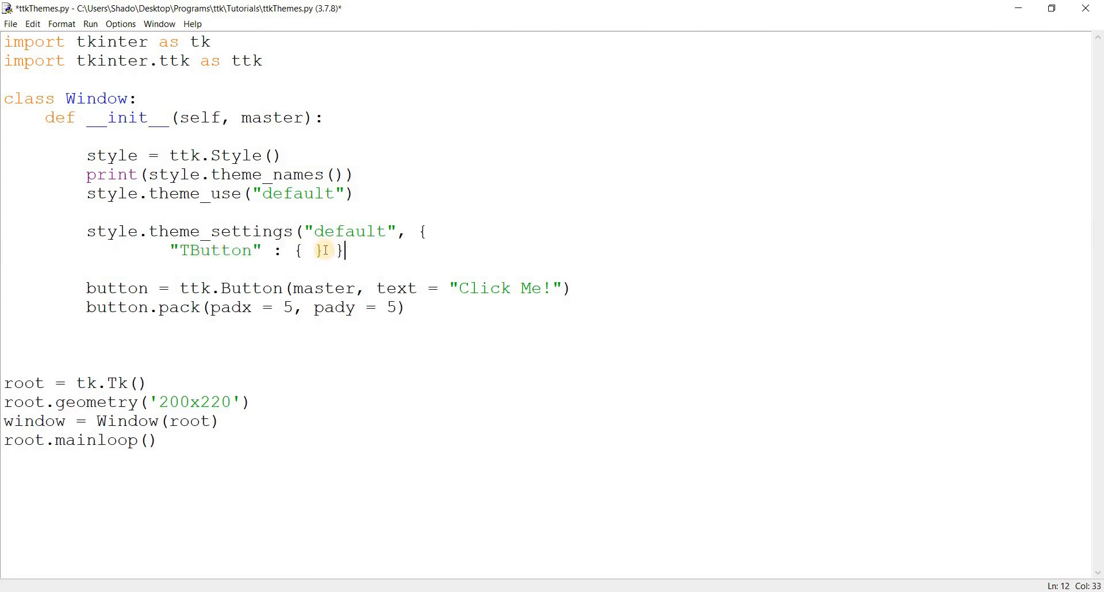
key(enter)
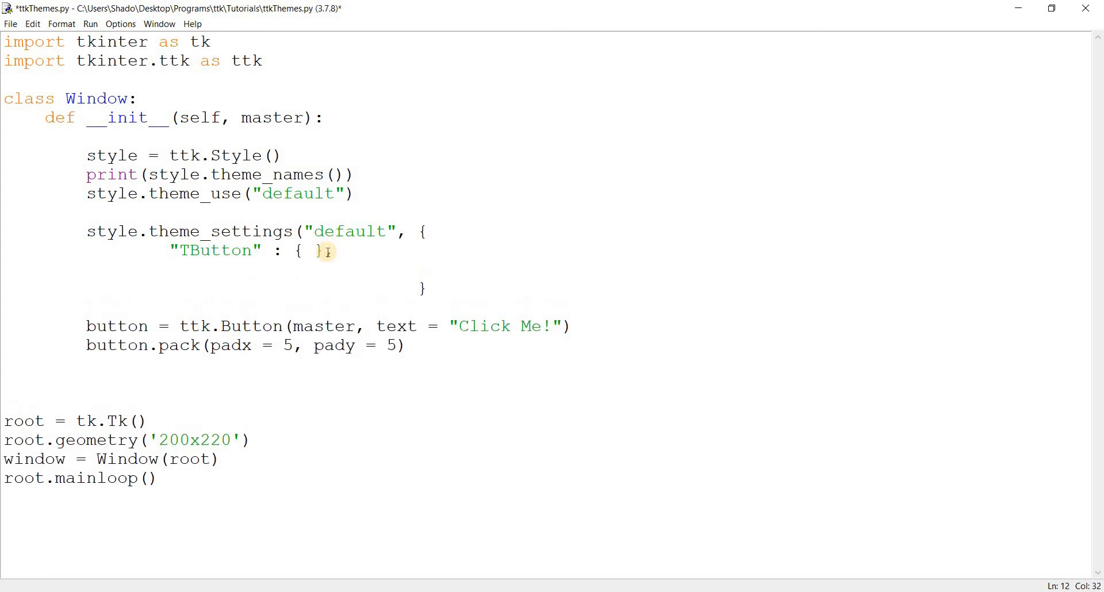
Step: Write a "TLabel" : { }, entry, then remove it and reopen the TButton brace
text("TL)
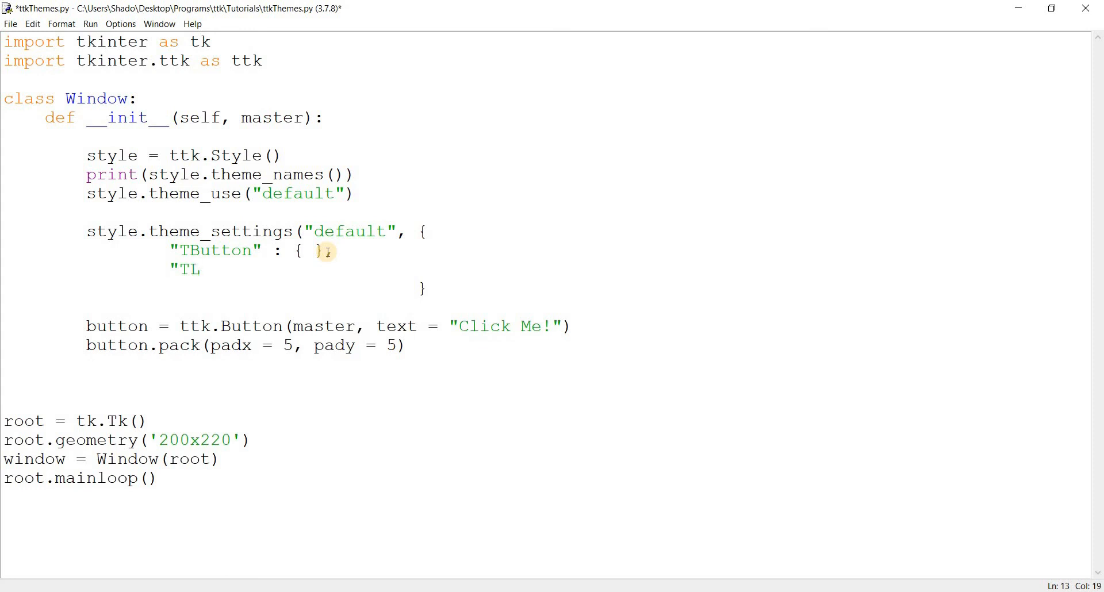
text(abel" : {)
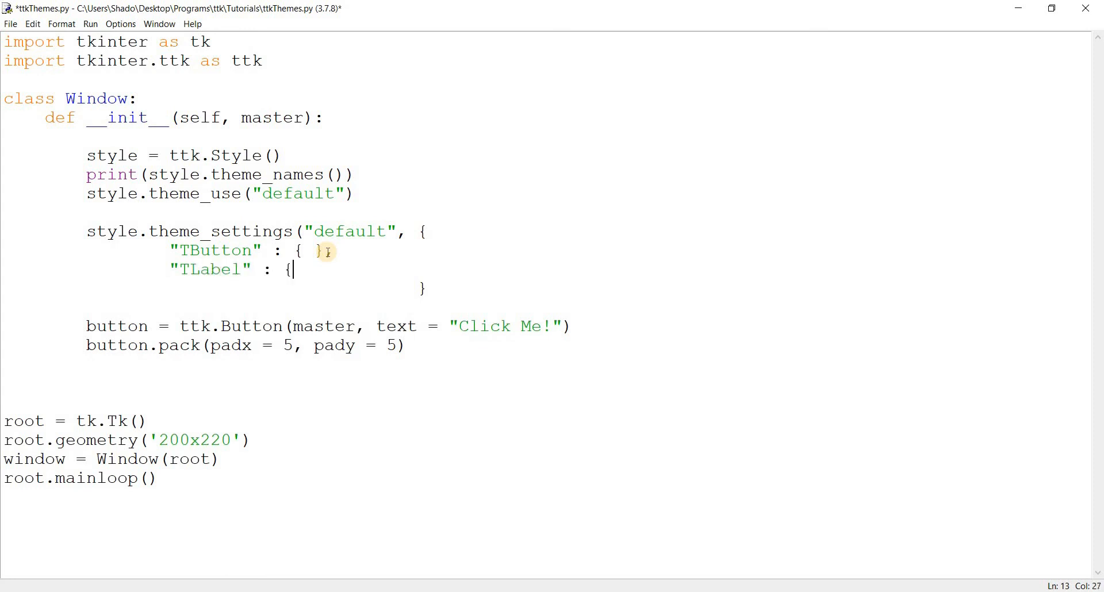
text(},)
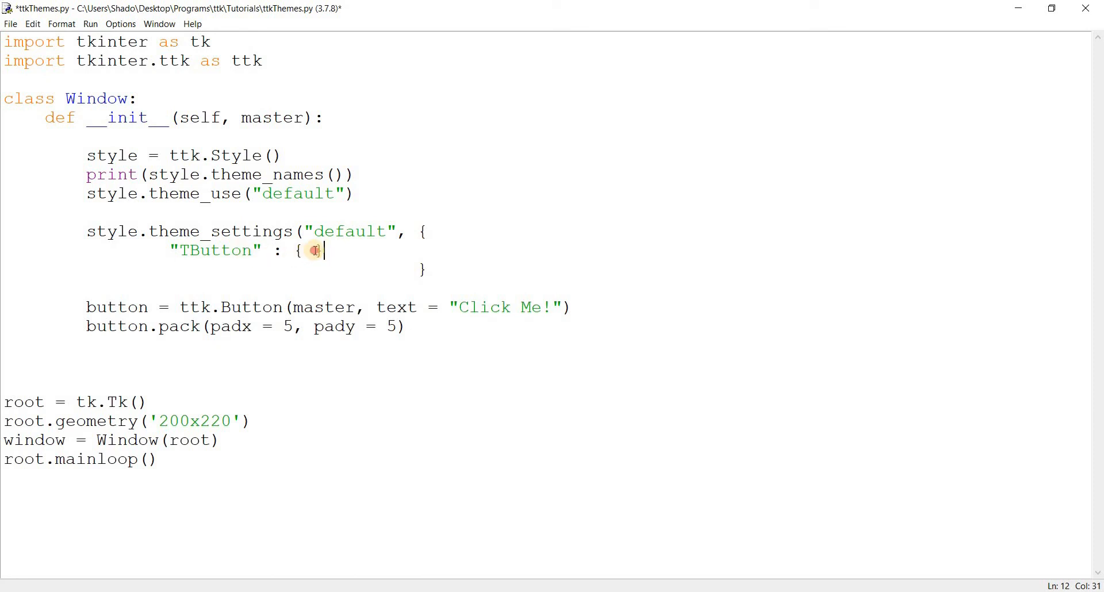
key(backspace)
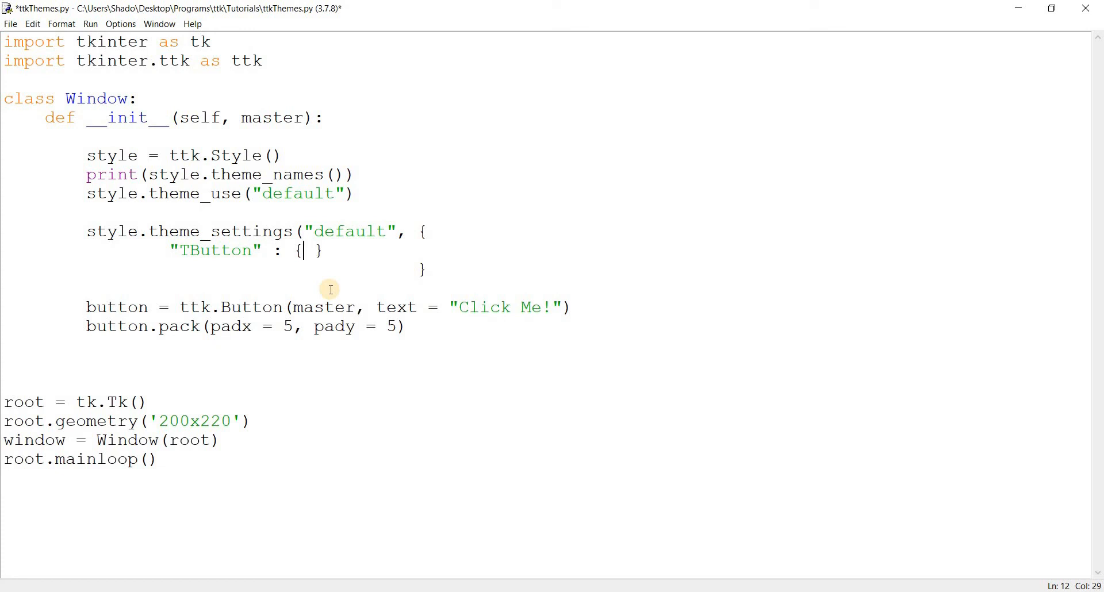
text({)
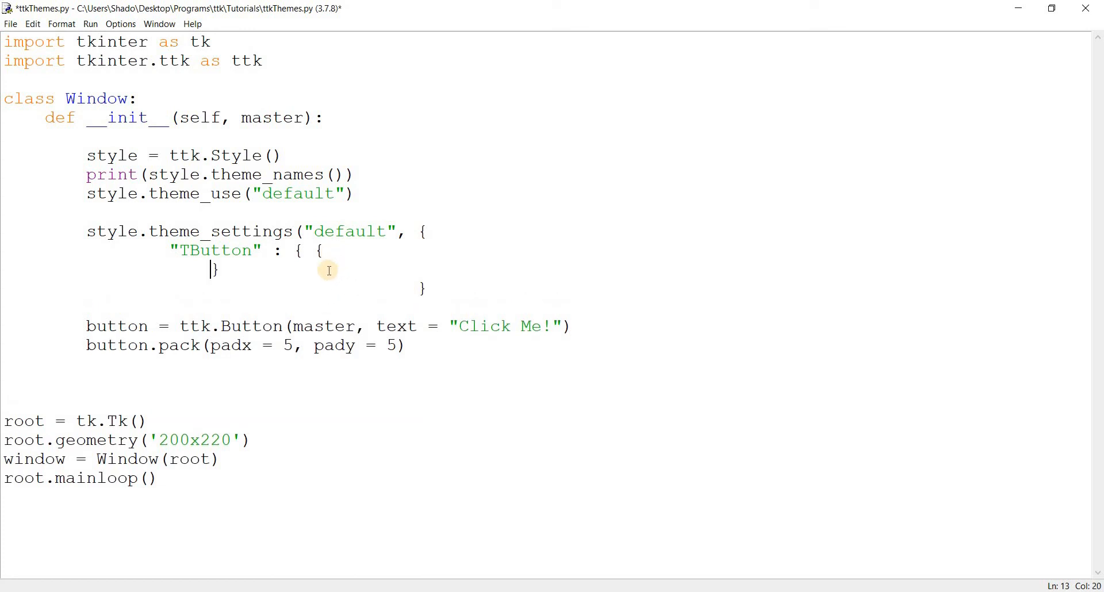
Step: Add a "configure" key inside the TButton settings block
key(backspace)
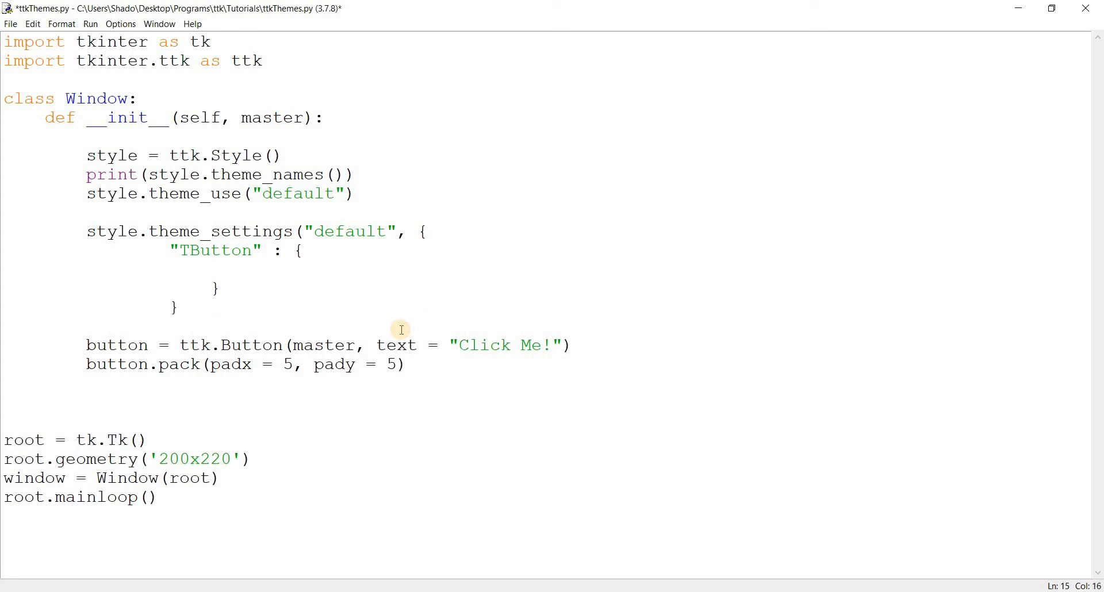
click(251, 270)
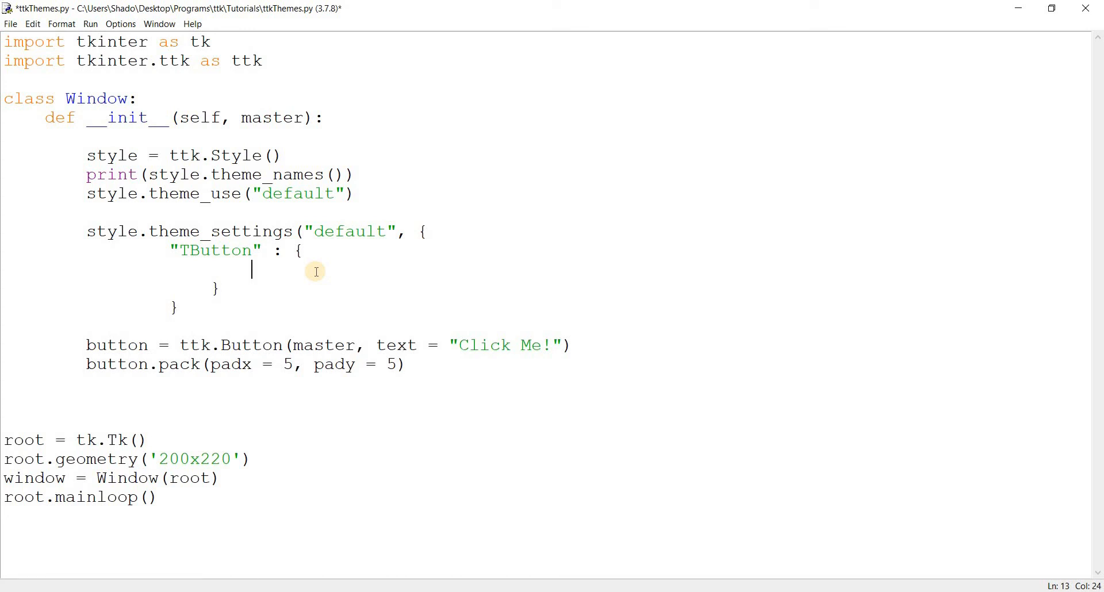
text(")
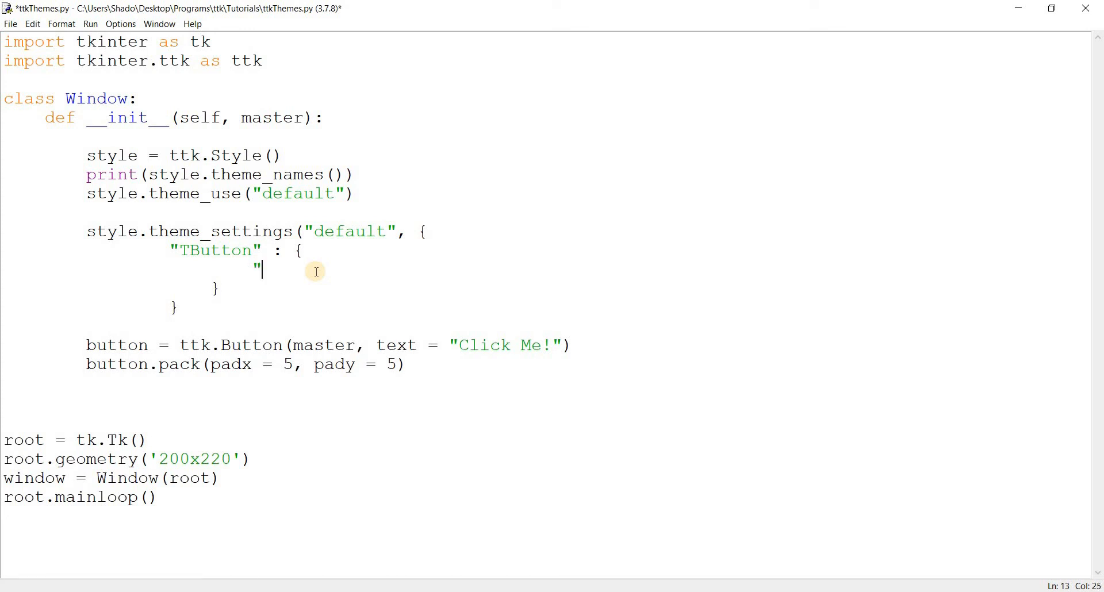
text(configure)
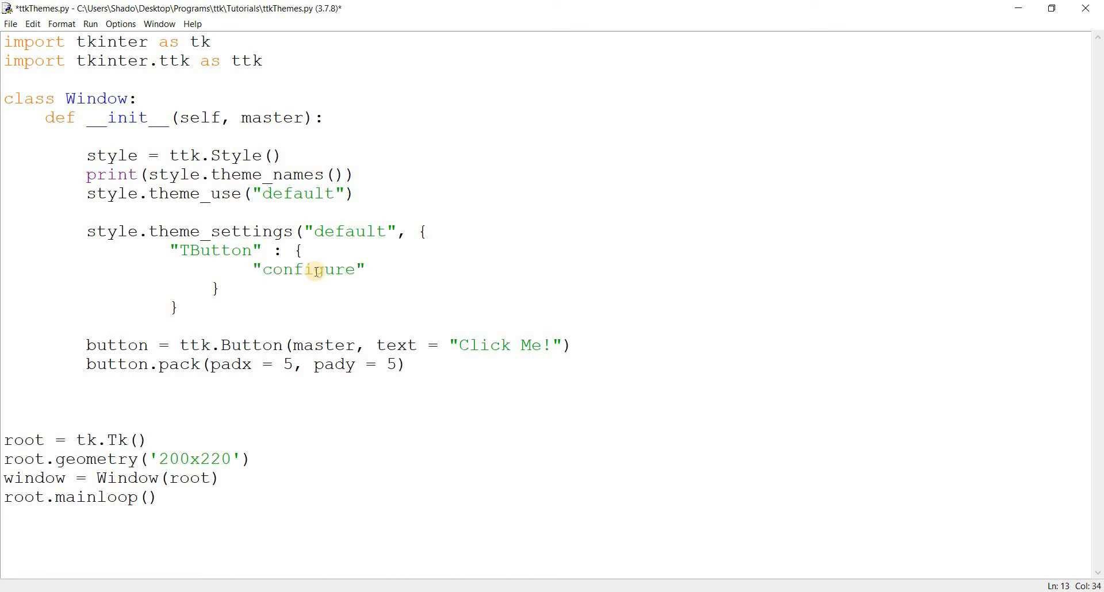
Step: Write a trial style.configure("TButton", fore... line for reference
text(s)
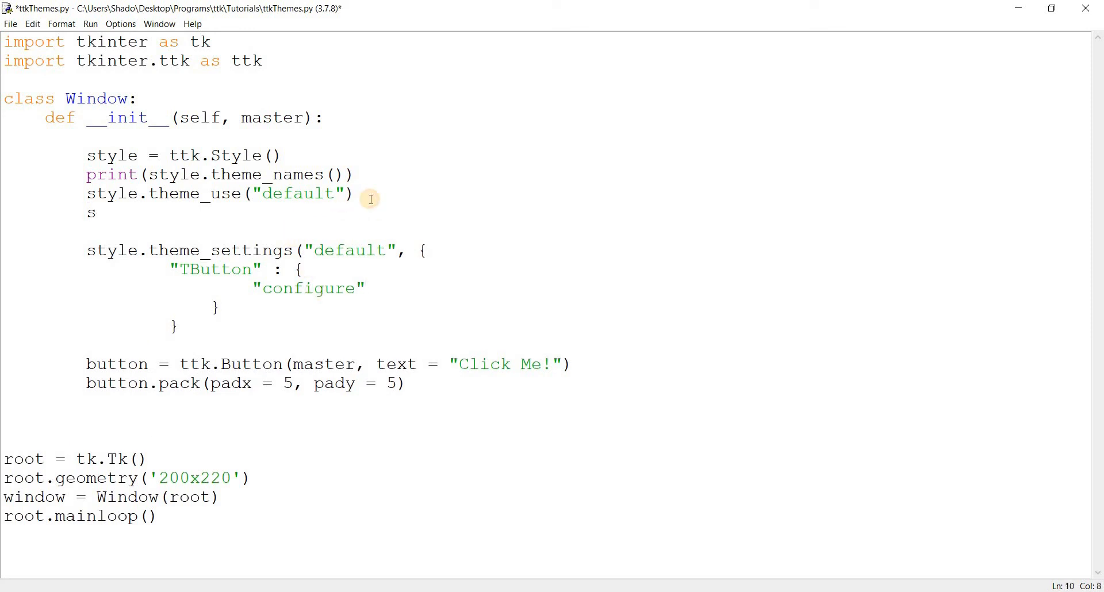
text(tyle.config)
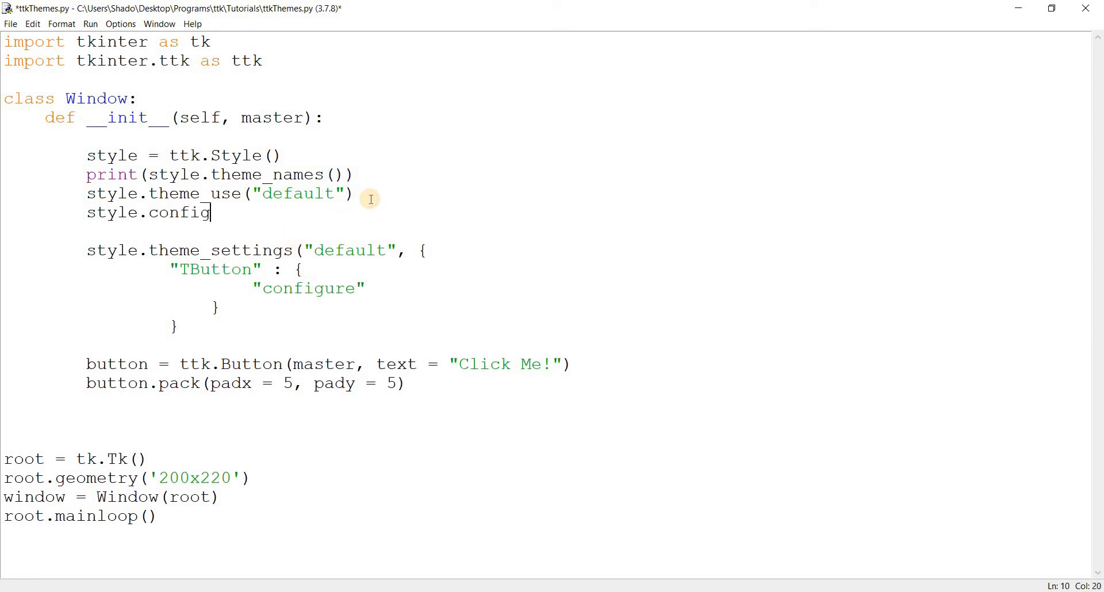
text(ur()
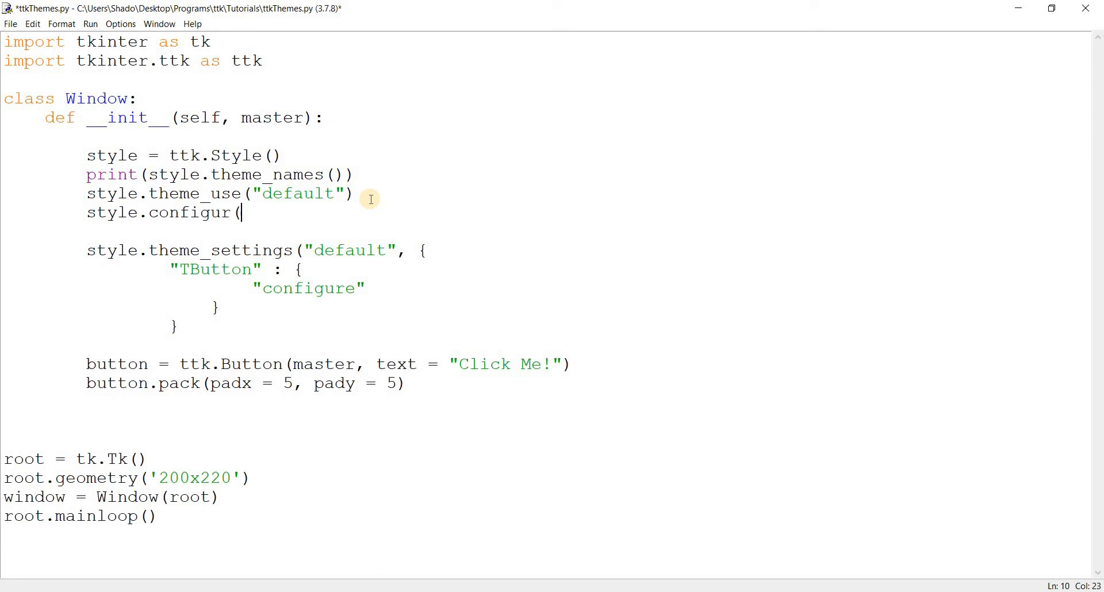
text(e)
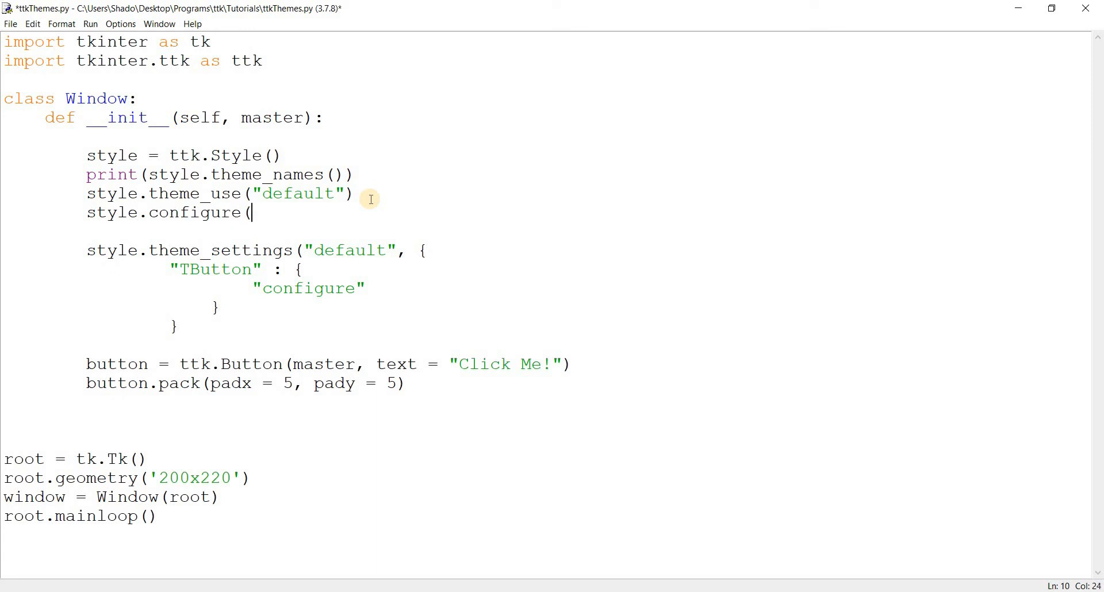
text("d)
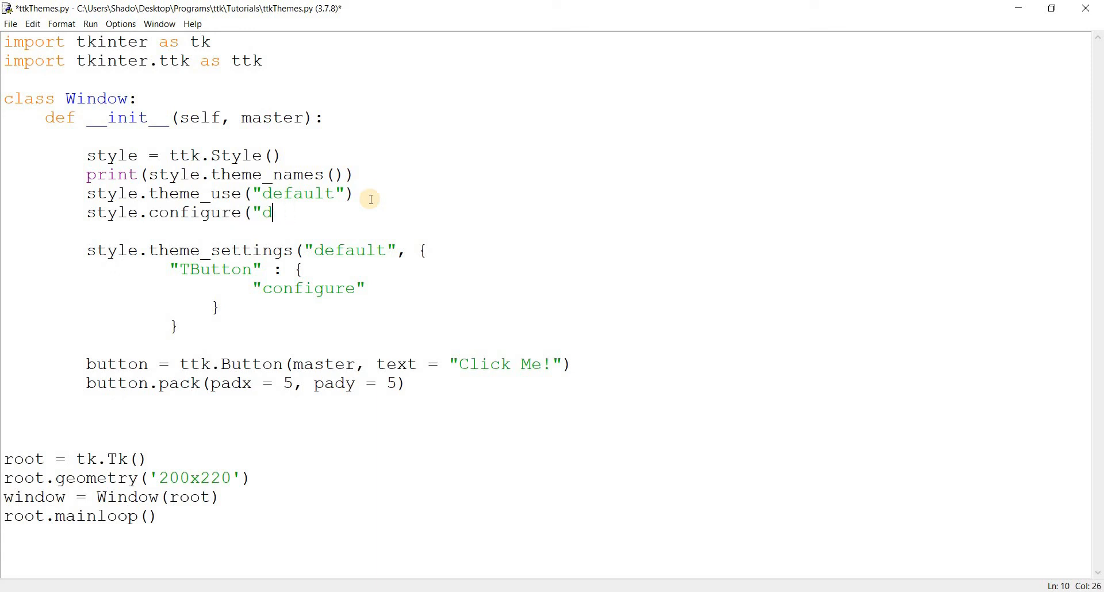
text(TButto)
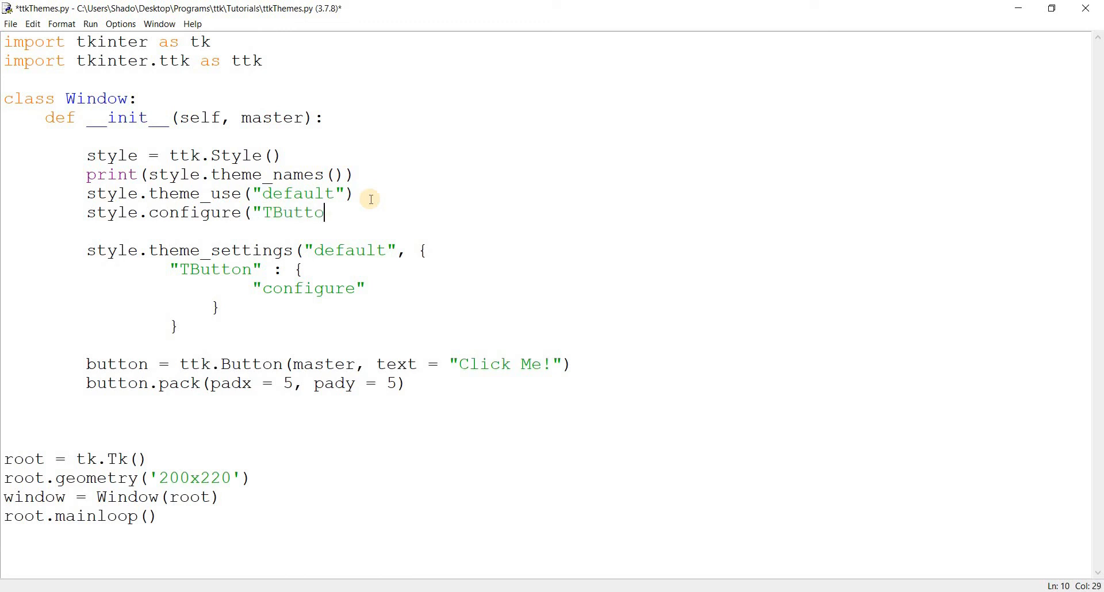
text(n",)
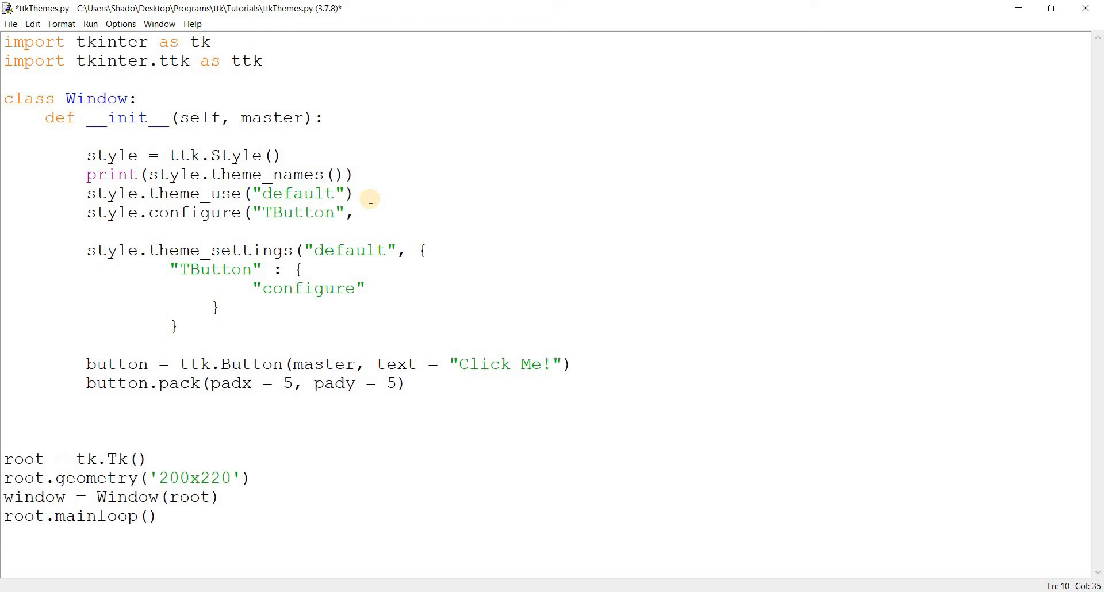
text(fore)
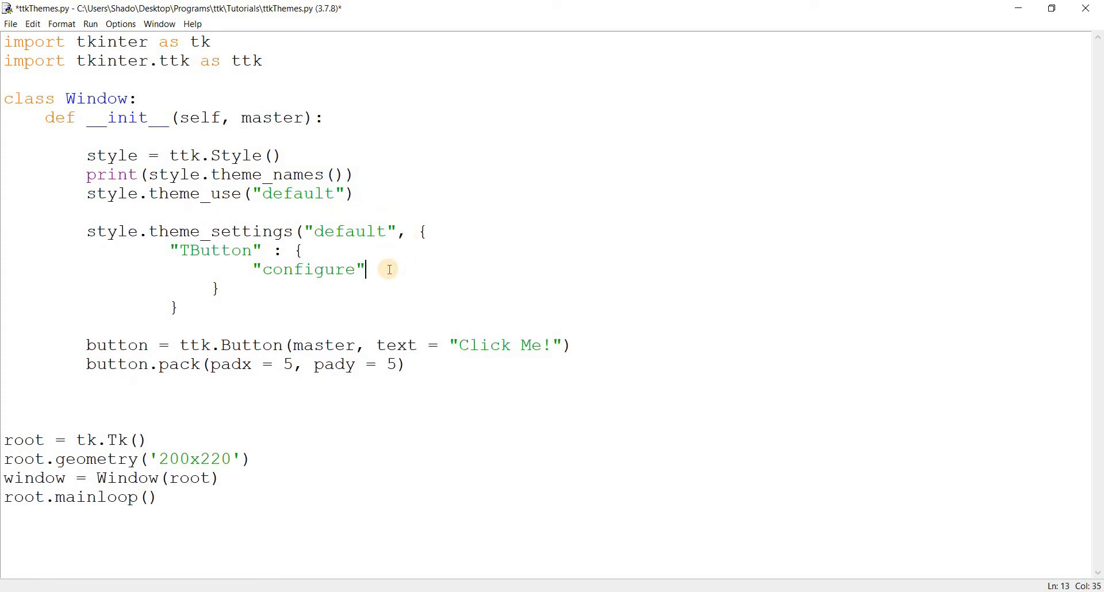
Step: Map "configure" to { padding : 10 } and add an empty "map" : { } entry under TButton
text(:)
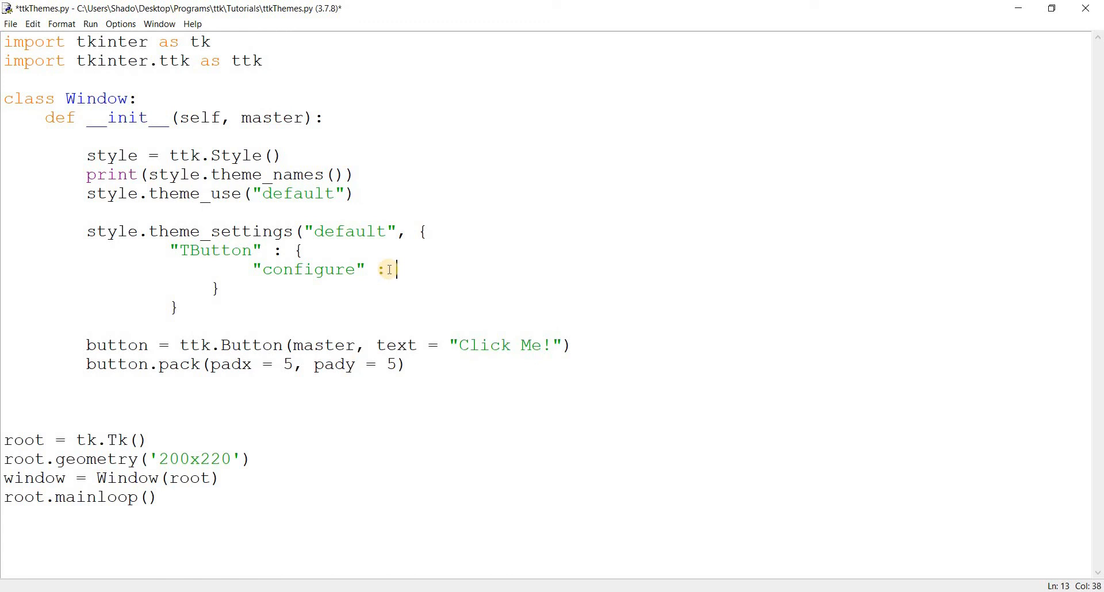
text({ })
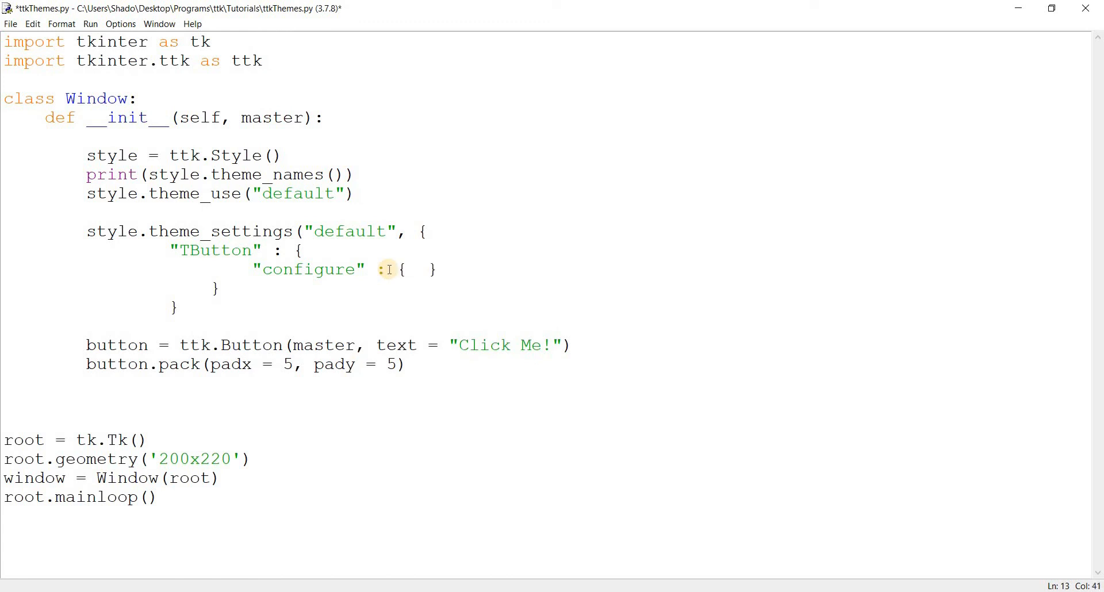
key(Left)
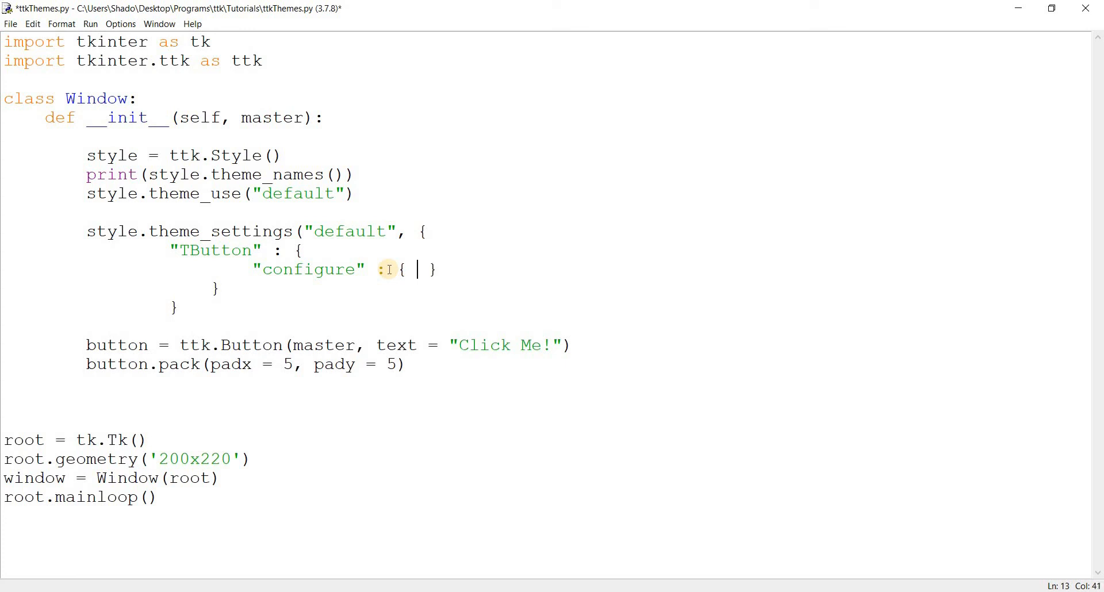
text(padding)
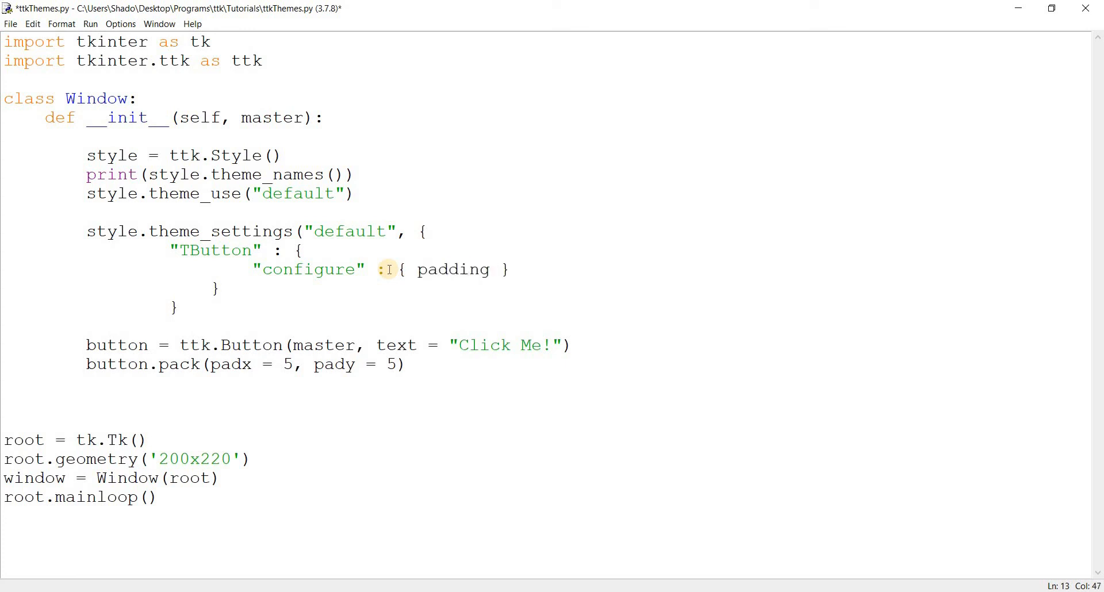
text(=)
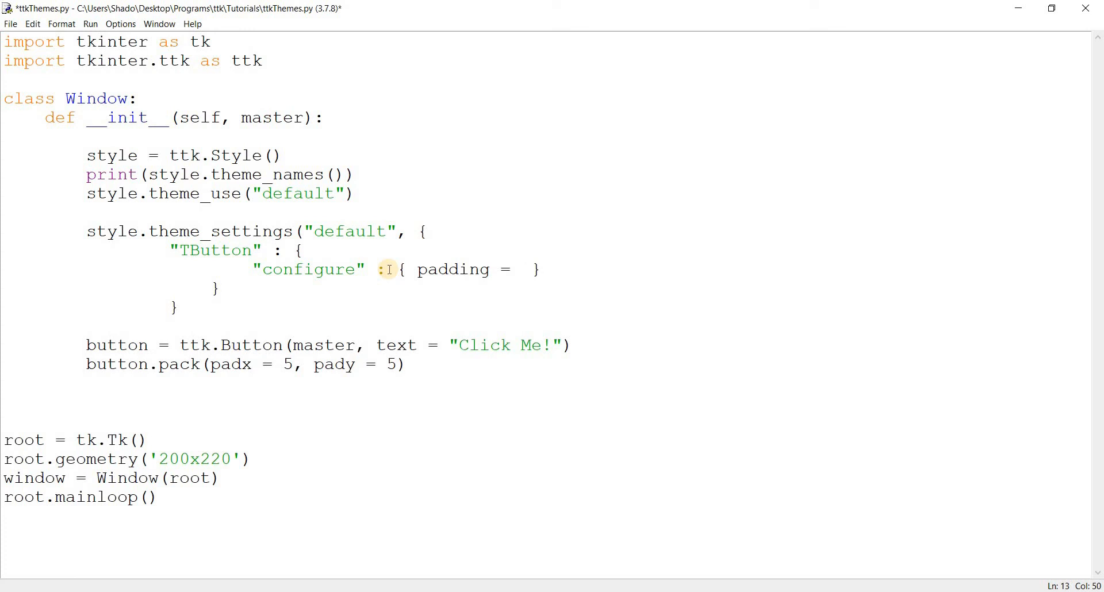
key(BackSpace)
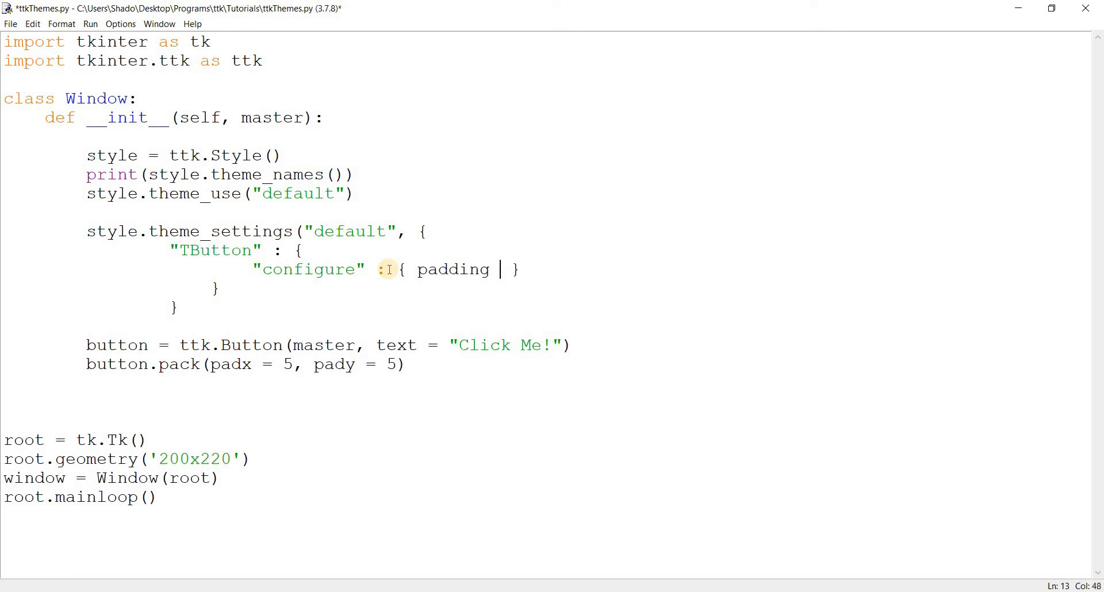
text(: 10)
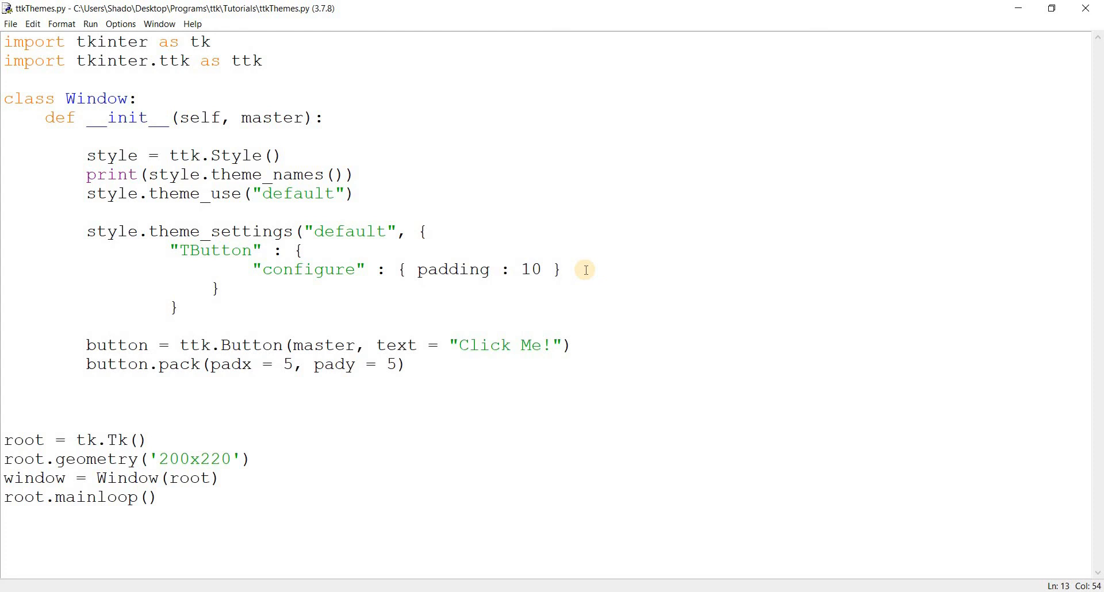
text("map" : {  })
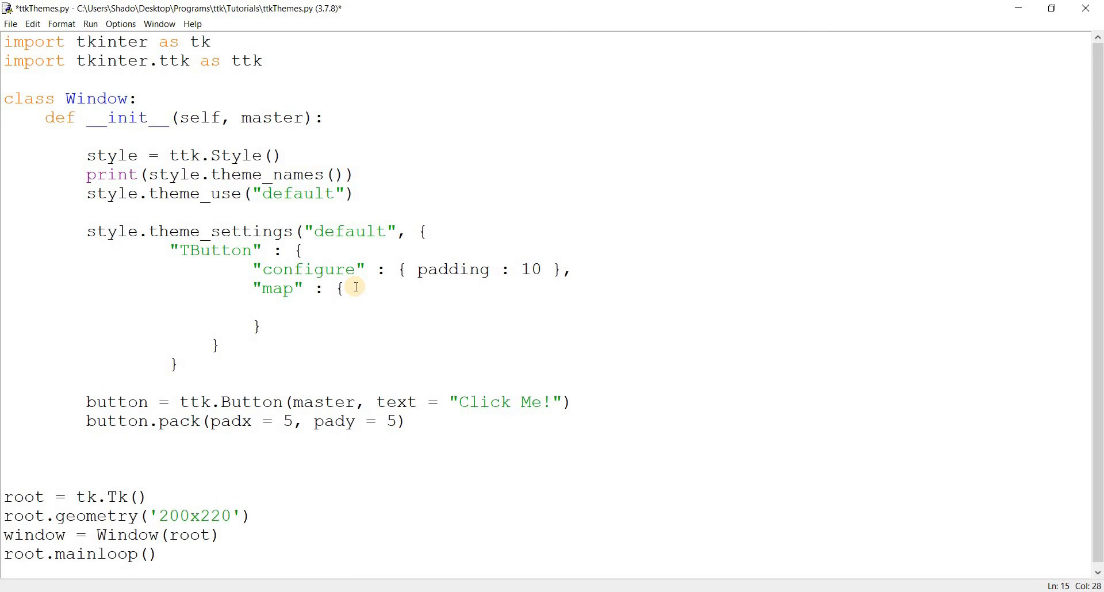
Step: Start TButton's map with a background entry ("active", "yellow3"), dismissing the accidental Indent width dialog
text(")
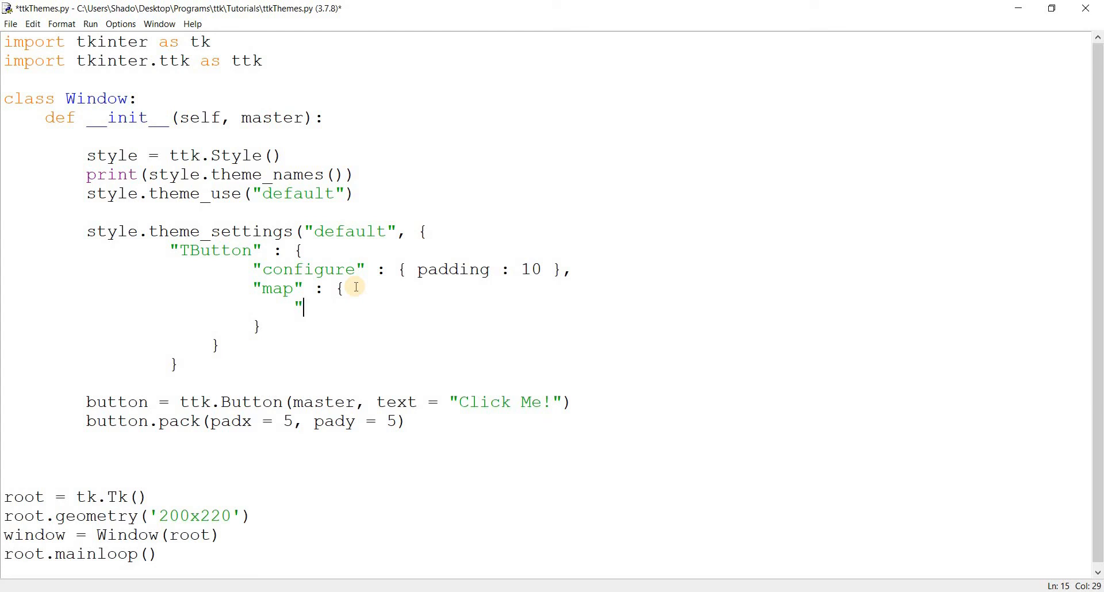
text(backgro)
text(nd)
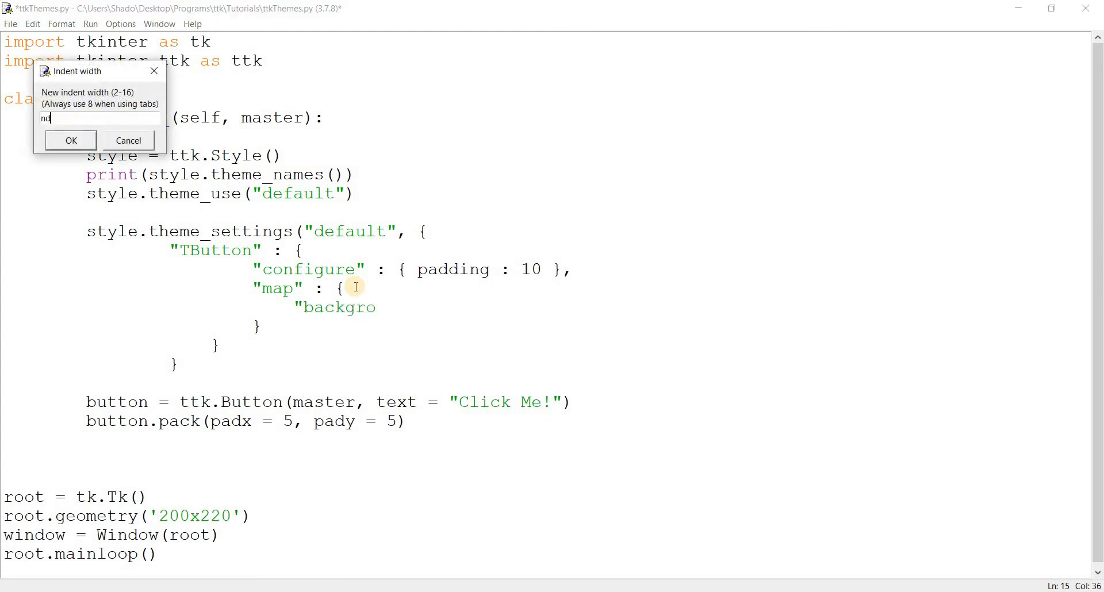
mouse_move(158, 86)
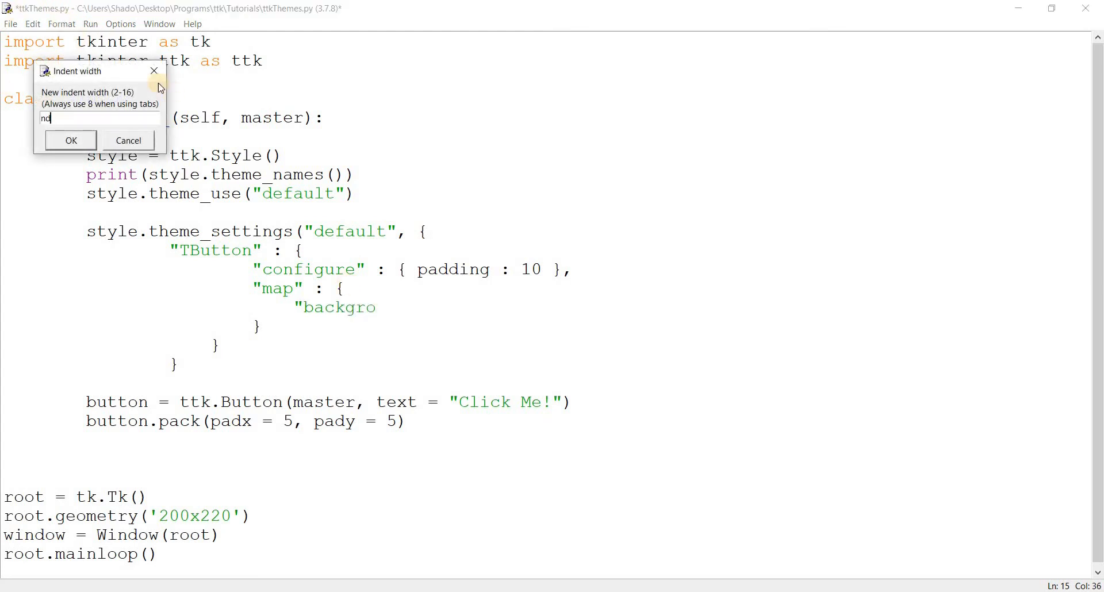
click(127, 141)
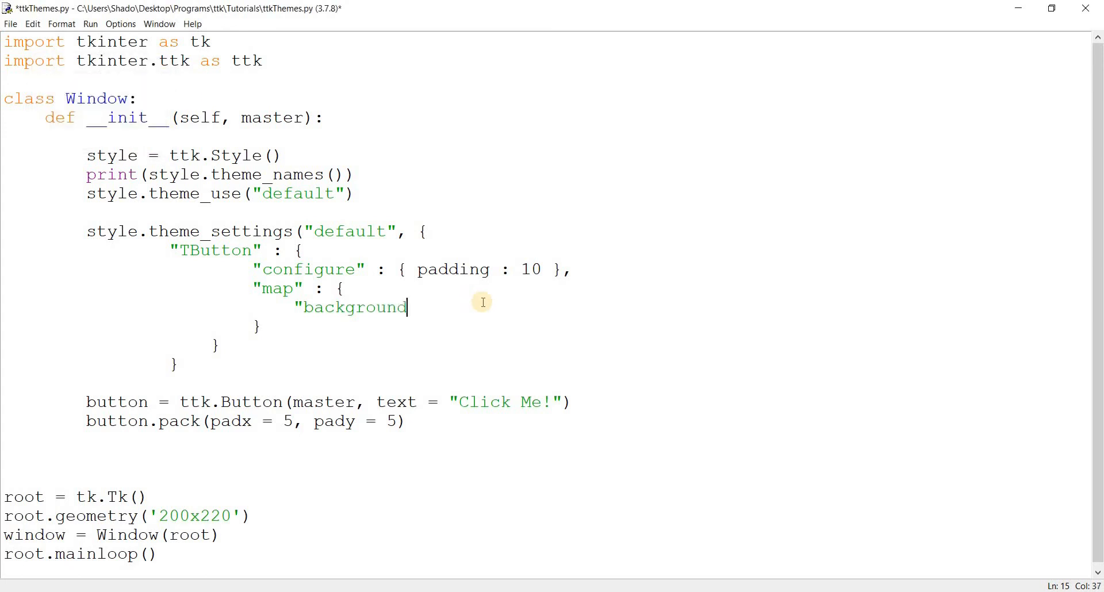
text(" :)
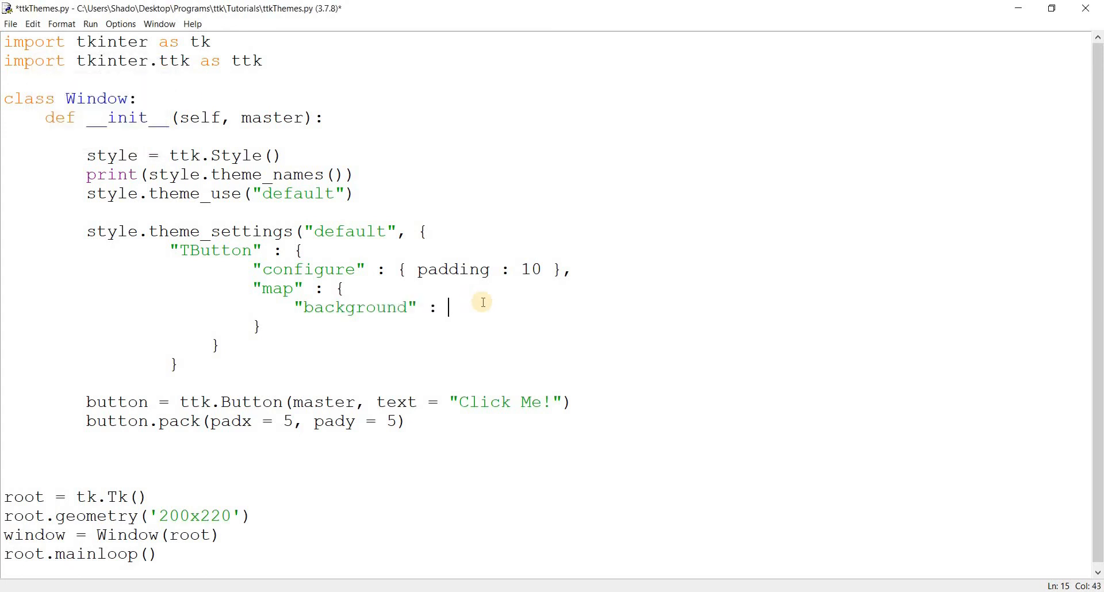
text([)
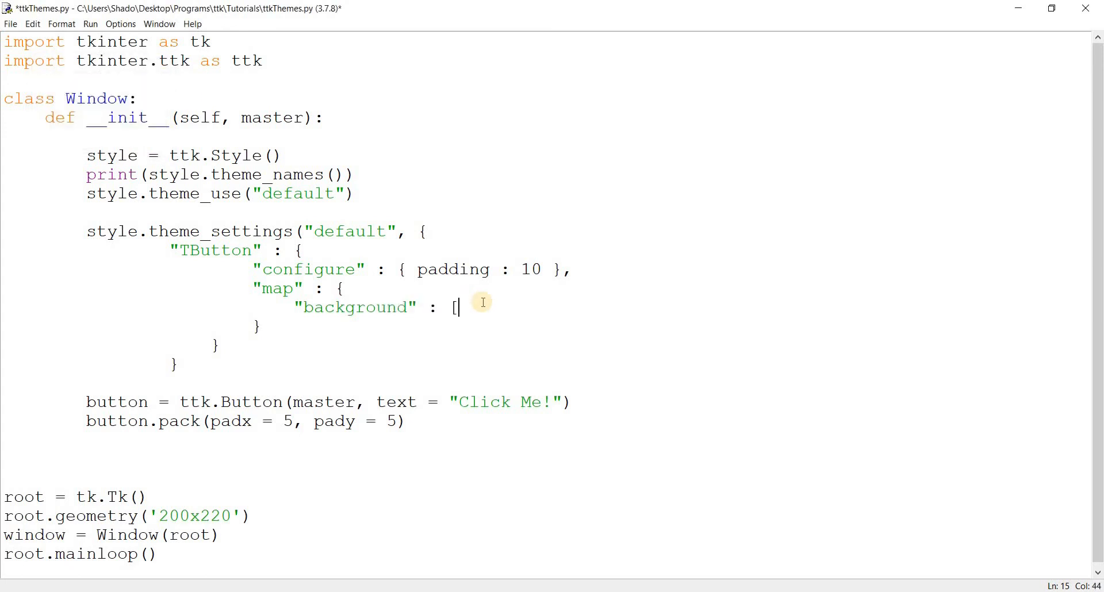
text(("act)
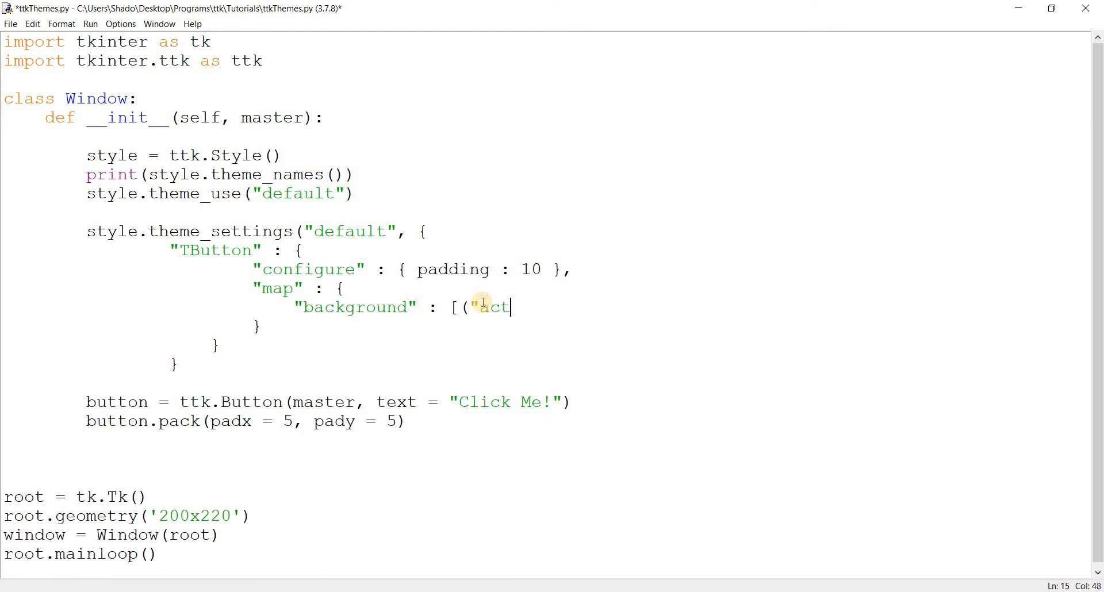
text(ive", "ye)
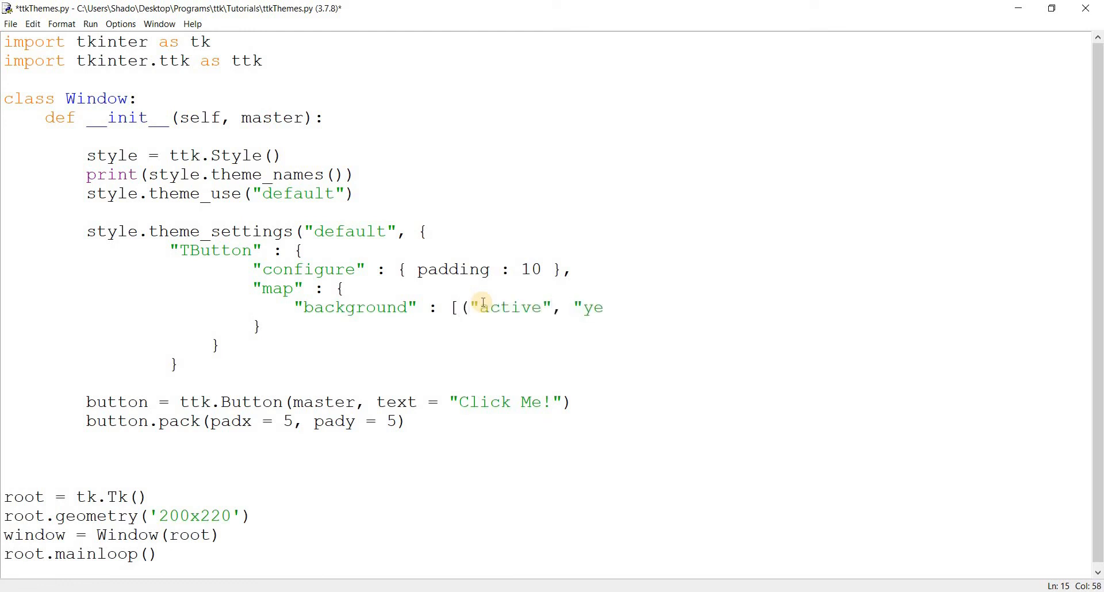
text(llow")
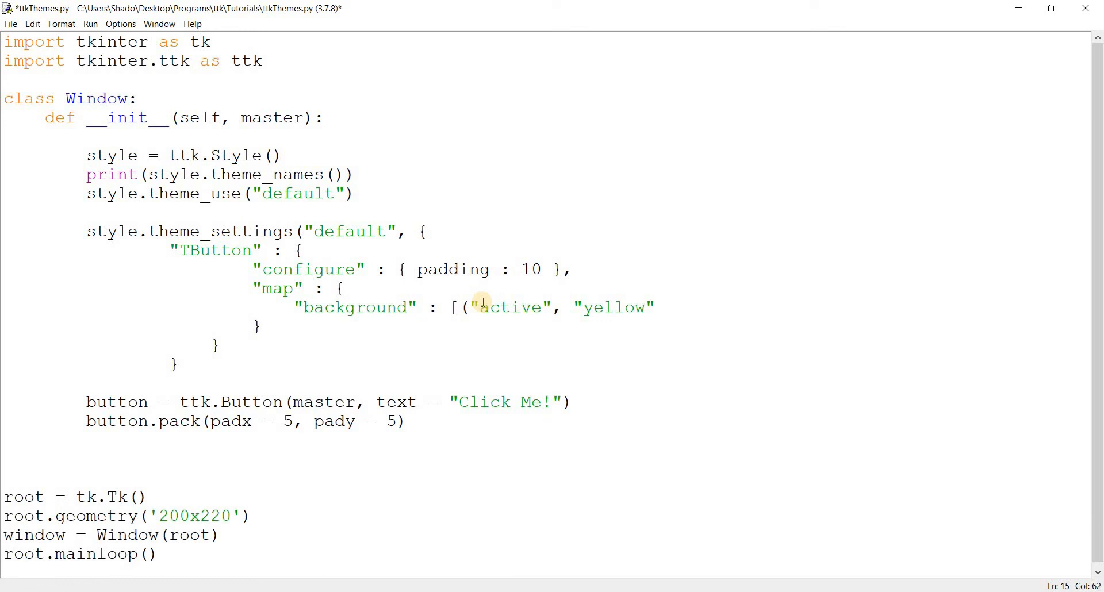
text(2)
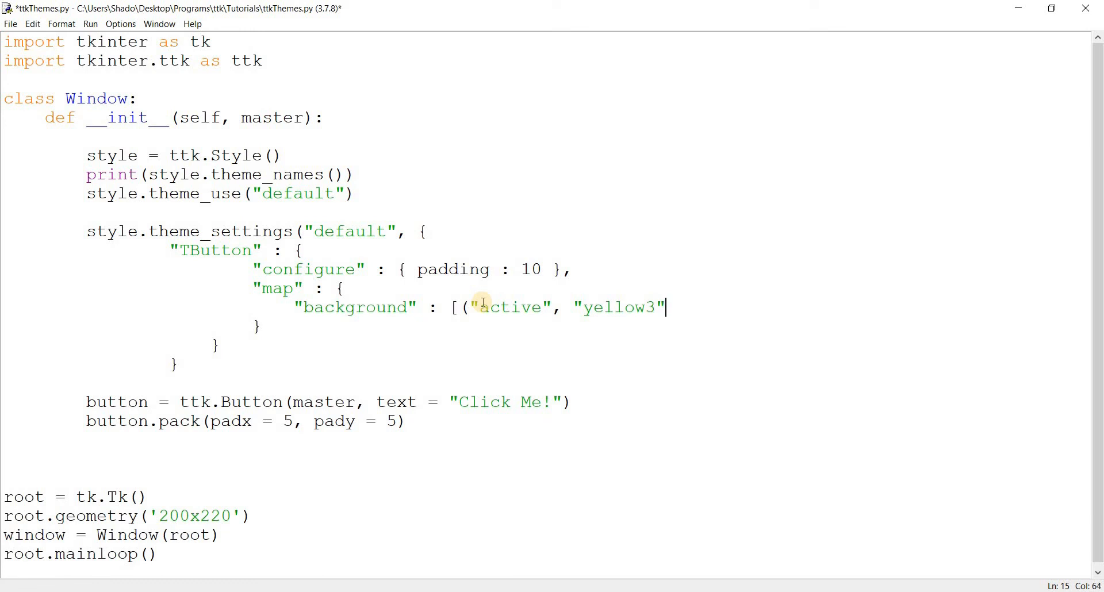
Step: Complete the background list with the ("!disabled", "yellow") state pair
text()])
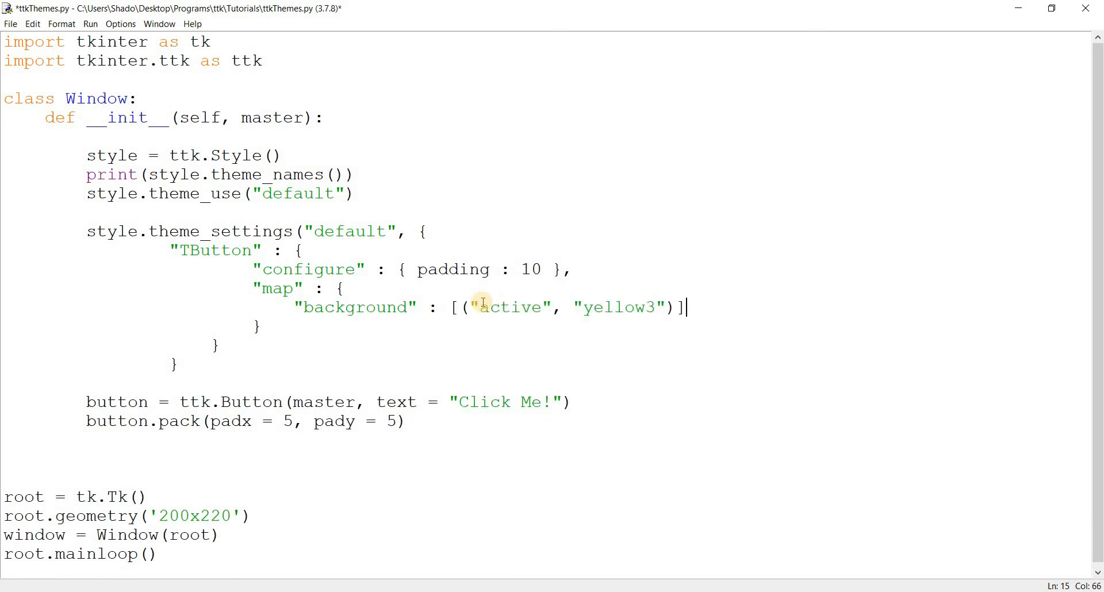
text(,)
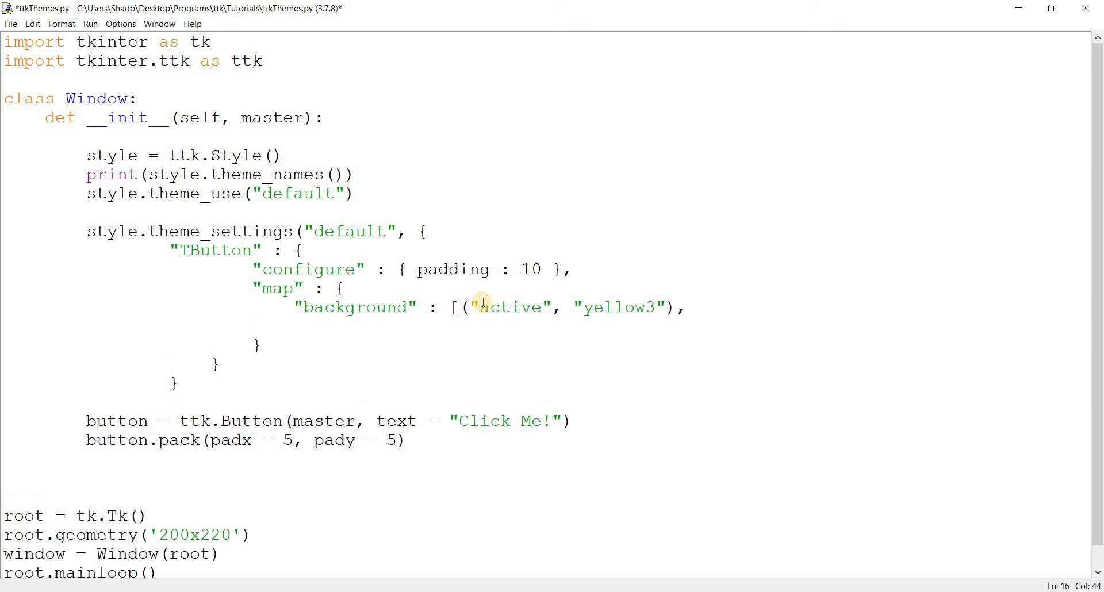
text(()
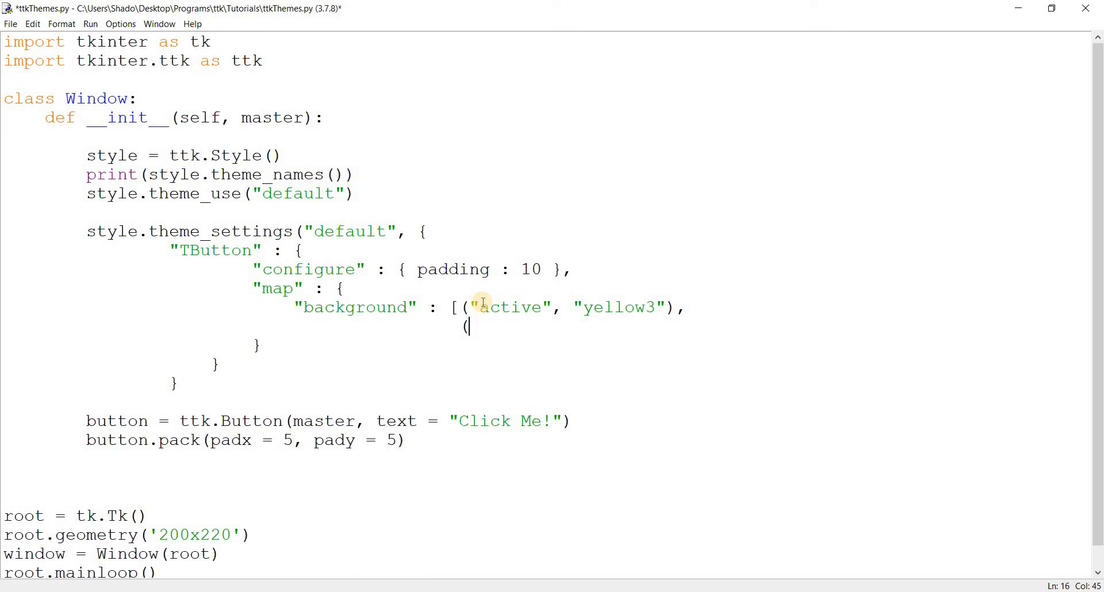
text(!di)
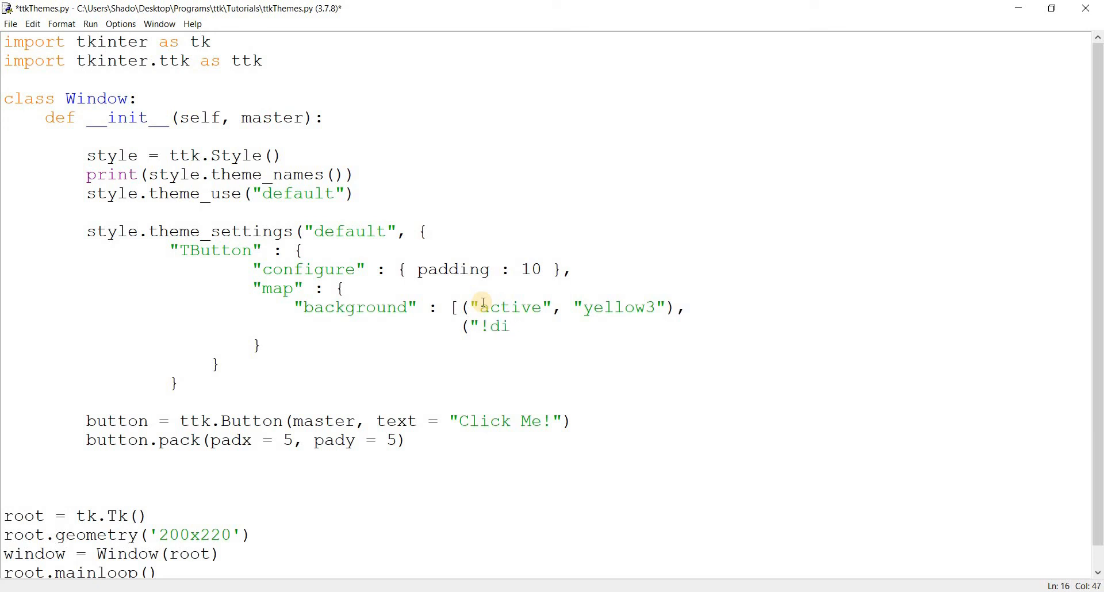
text(sabled")
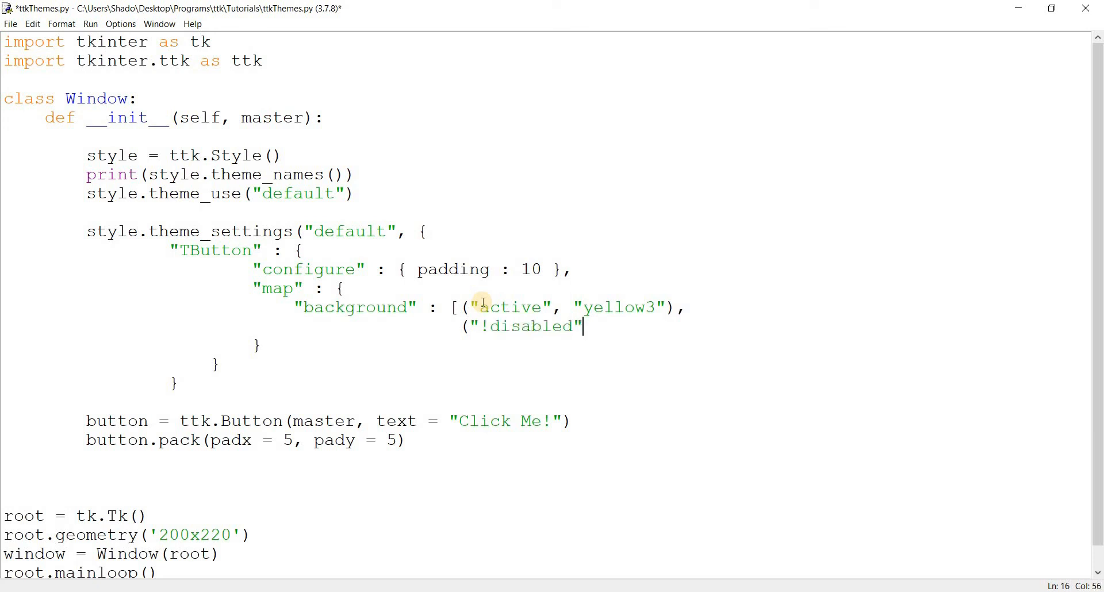
text(, "yellow")])
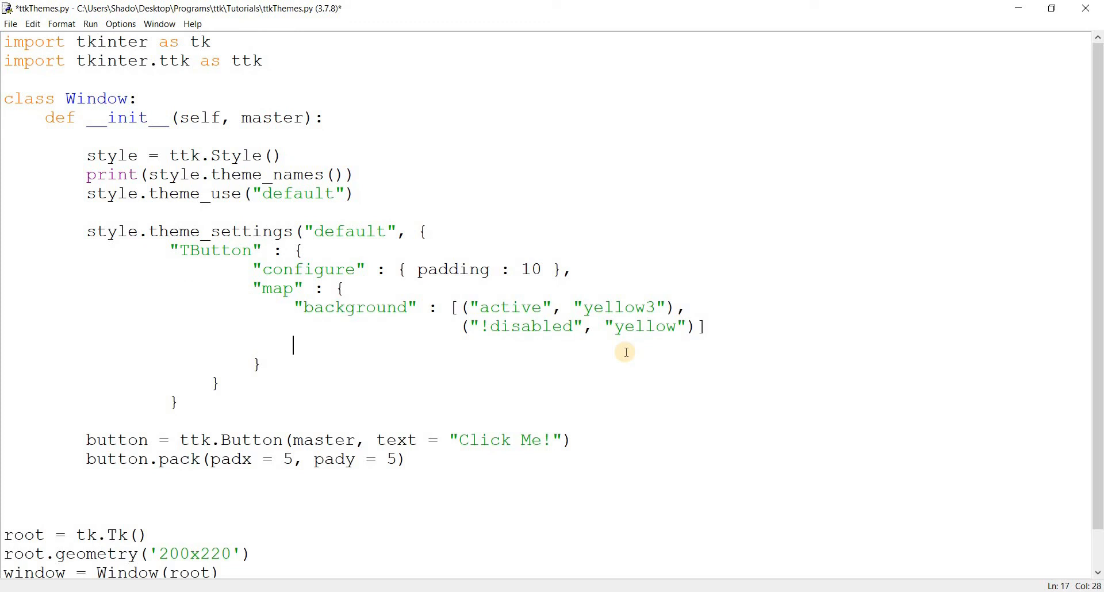
Step: Add a foreground entry to the map beginning with ("focus", "Red")
text("foreg)
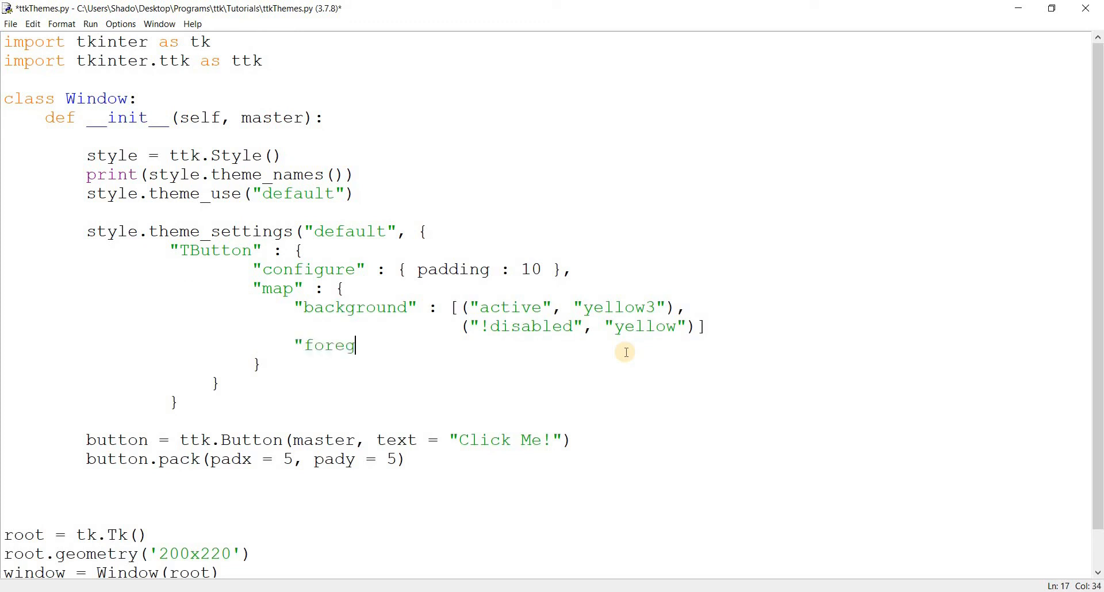
text(round" : [)
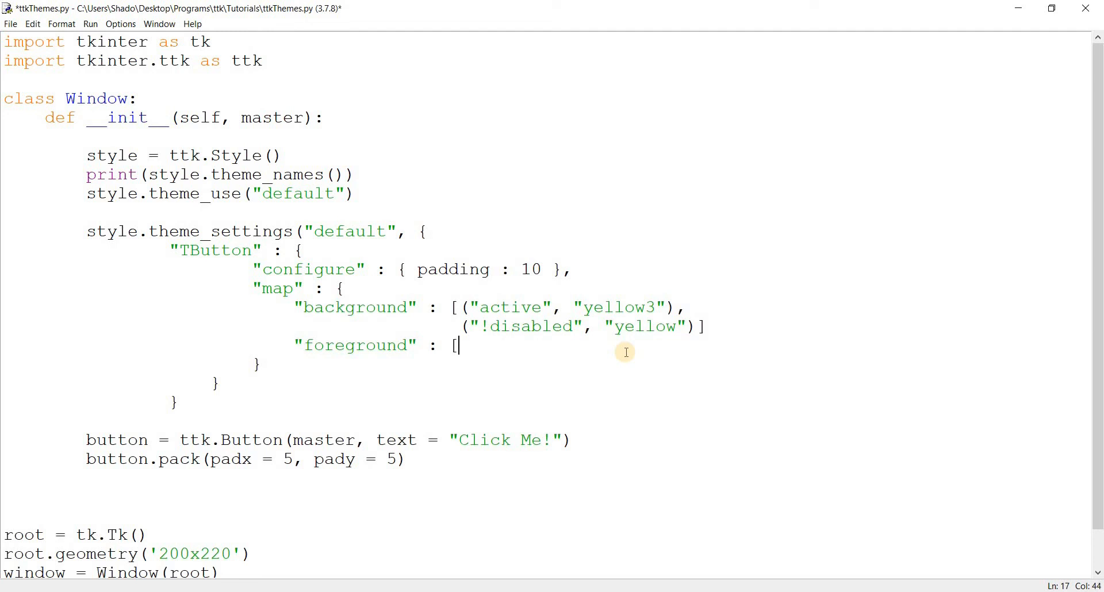
text(()
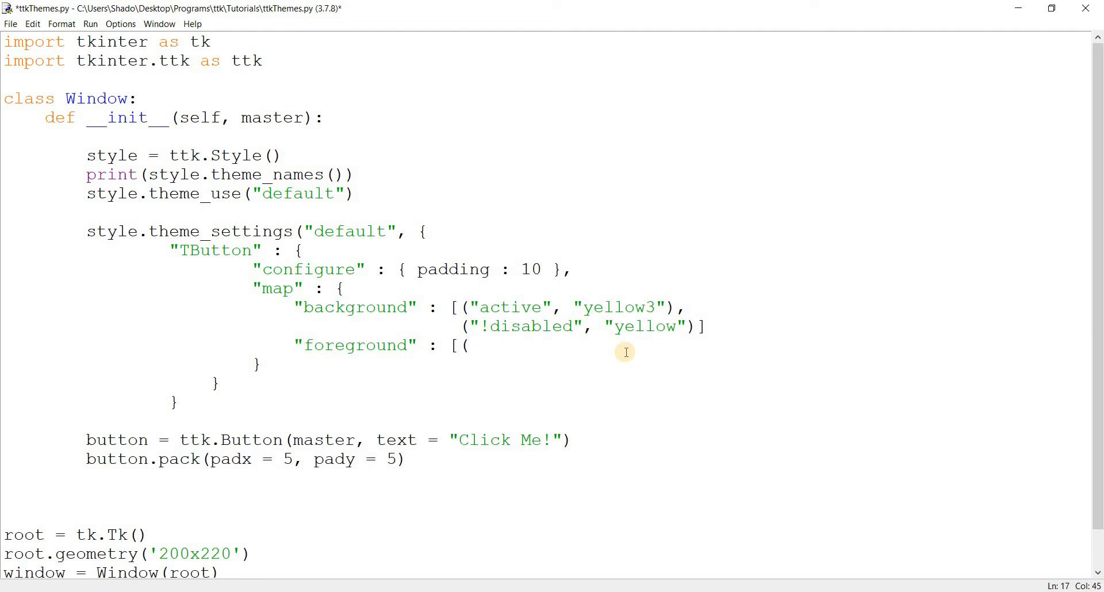
mouse_move(429, 308)
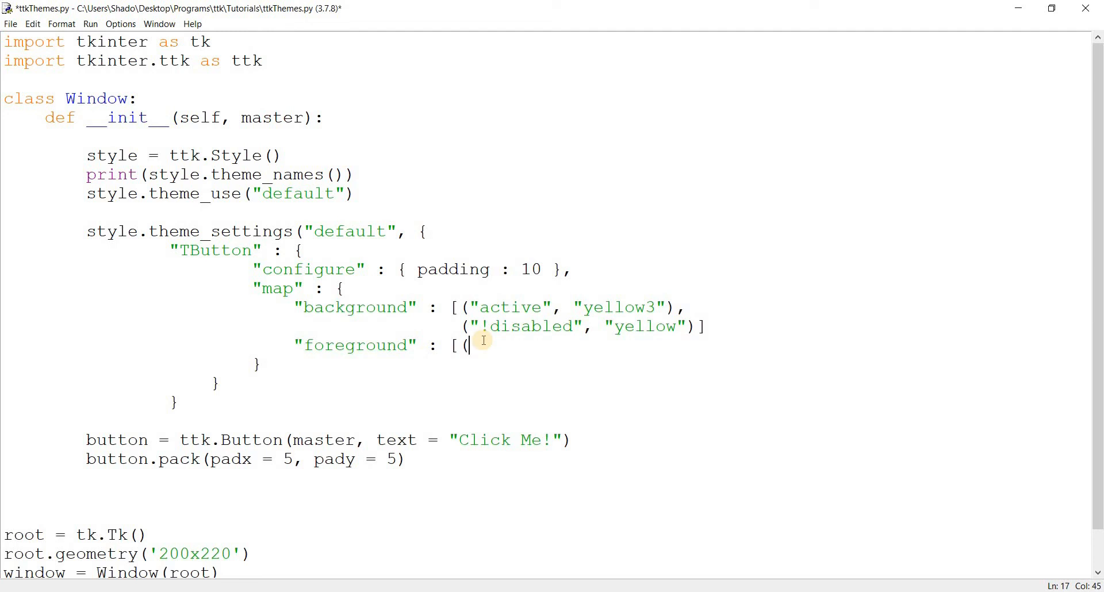
text("foo)
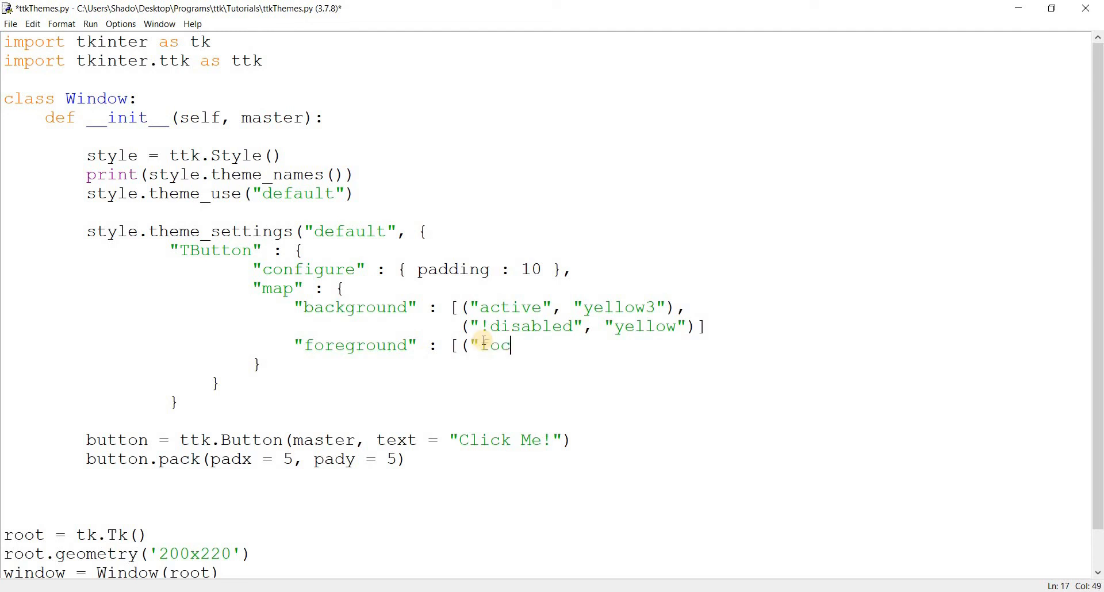
text(us", ")
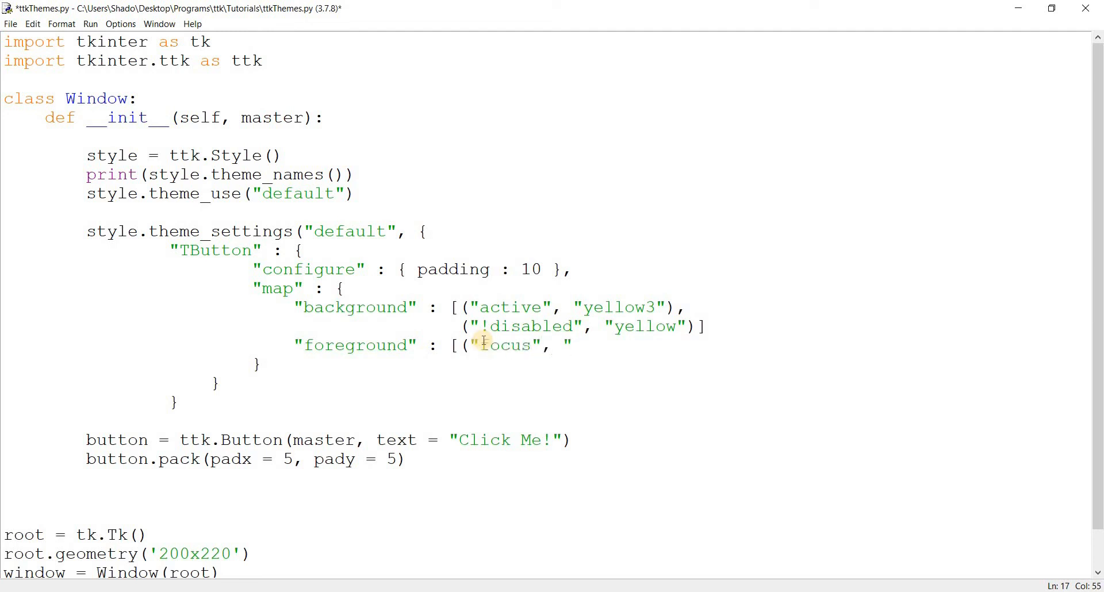
text("Red"),)
text(()
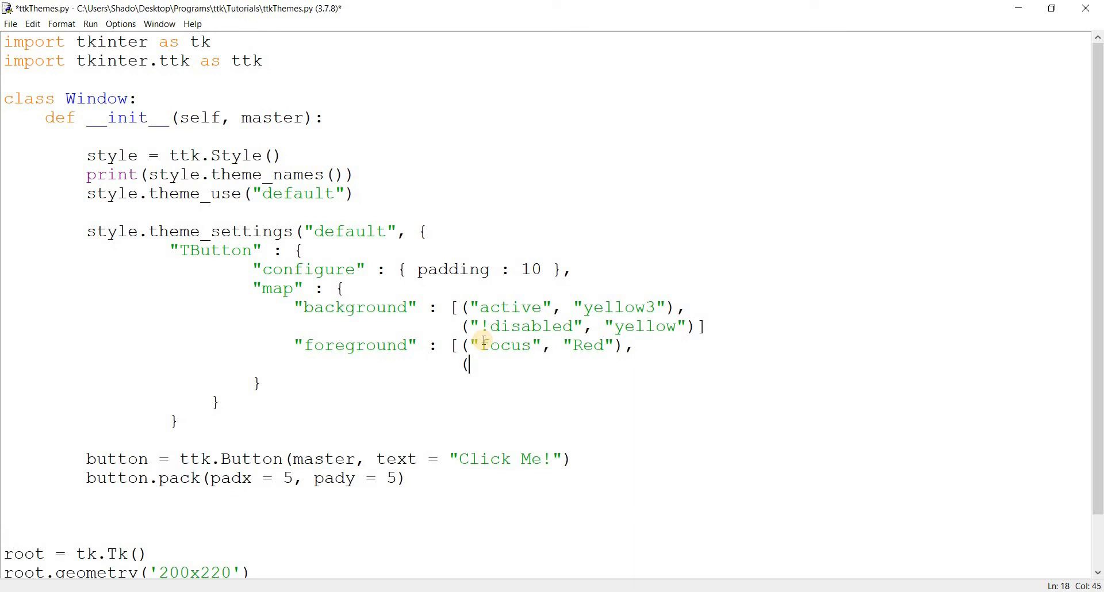
Step: Finish the foreground list with ("active", "green") and ("!disabled", "blue") and save the script
text("active)
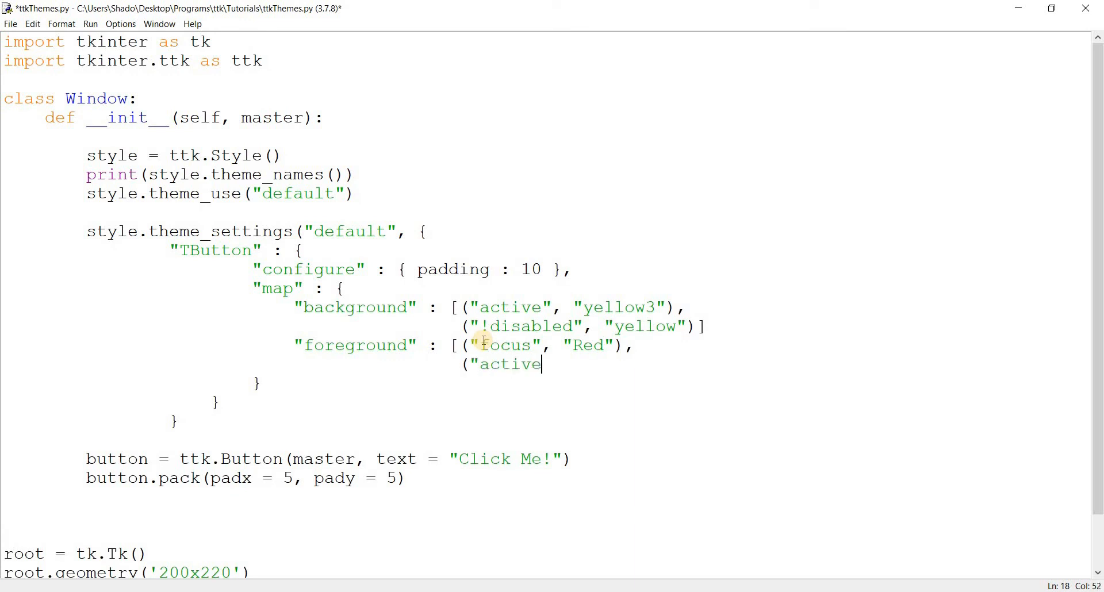
text(", "g)
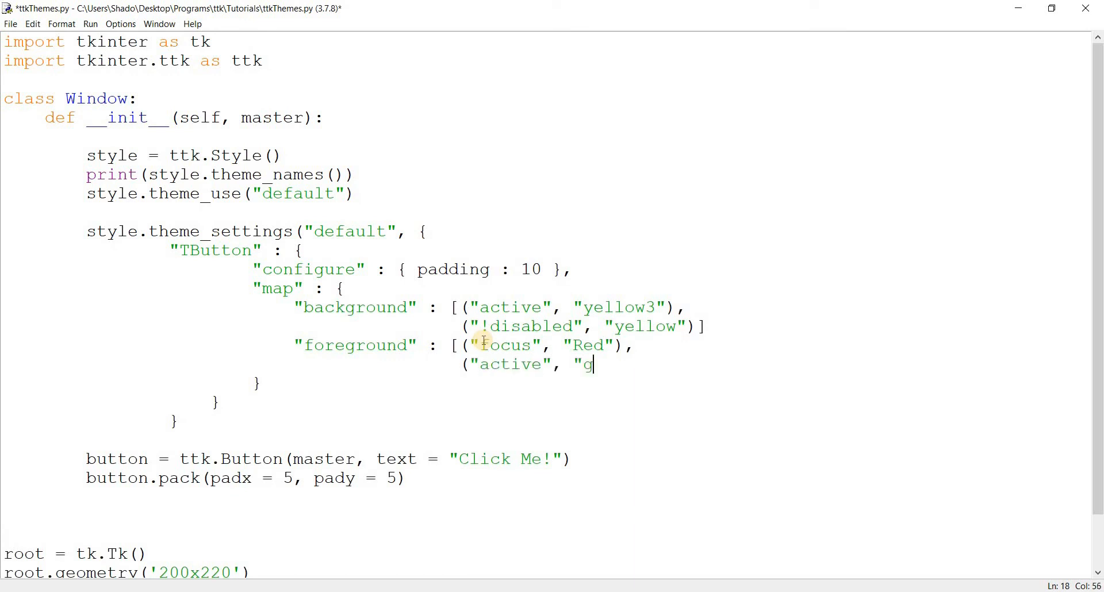
text(reen"),)
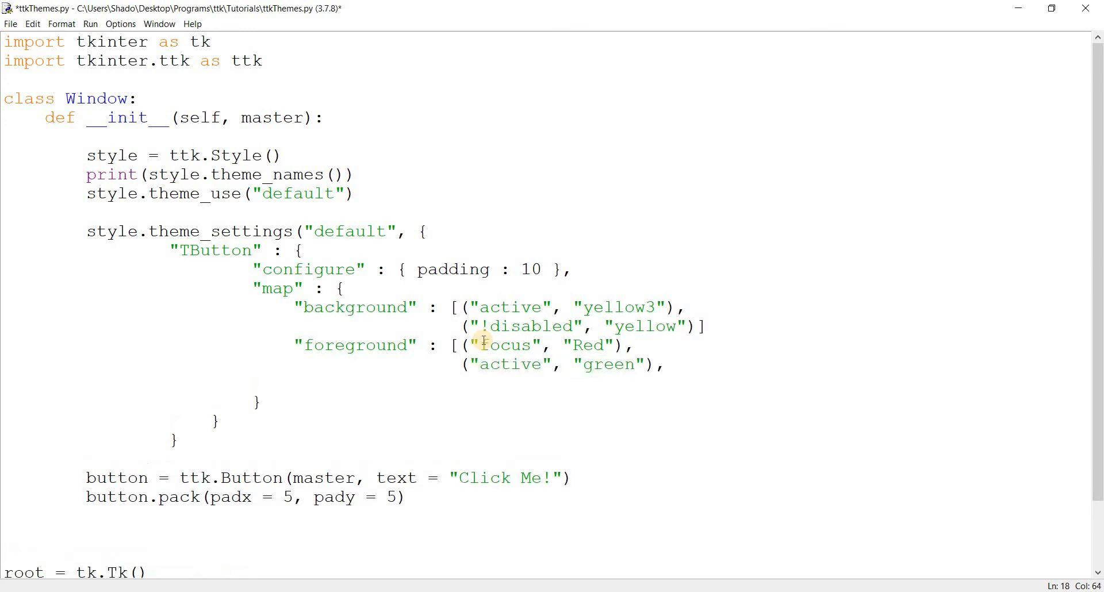
text((")
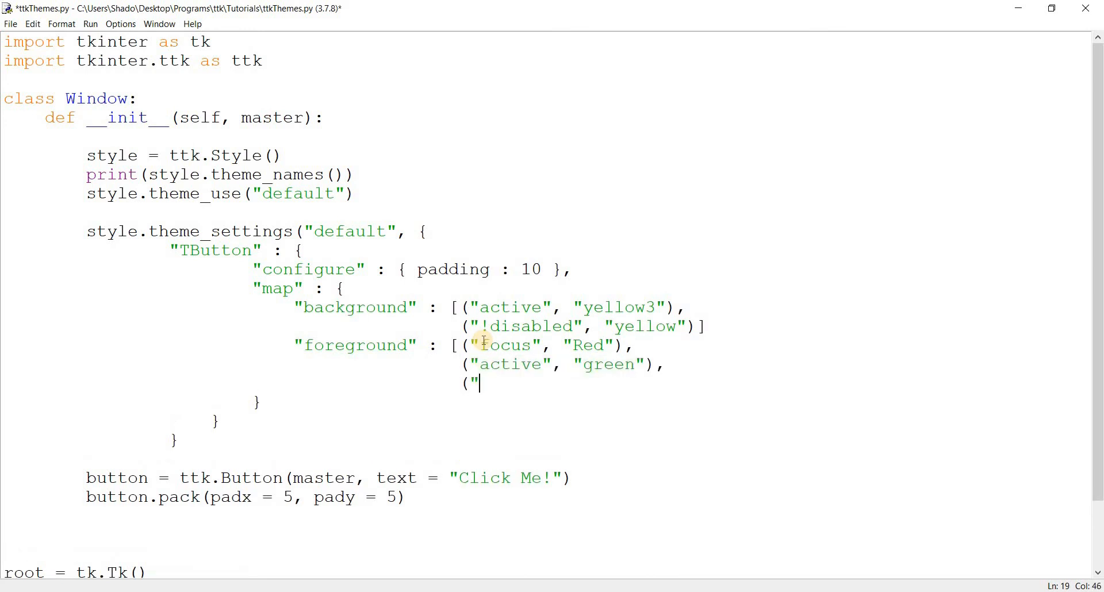
text(!disa)
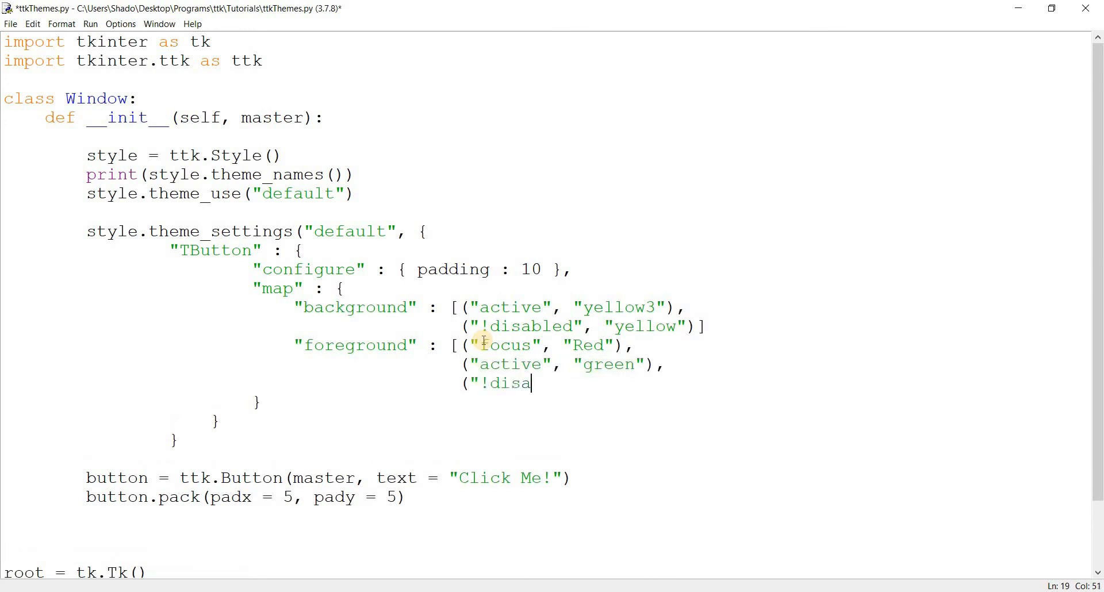
text(bled", "Bl)
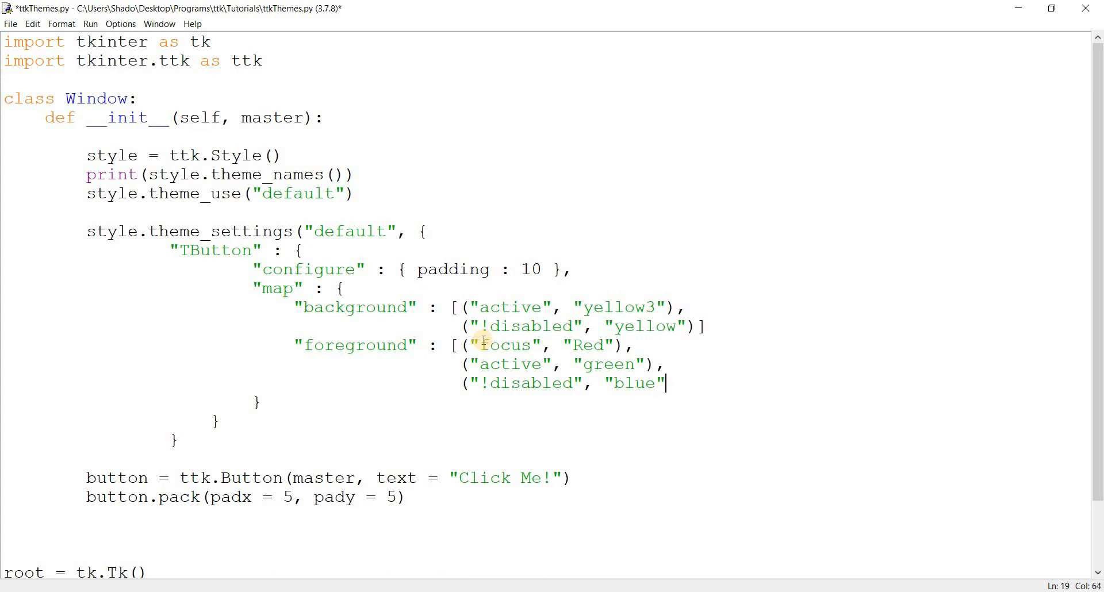
text()])
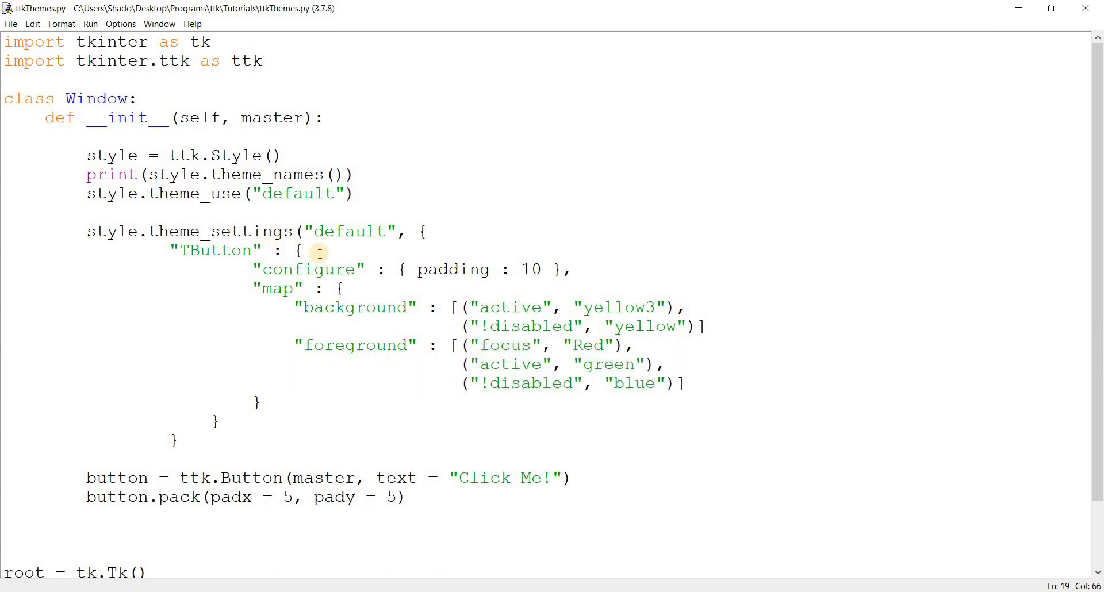
Step: Quote padding, comma-separate the colour lists, close the theme_settings call and rerun with F5
double_click(215, 249)
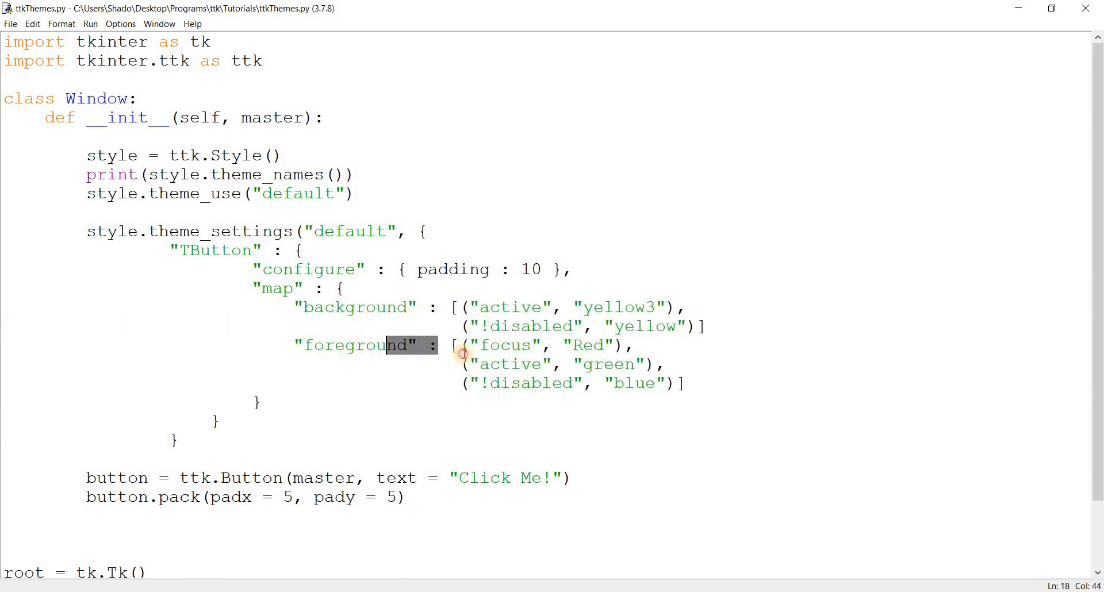
click(707, 327)
text(,)
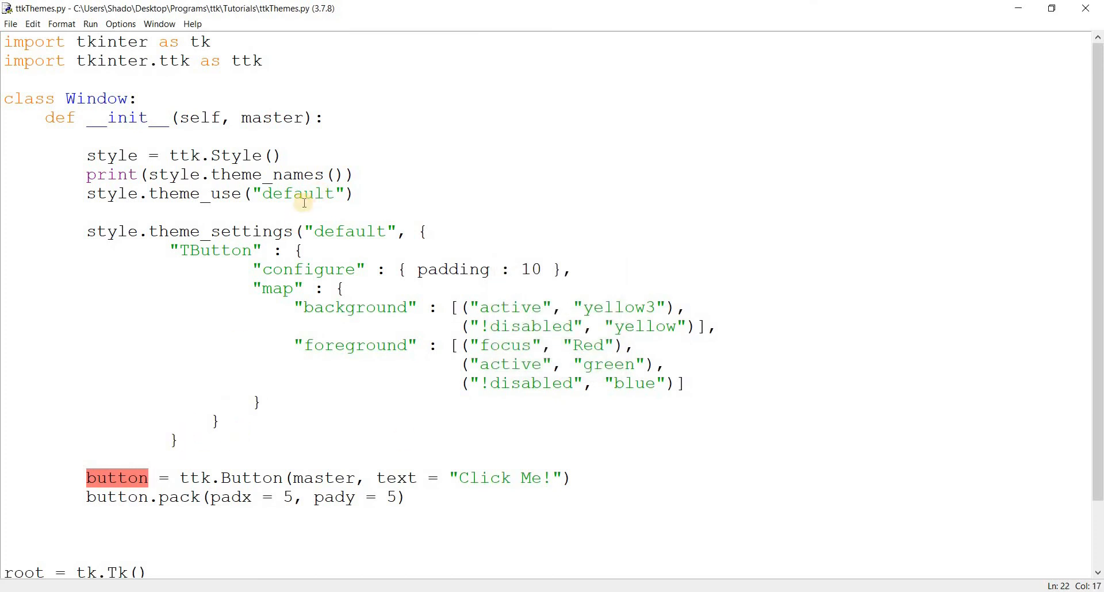
text())
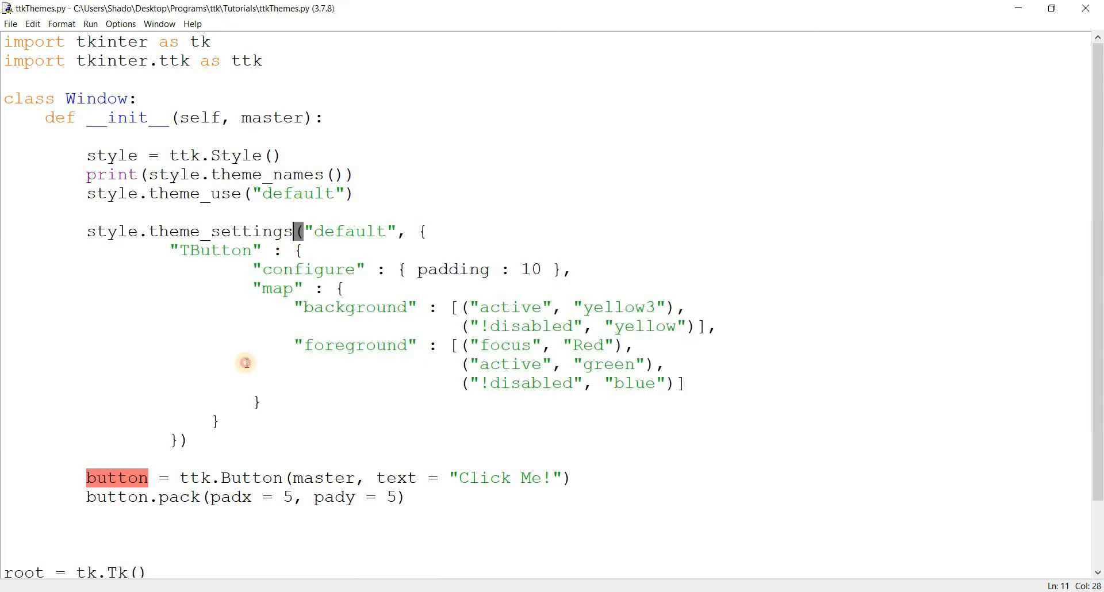
key(F5)
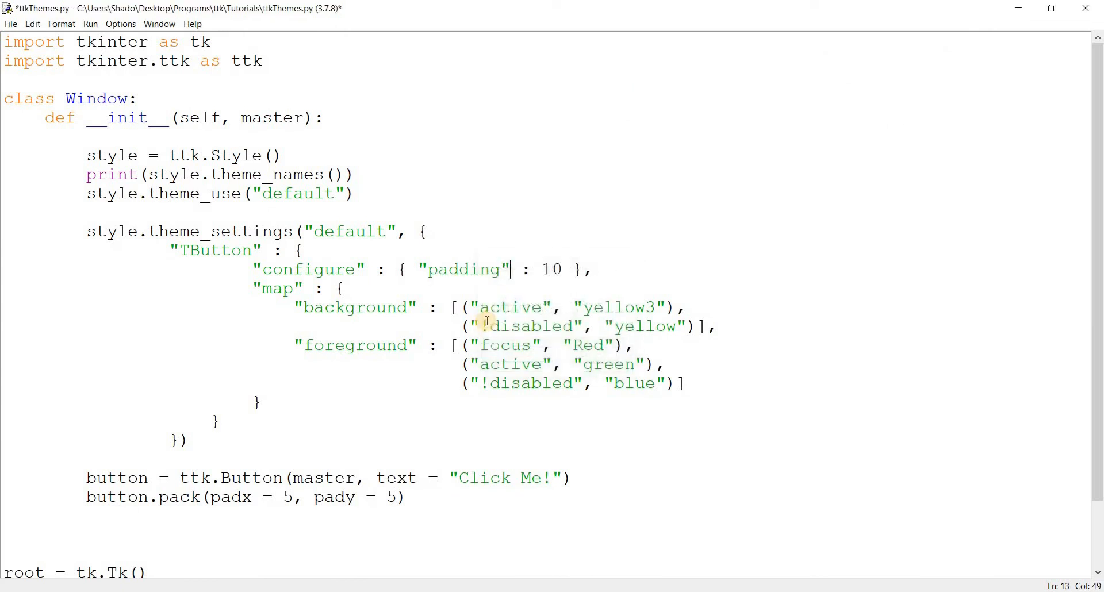
Step: Run the script, try the yellow Click Me! button, then close the test window
key(F5)
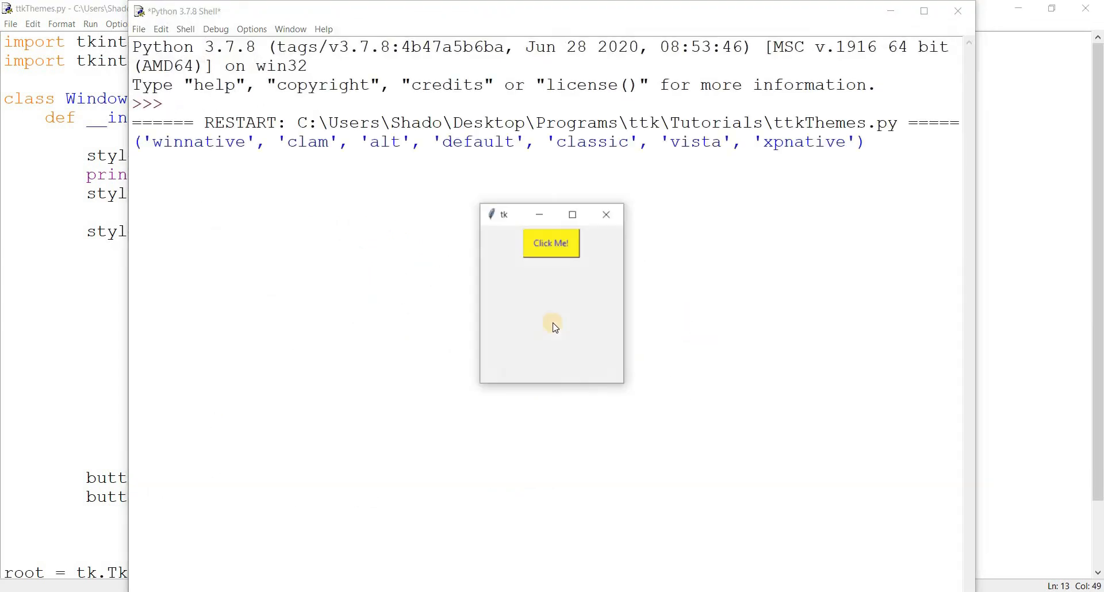
mouse_move(576, 354)
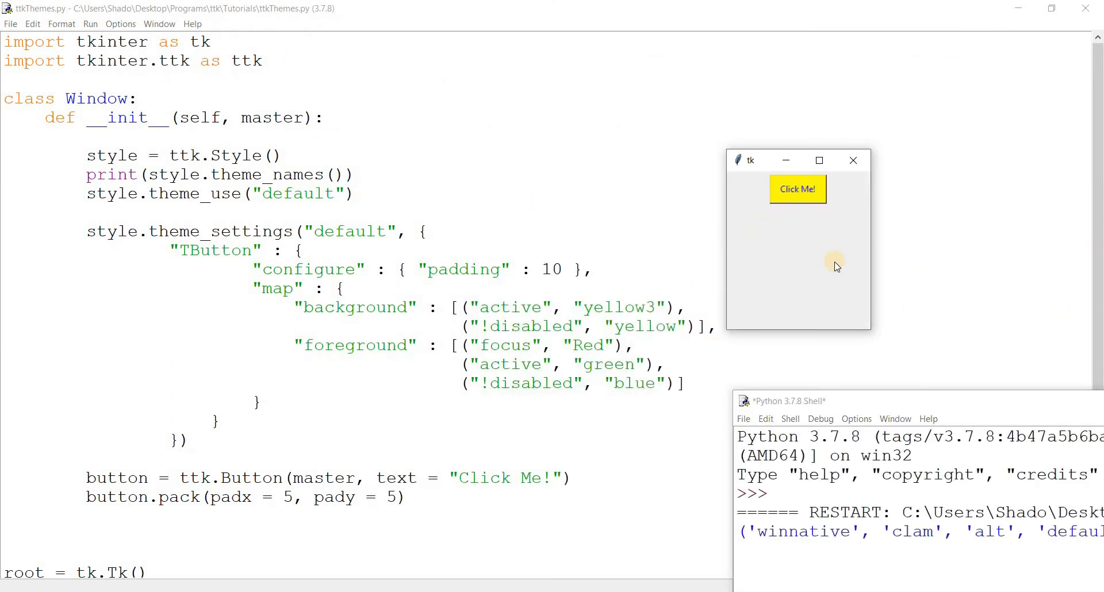
mouse_move(820, 261)
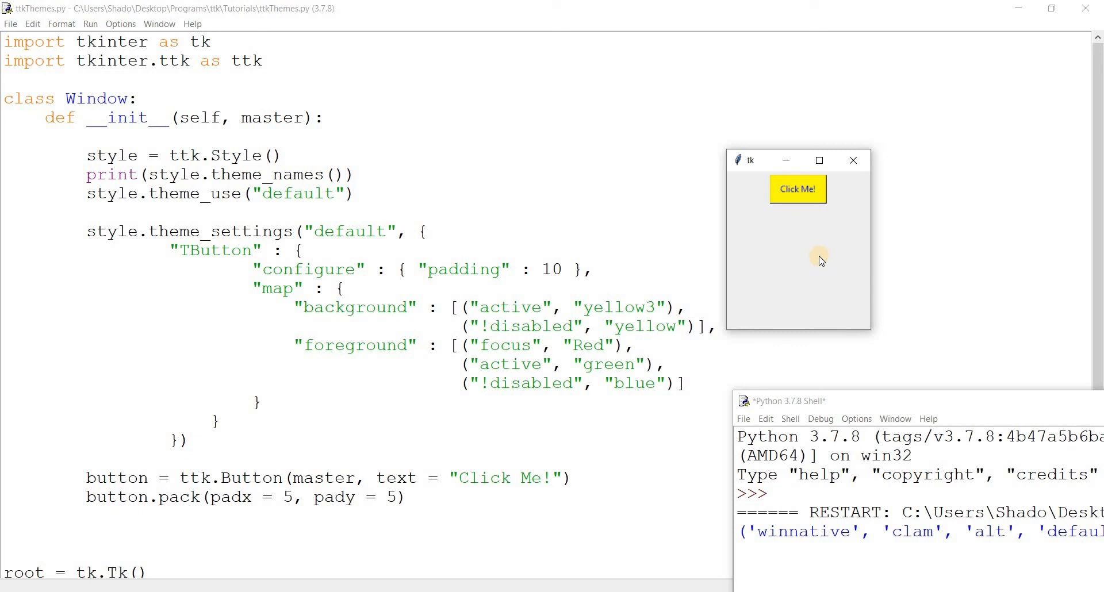
mouse_move(799, 218)
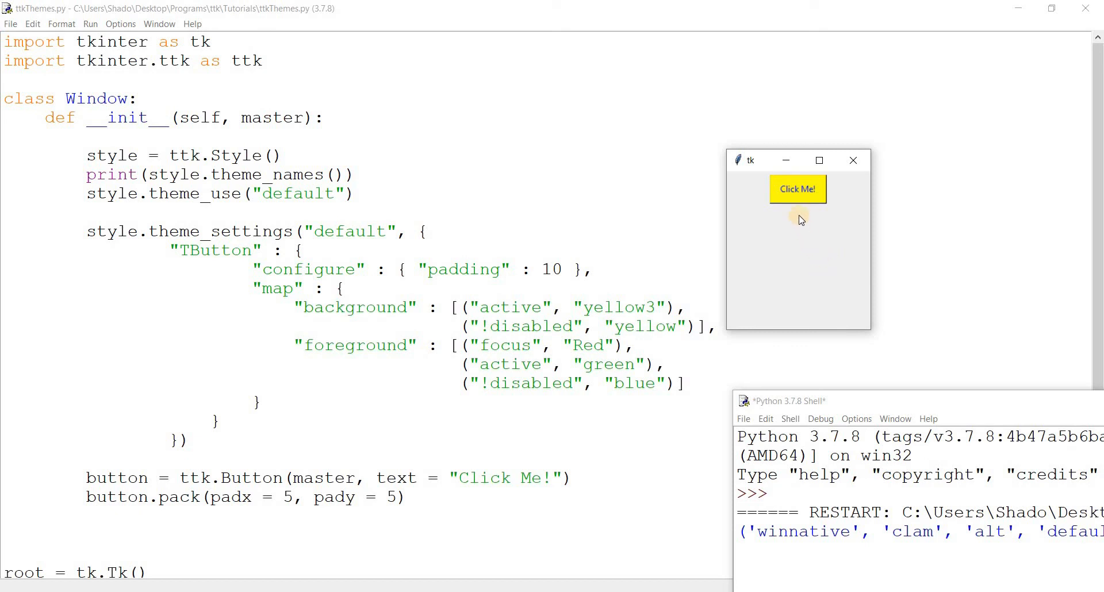
mouse_move(396, 319)
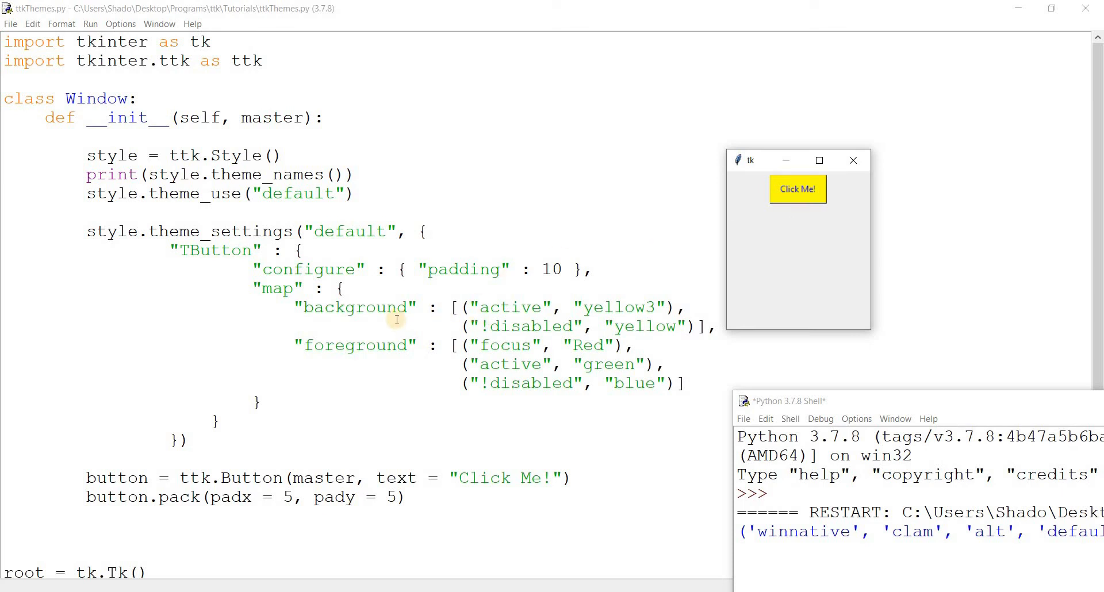
mouse_move(485, 308)
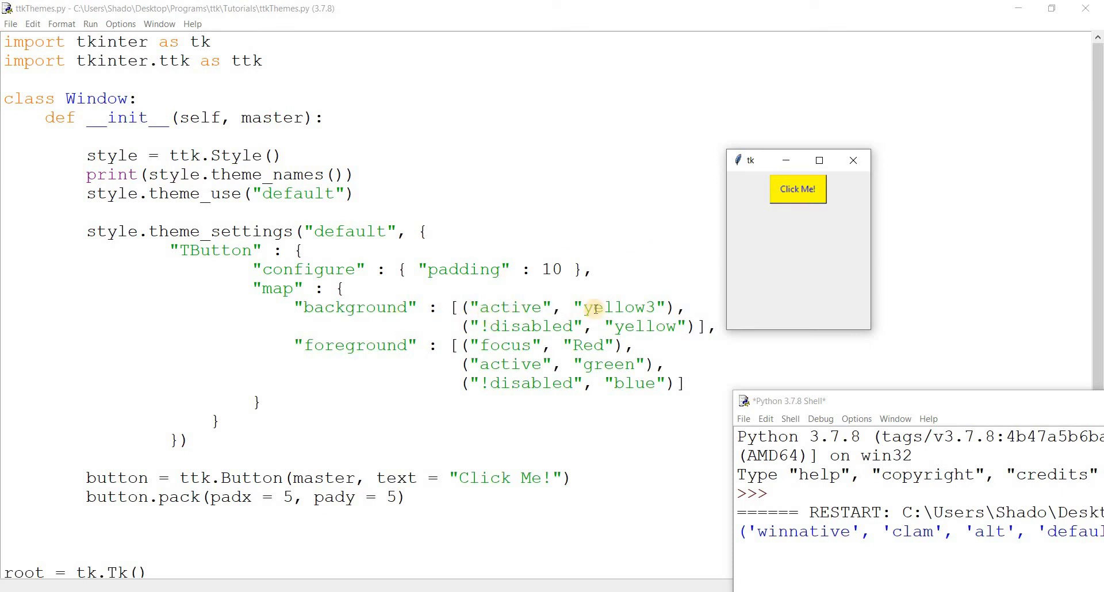
mouse_move(489, 326)
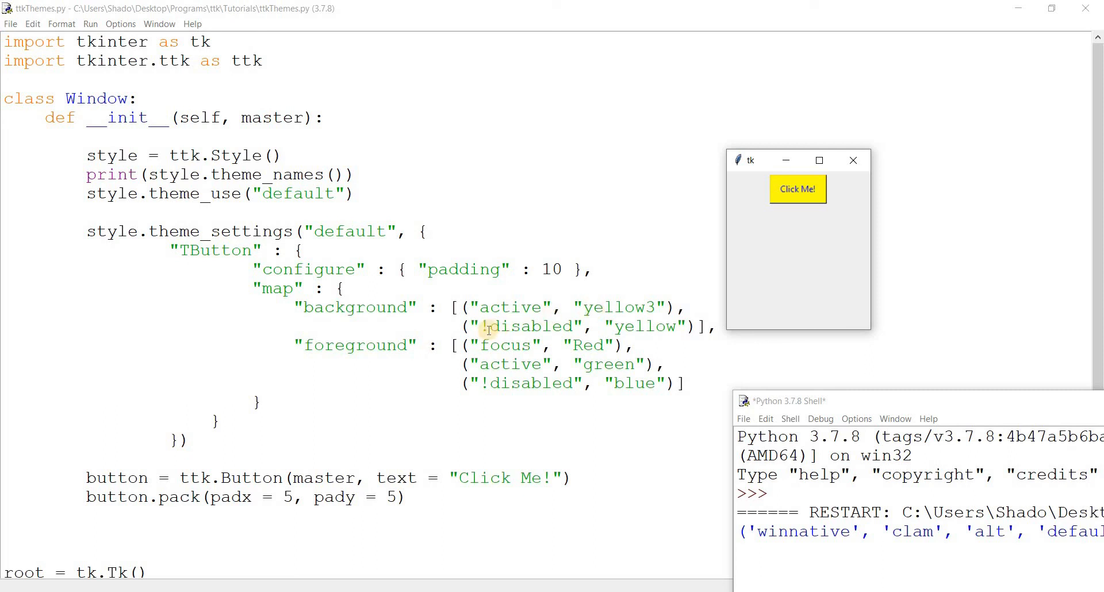
mouse_move(637, 334)
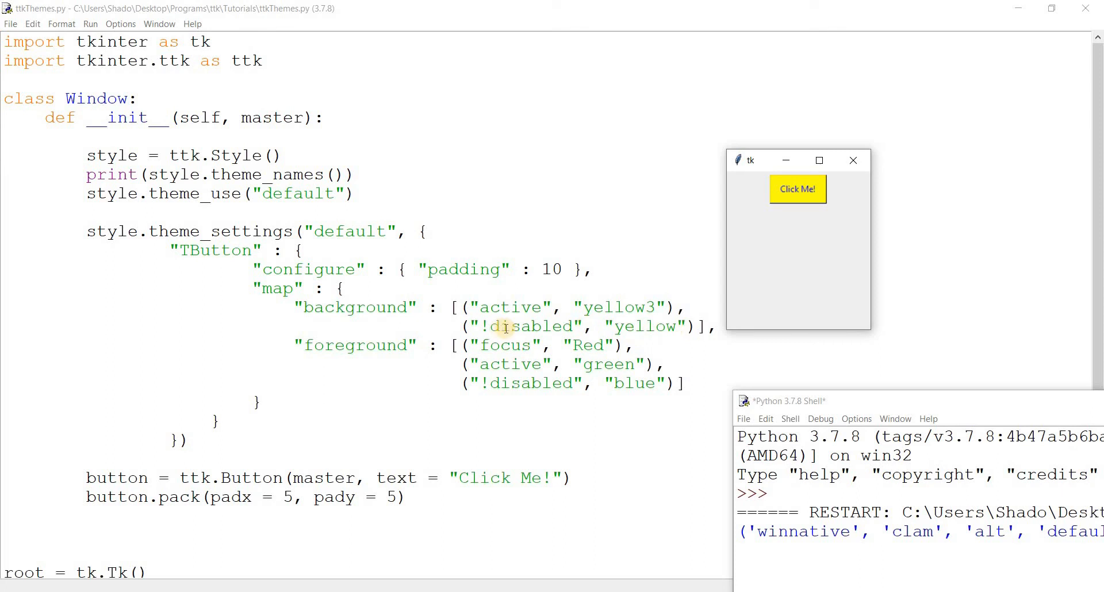
mouse_move(745, 255)
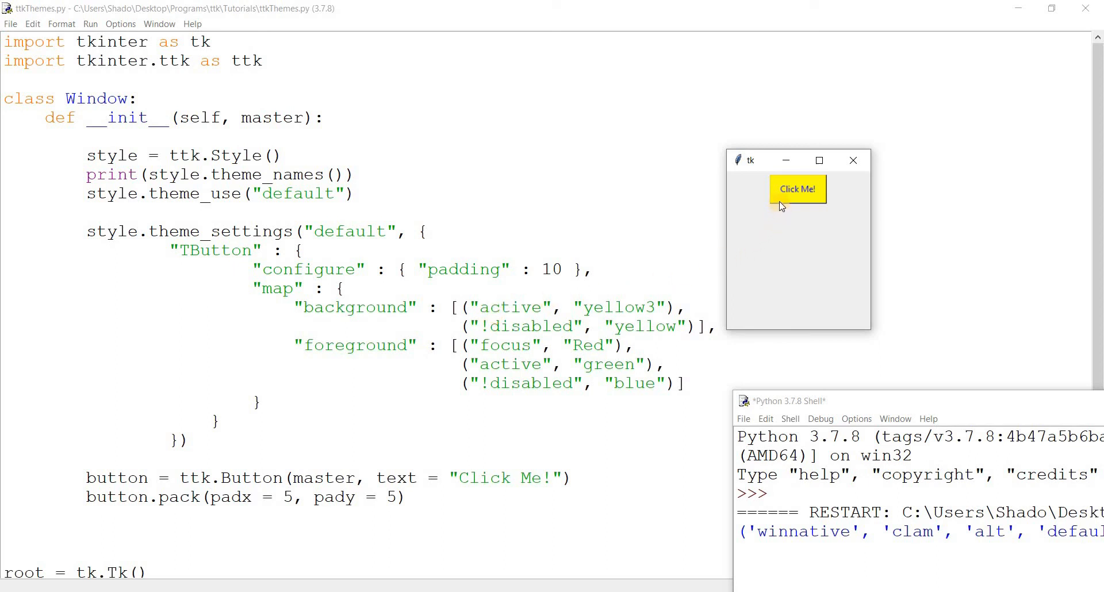
click(796, 188)
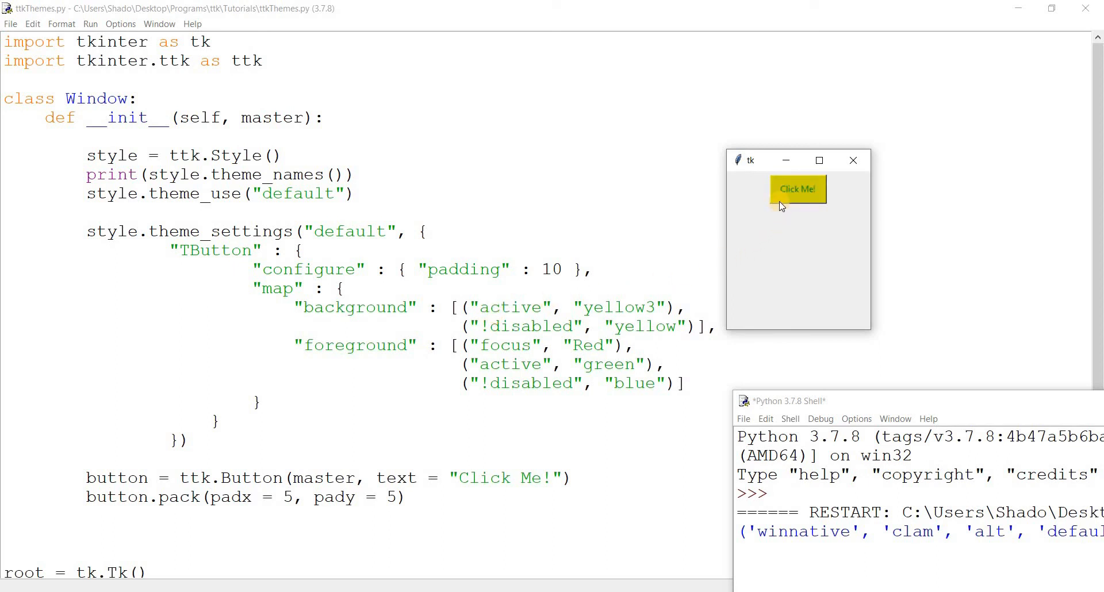
mouse_move(796, 268)
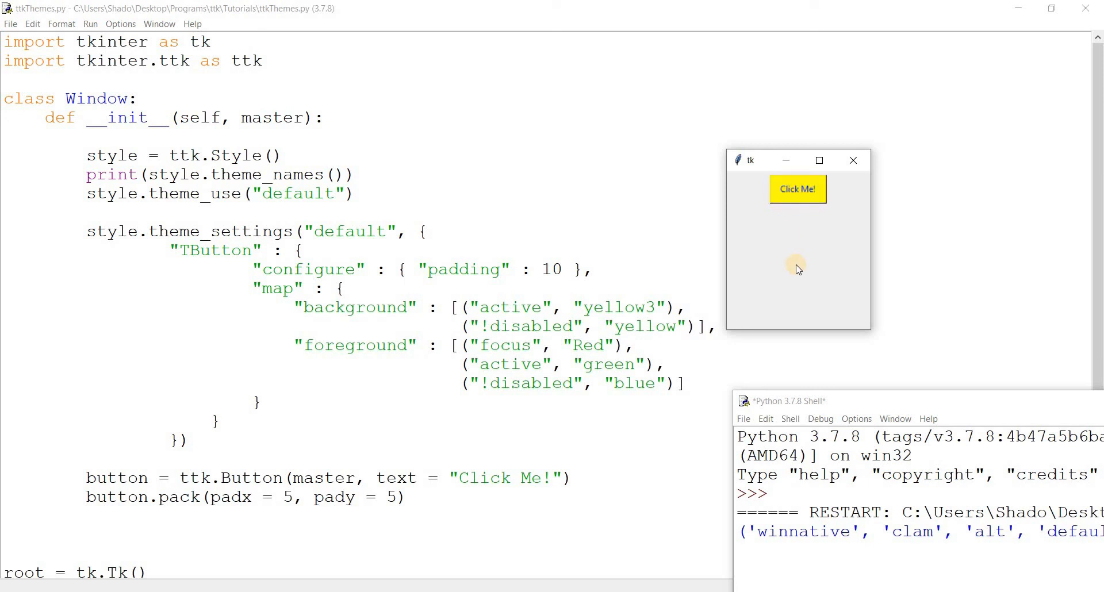
mouse_move(647, 306)
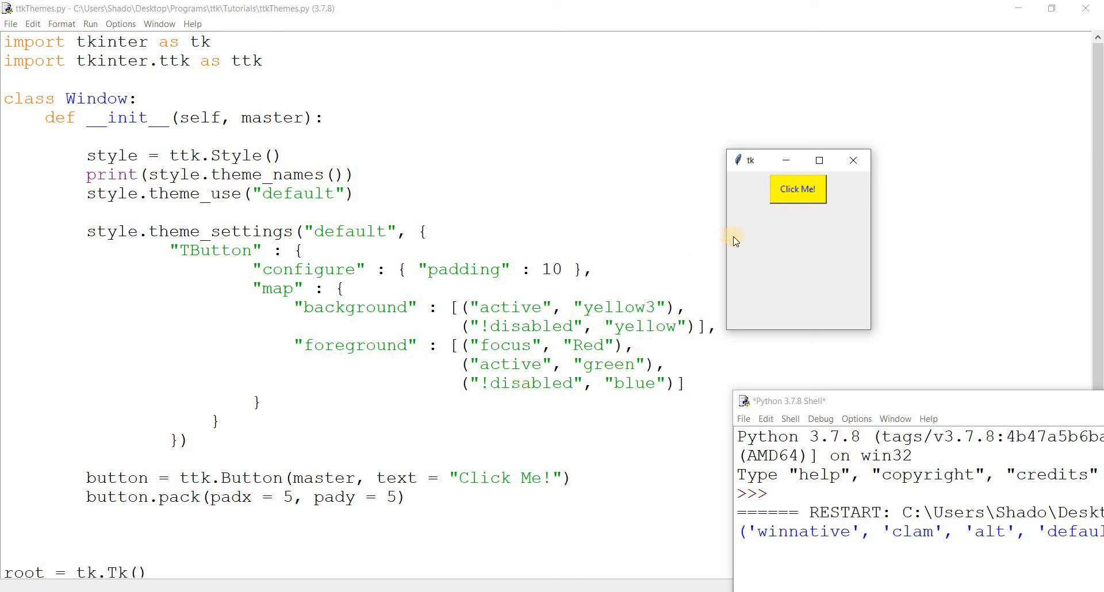
mouse_move(797, 188)
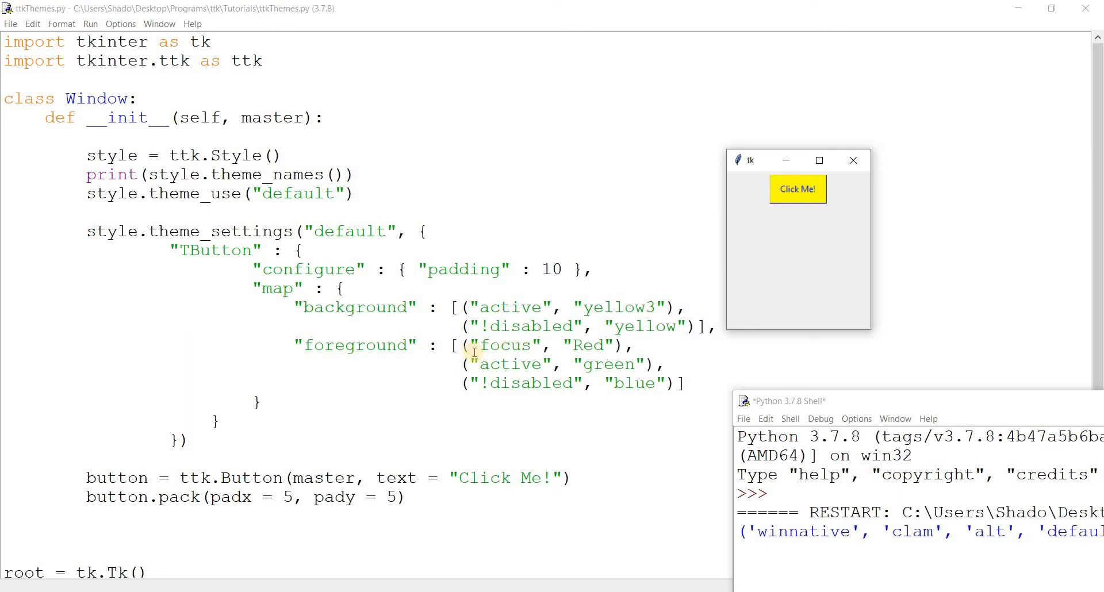
mouse_move(740, 254)
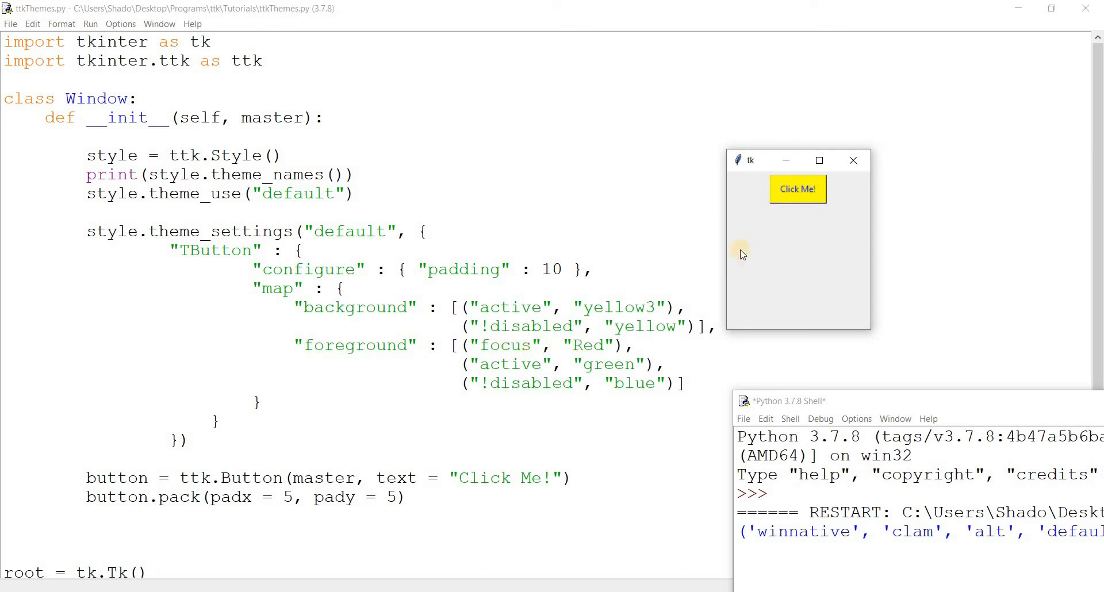
click(796, 188)
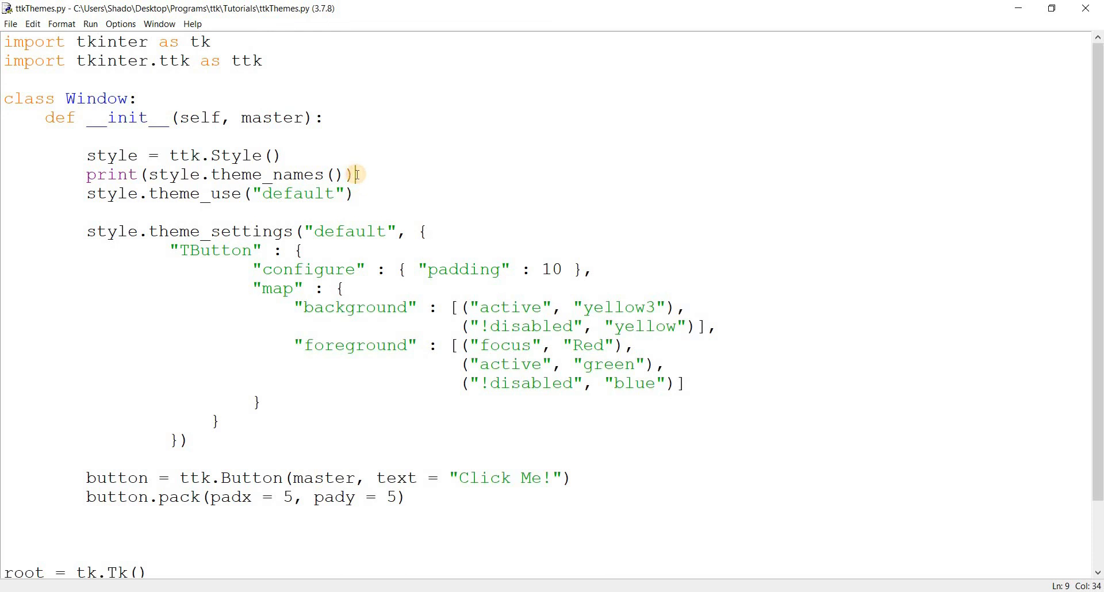
Step: Add style.theme_create("Custom"), point theme_use and theme_settings at "Custom", then run and test the button
key(Backspace)
text(style.)
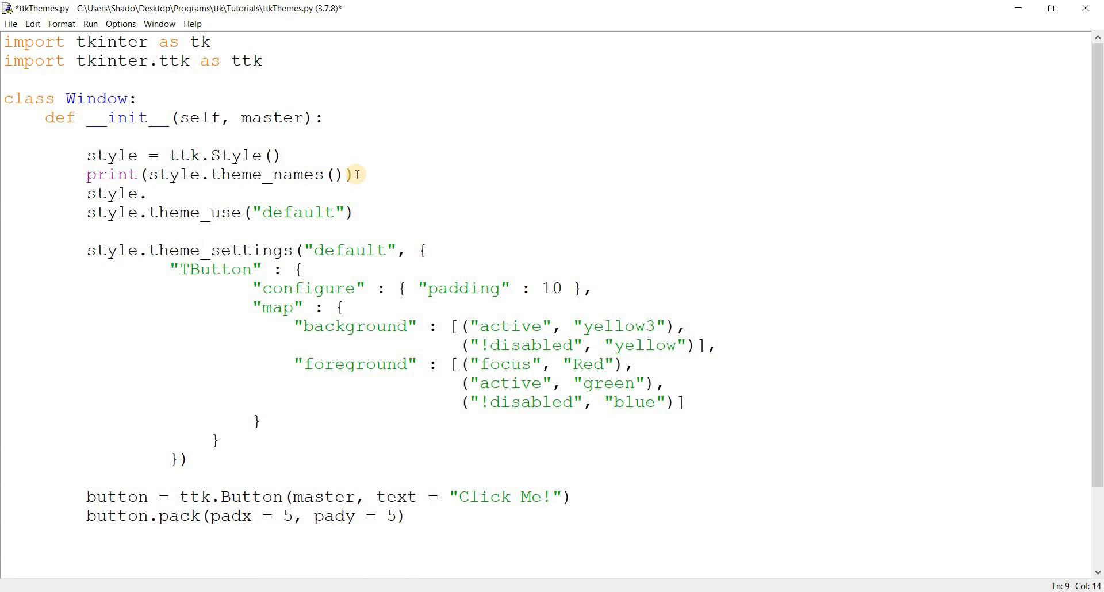
click(146, 193)
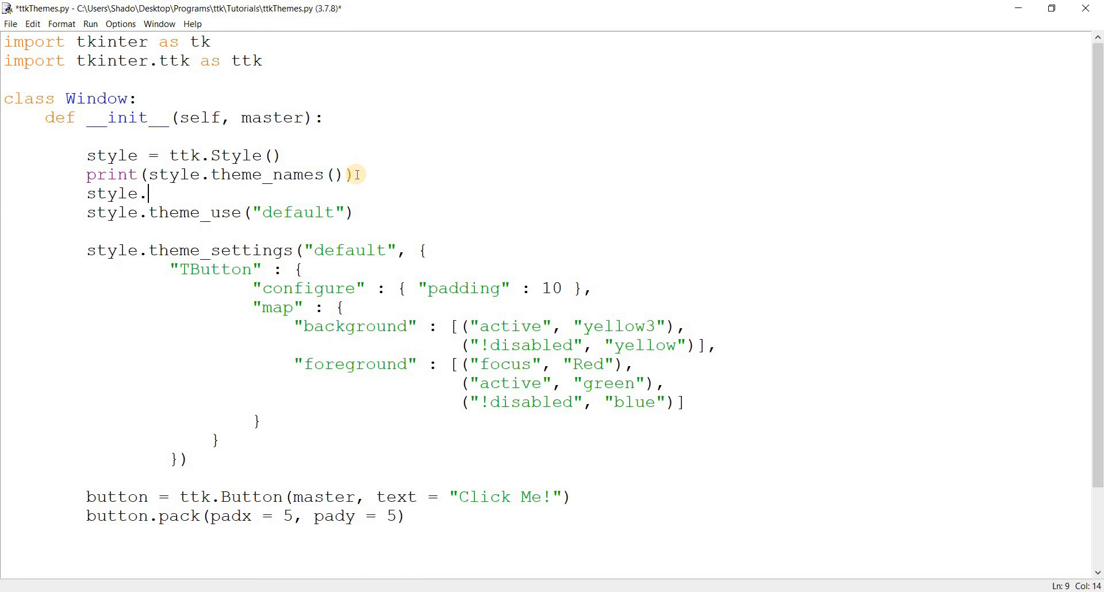
text(theme)
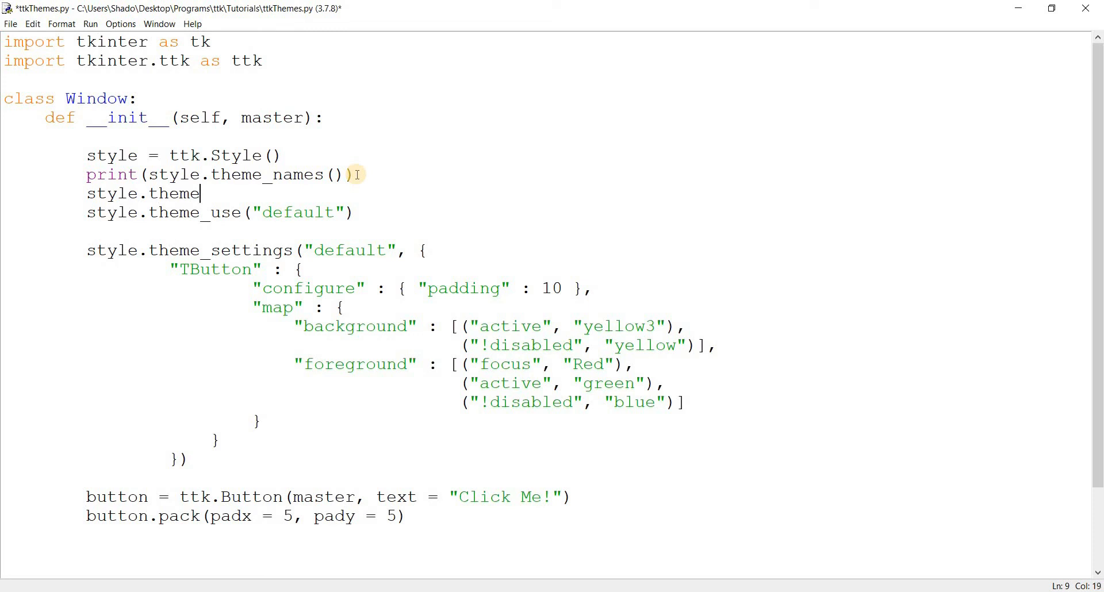
text(_create)
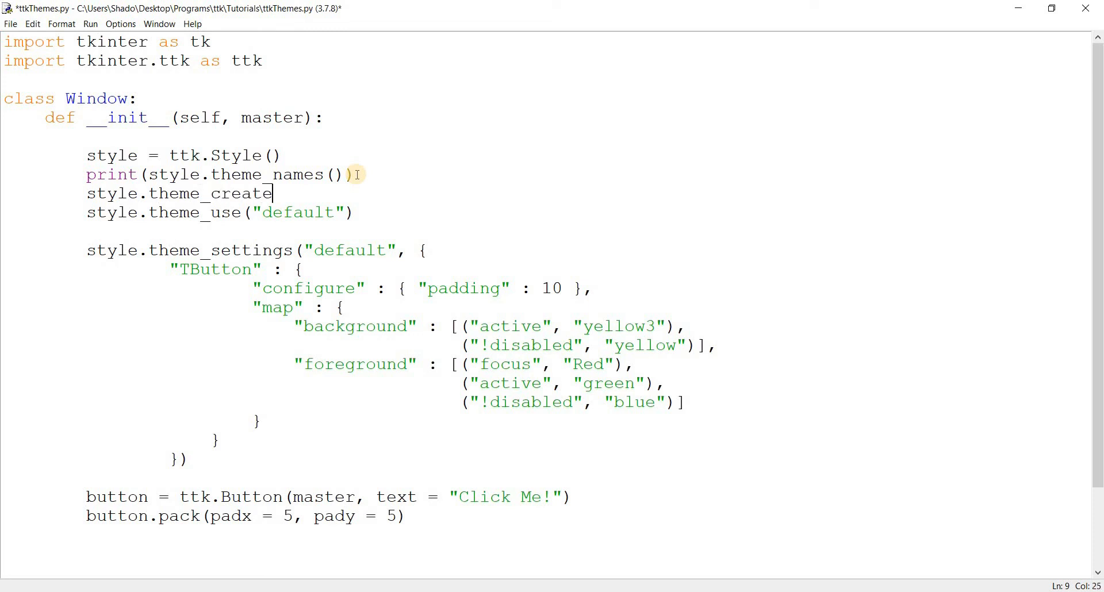
text((")
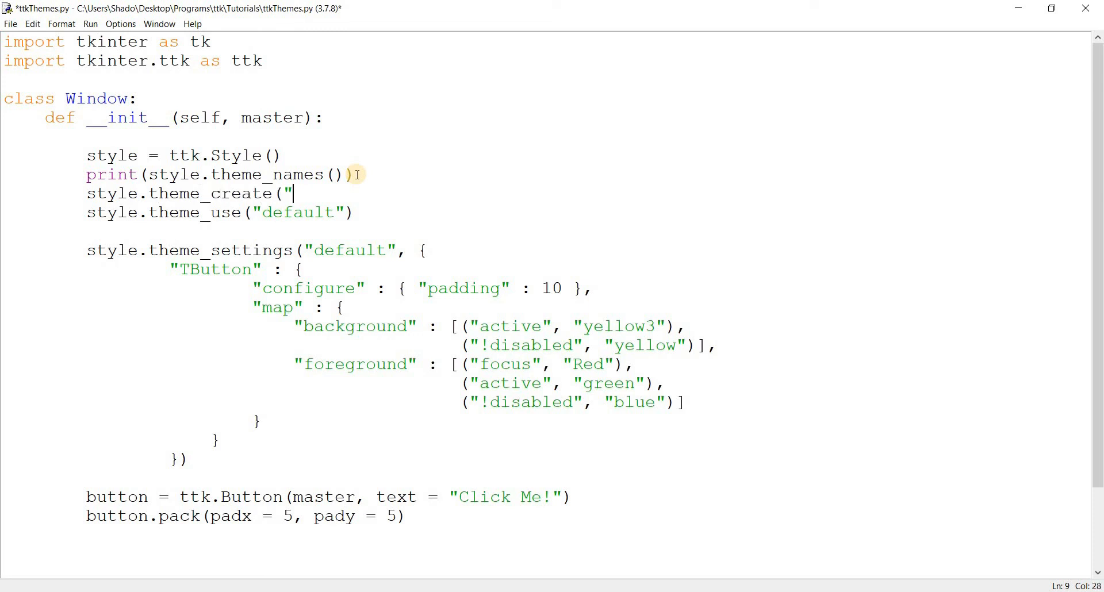
text(Custom)
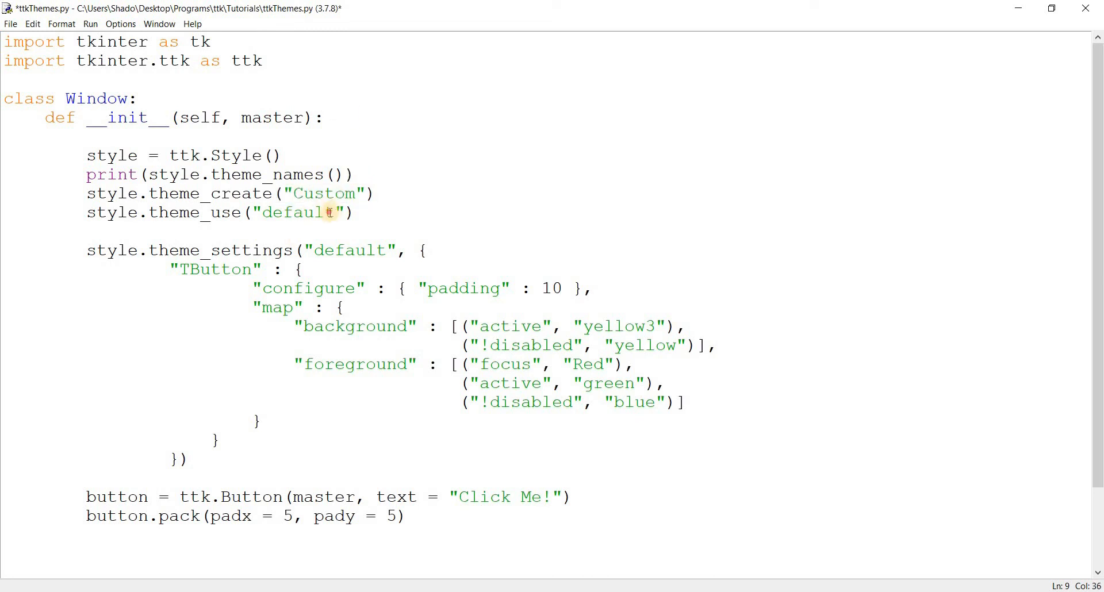
text(Custom)
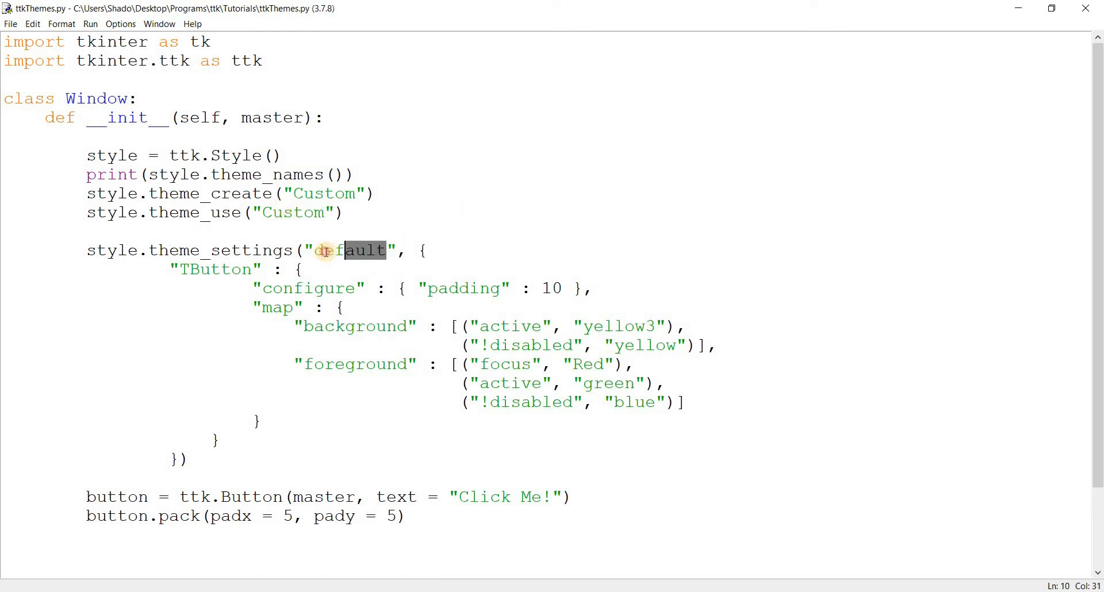
text(Custom)
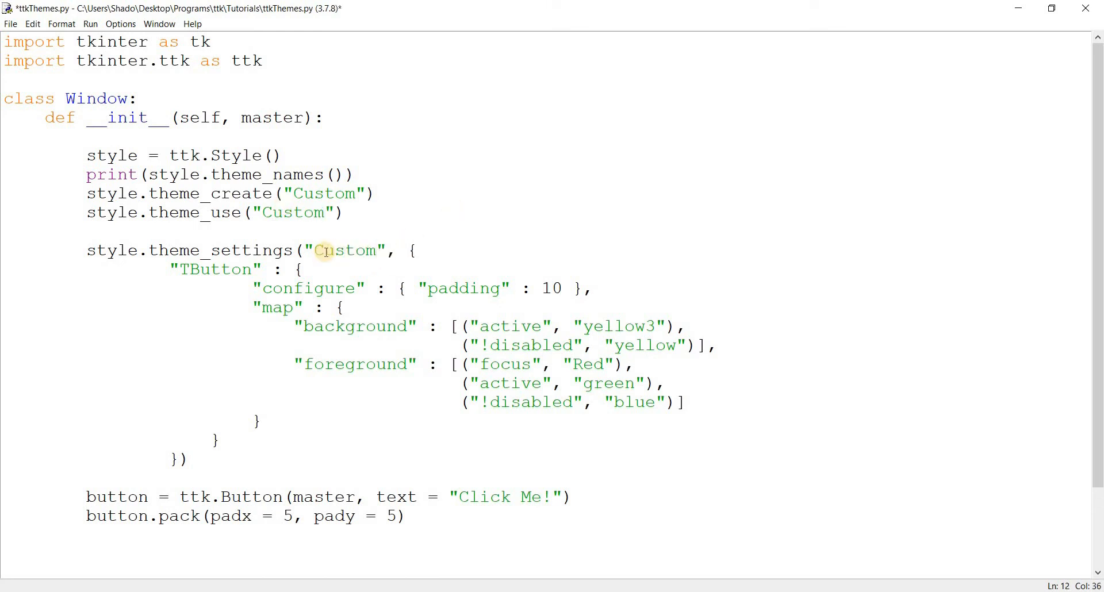
key(F5)
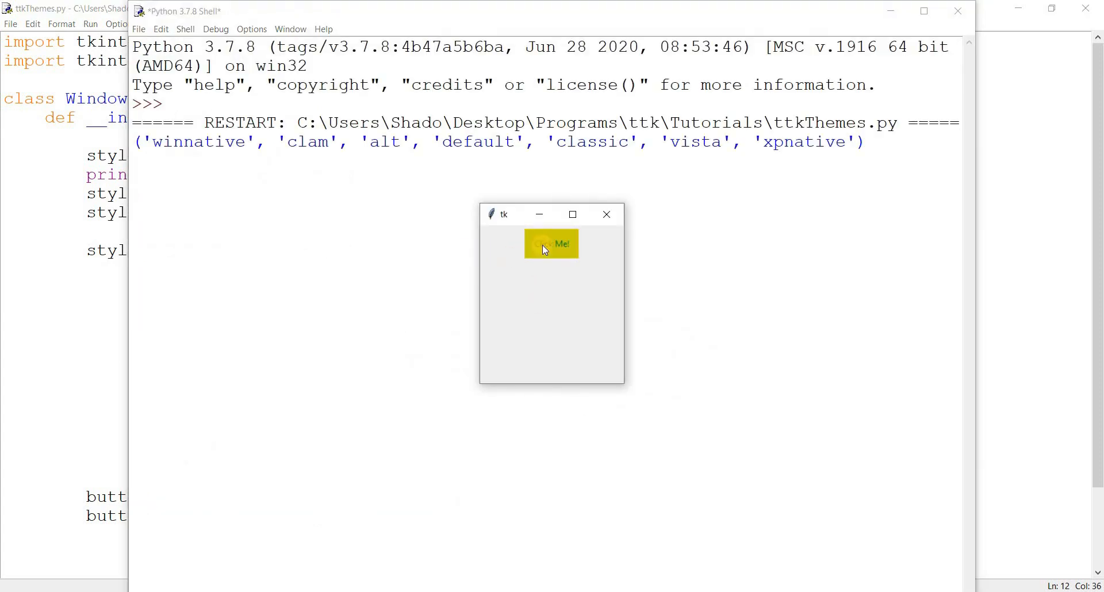
click(550, 242)
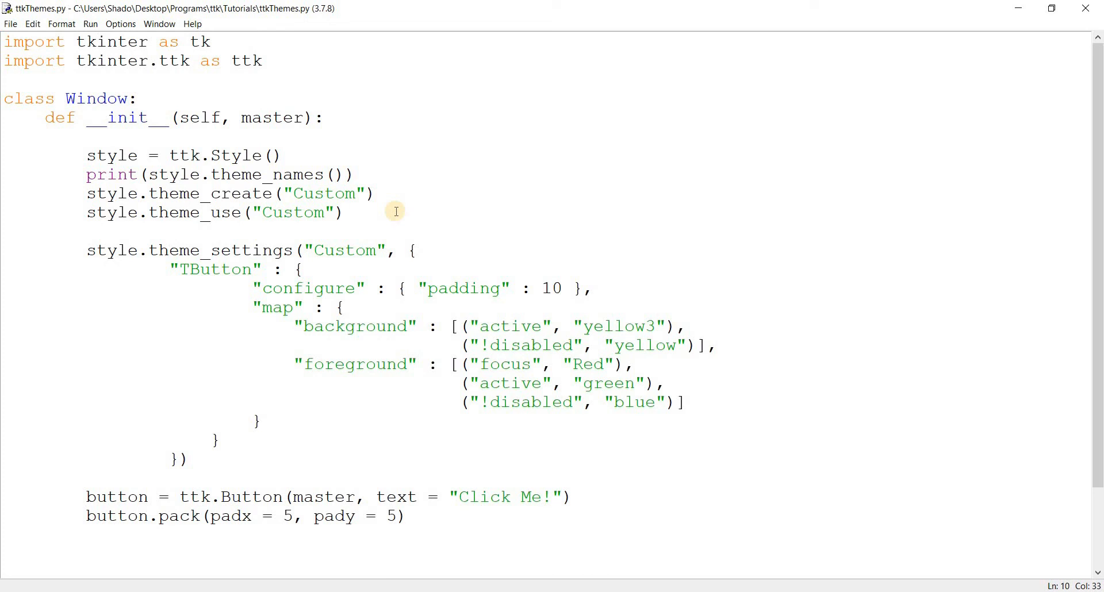
Step: Add a ttk Label reading "I am a Label" packed with padx 5, pady 5, run it and close the test window
click(342, 213)
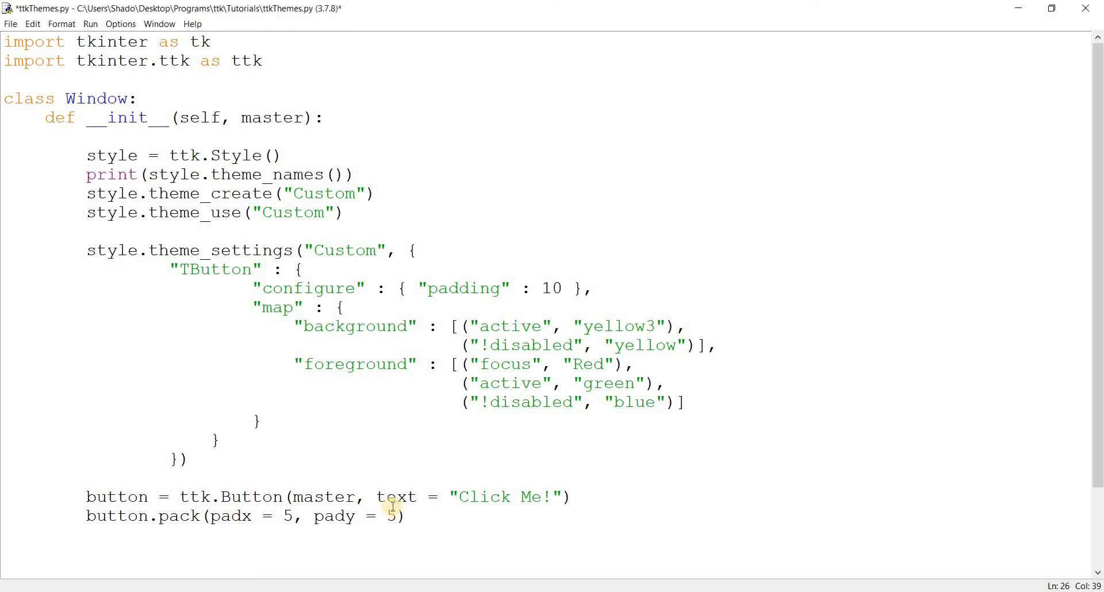
text(label=)
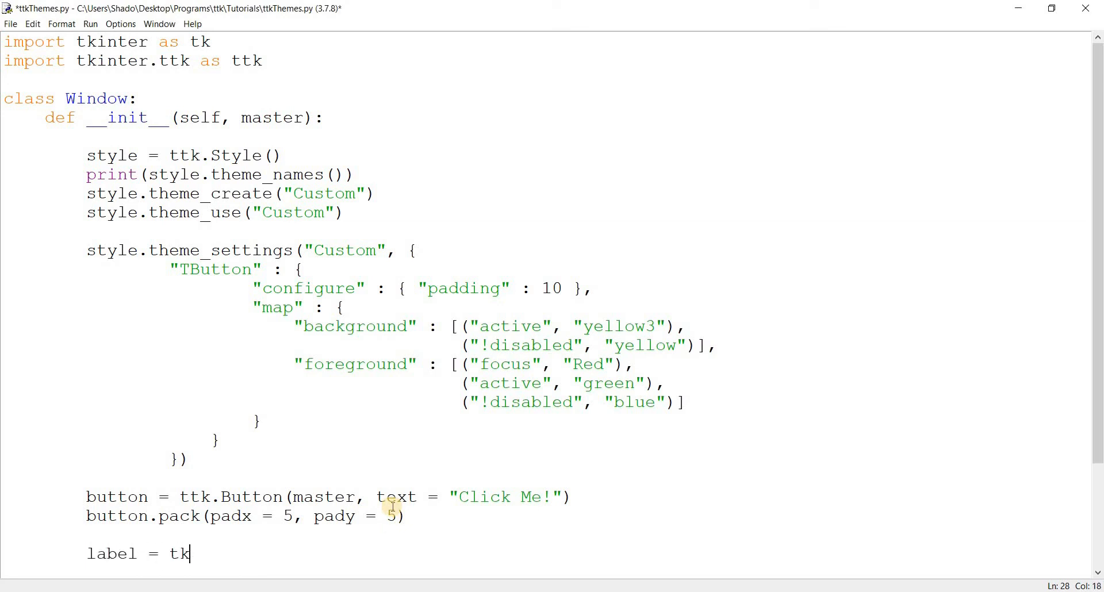
text(tk.Label(,a)
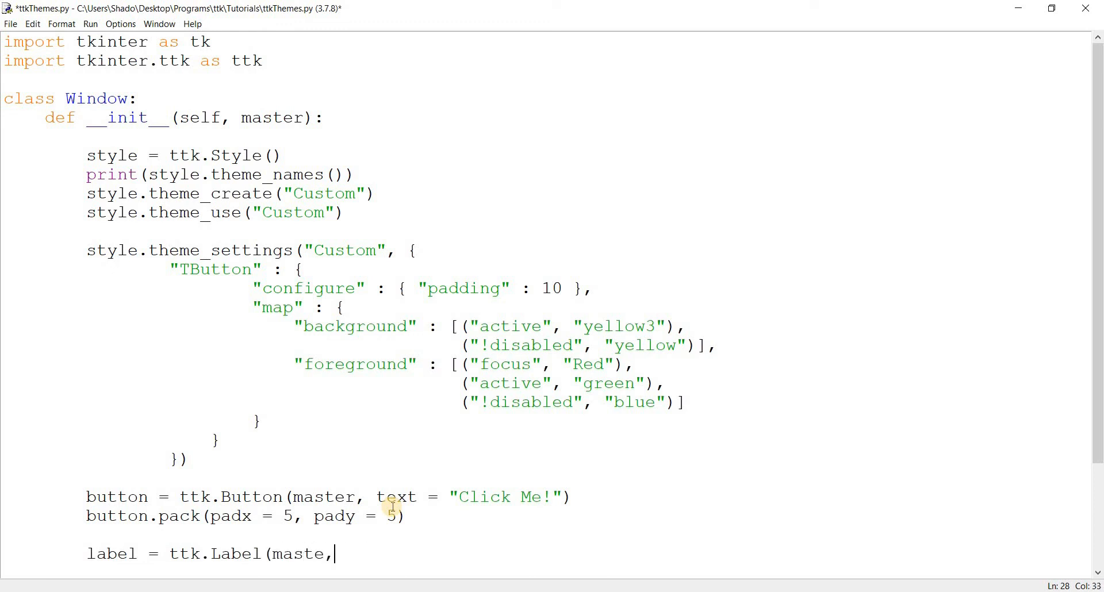
text(r, text = ")
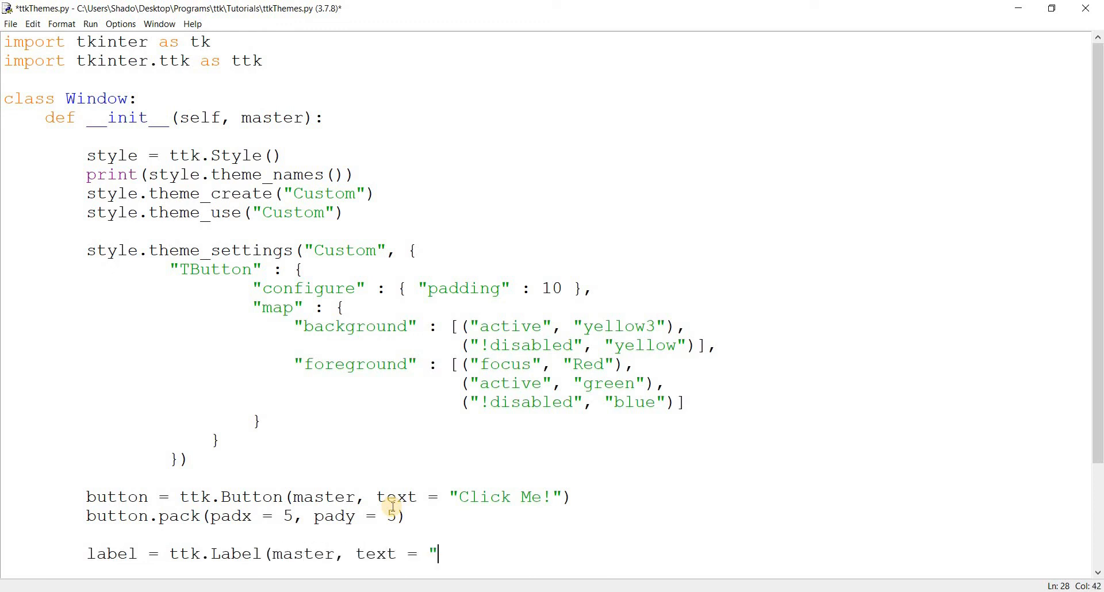
text(I am a Labl)
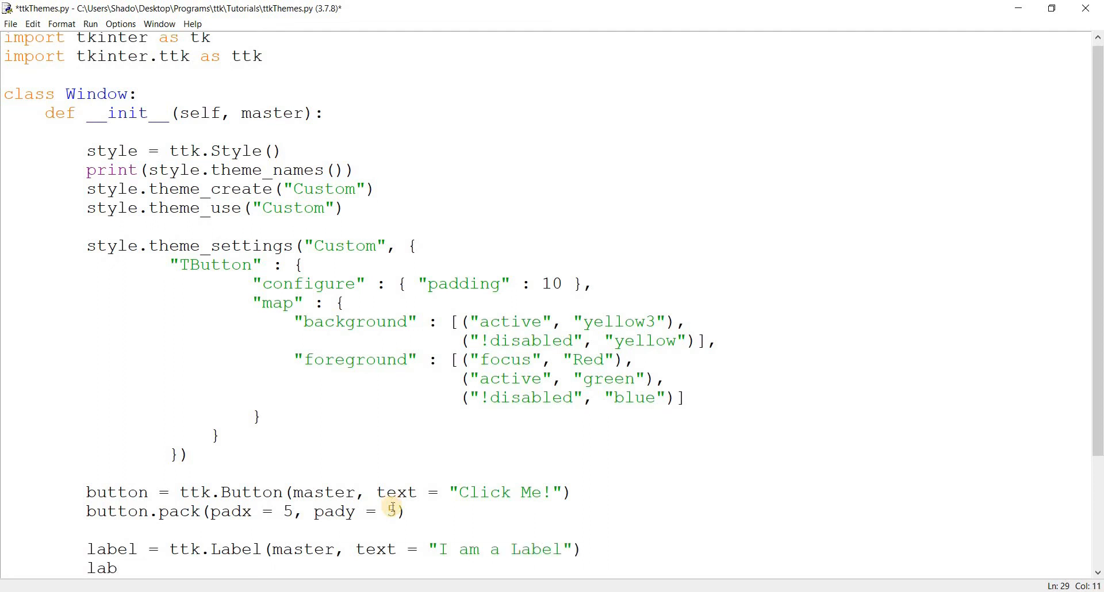
text(.pack(Padx)
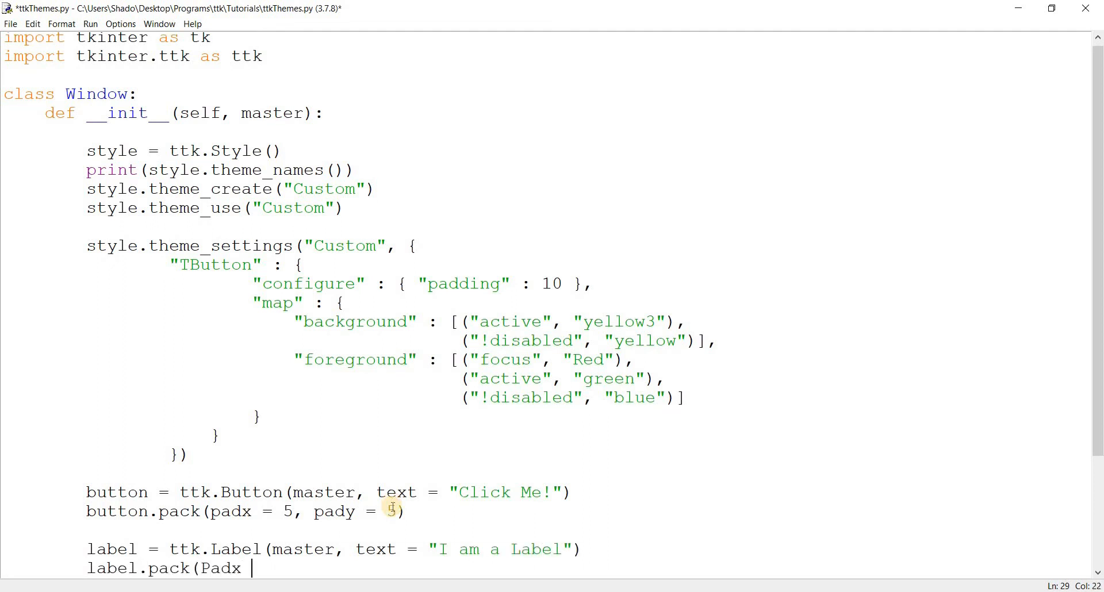
text(= 5, pa)
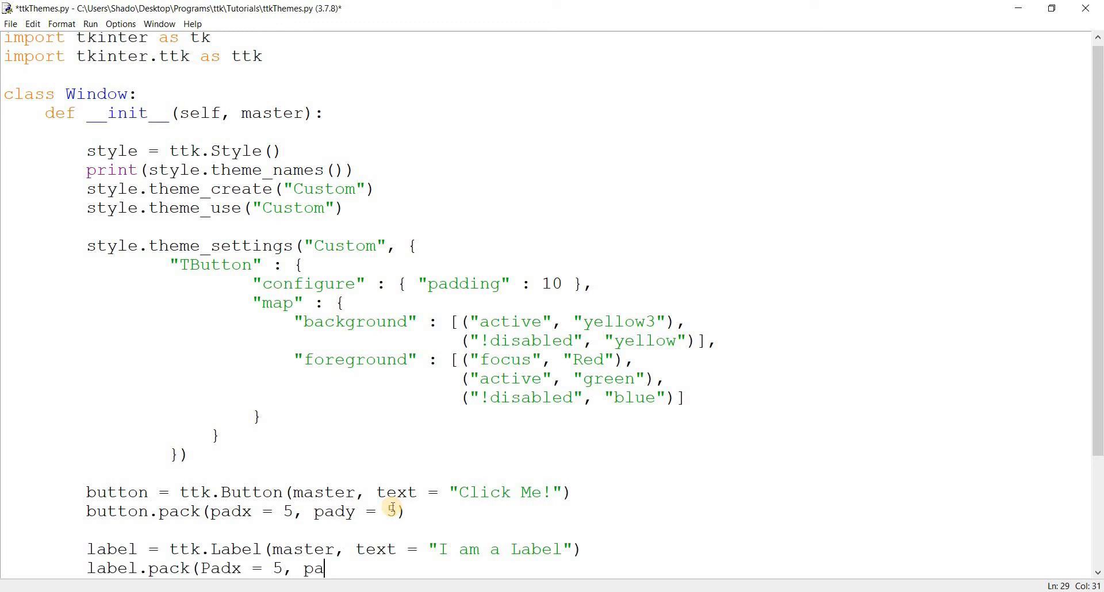
text(dy = 5))
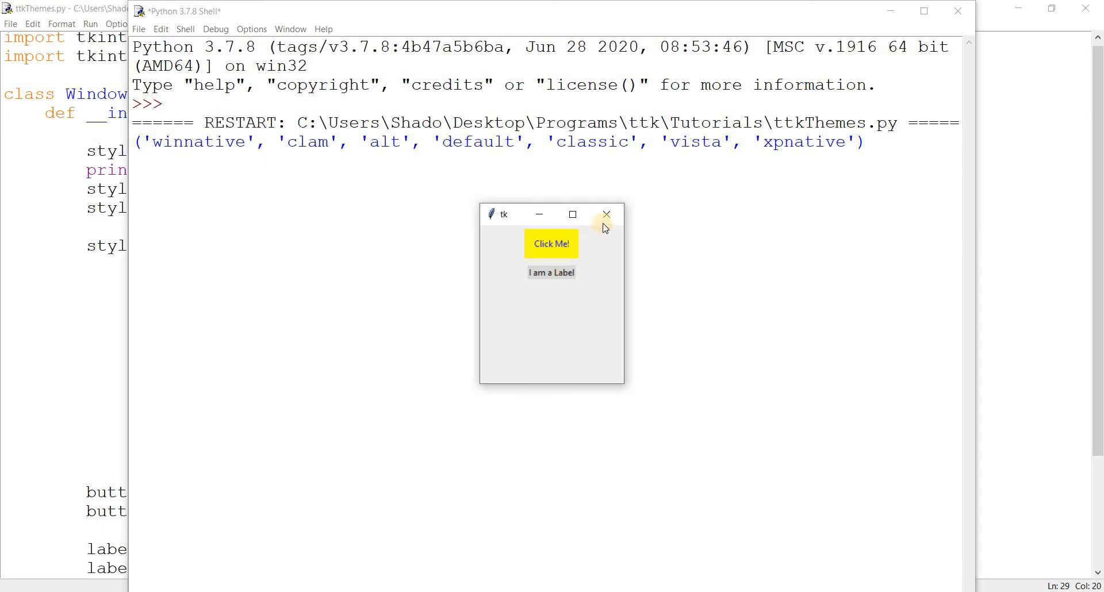
click(606, 214)
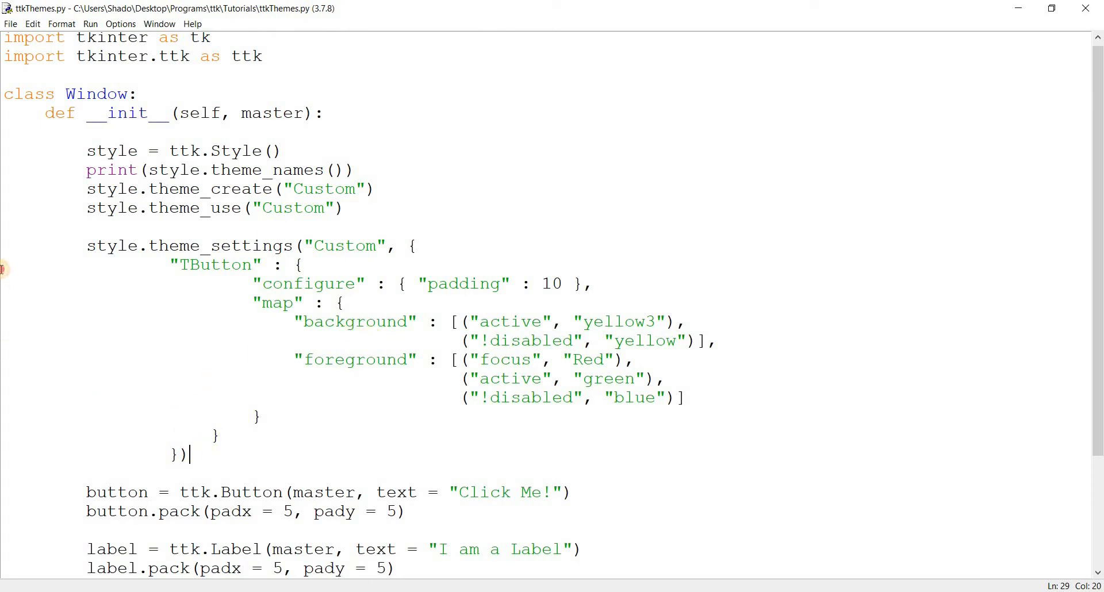
key(Delete)
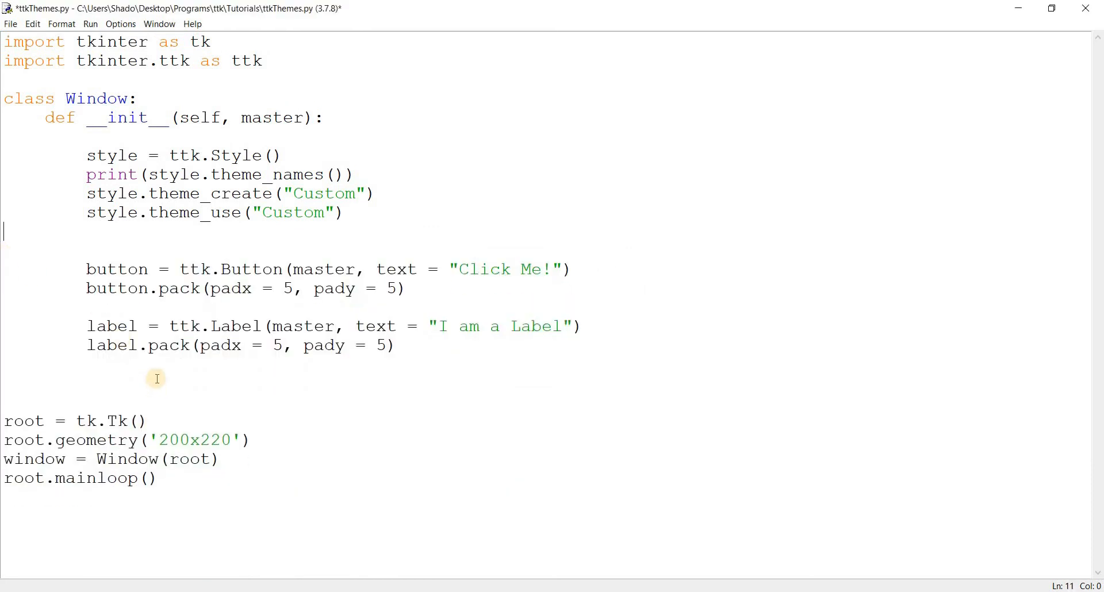
key(F5)
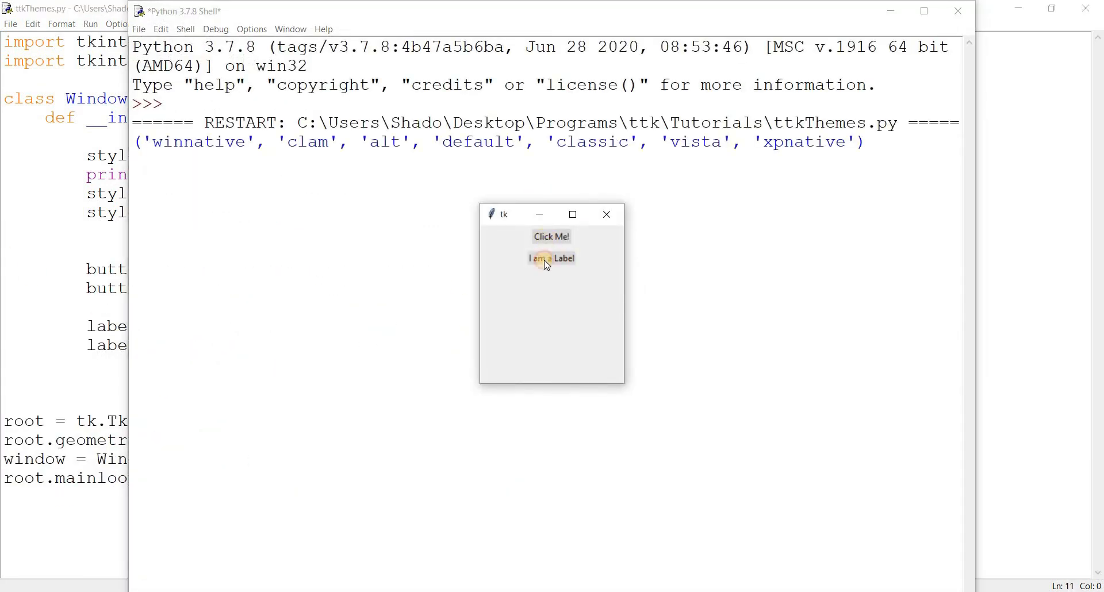
click(551, 235)
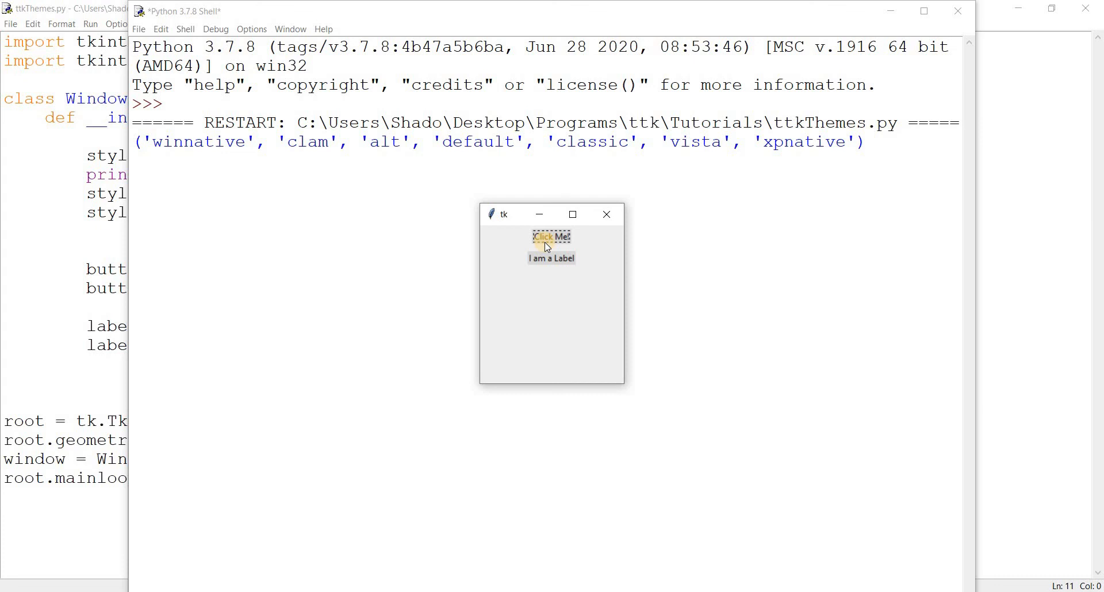
click(551, 236)
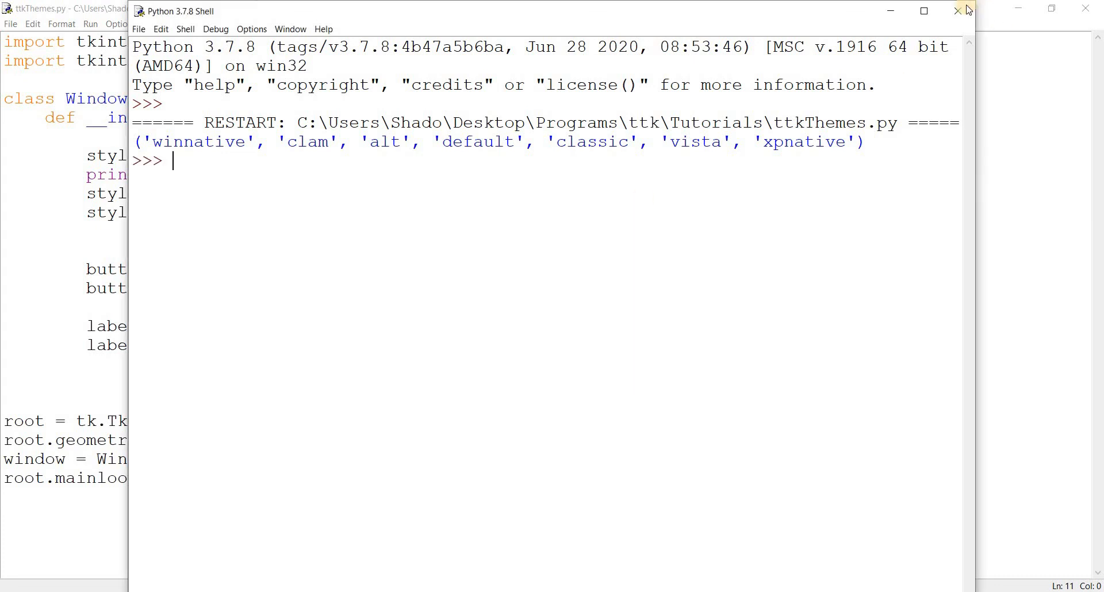
click(958, 11)
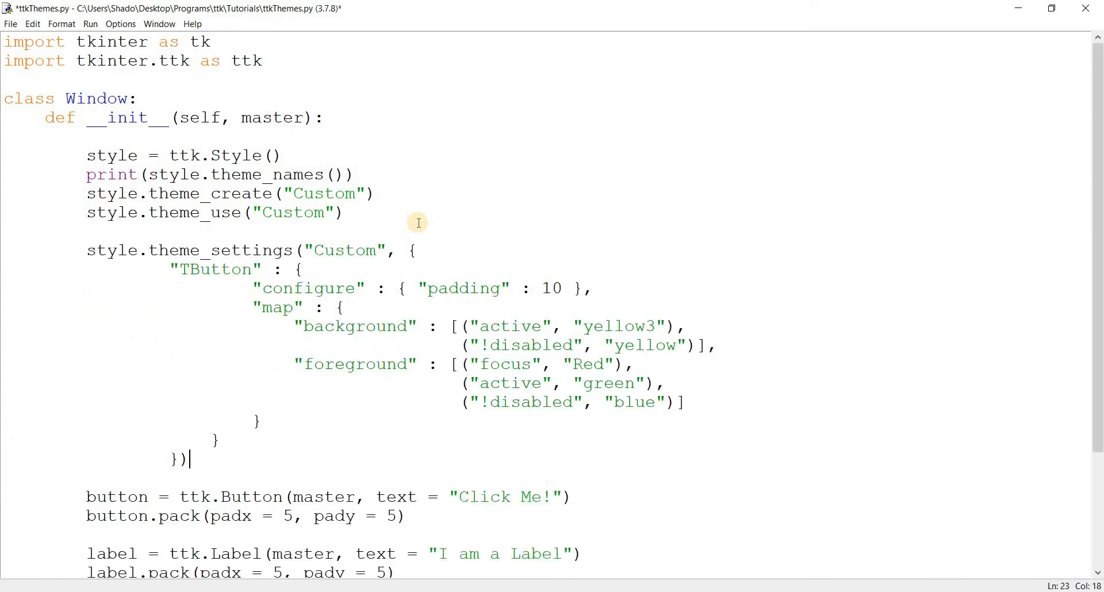
key(ctrl+s)
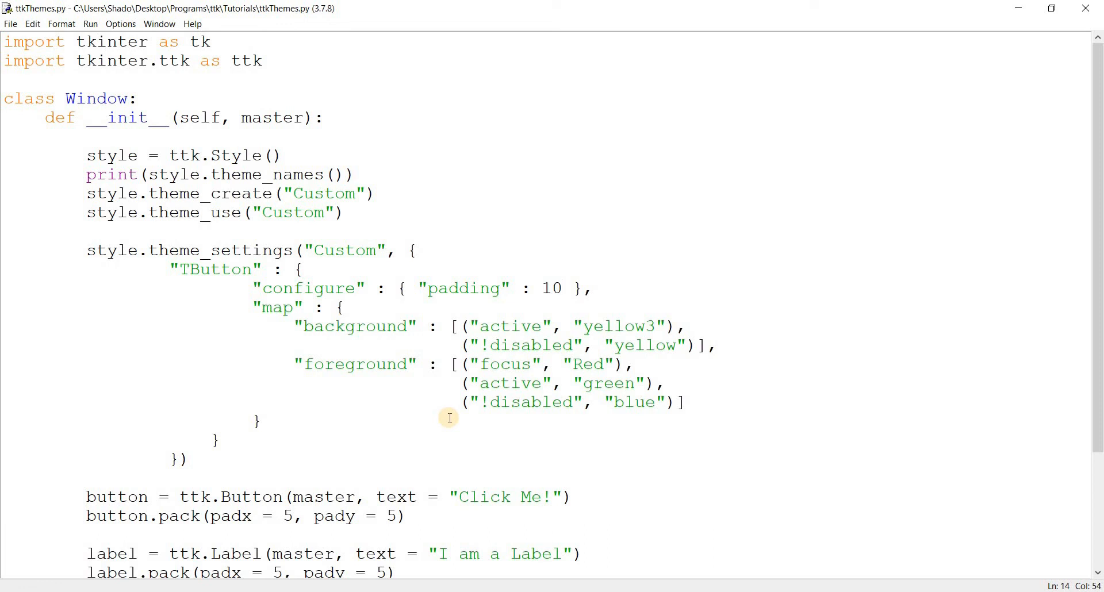
Step: Save and run the default-theme script, then close the yellow-button test window
click(563, 288)
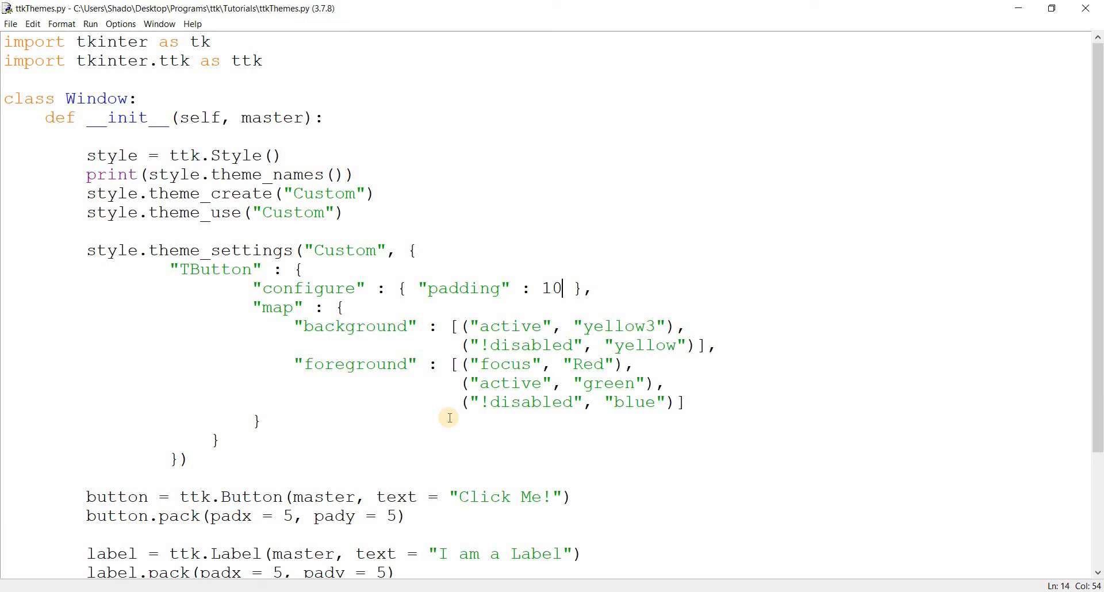
mouse_move(438, 424)
text(defaul)
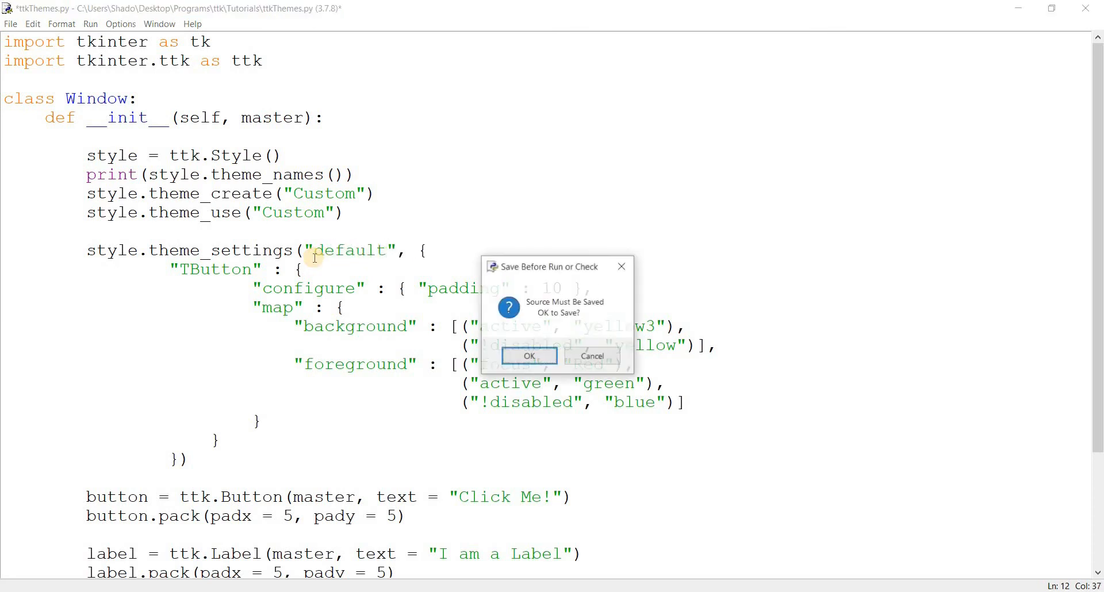
click(529, 355)
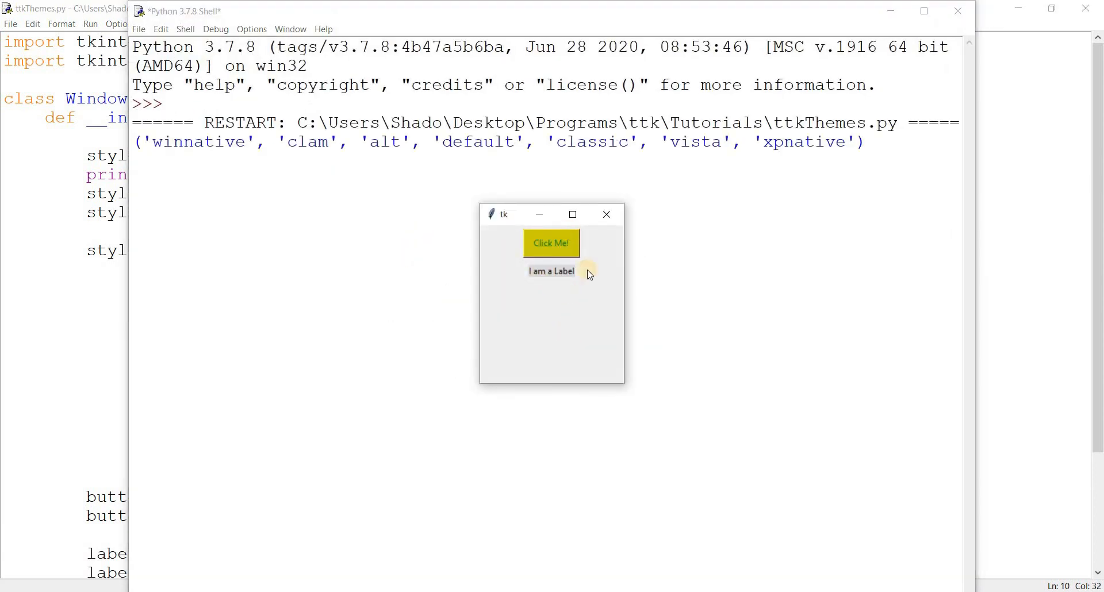
click(550, 242)
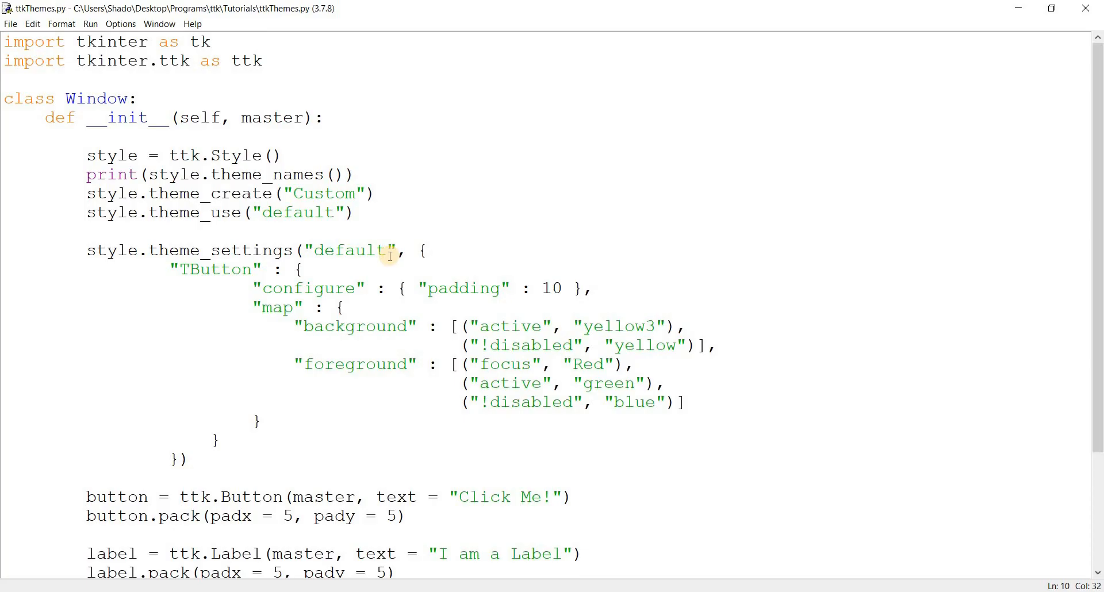
mouse_move(338, 402)
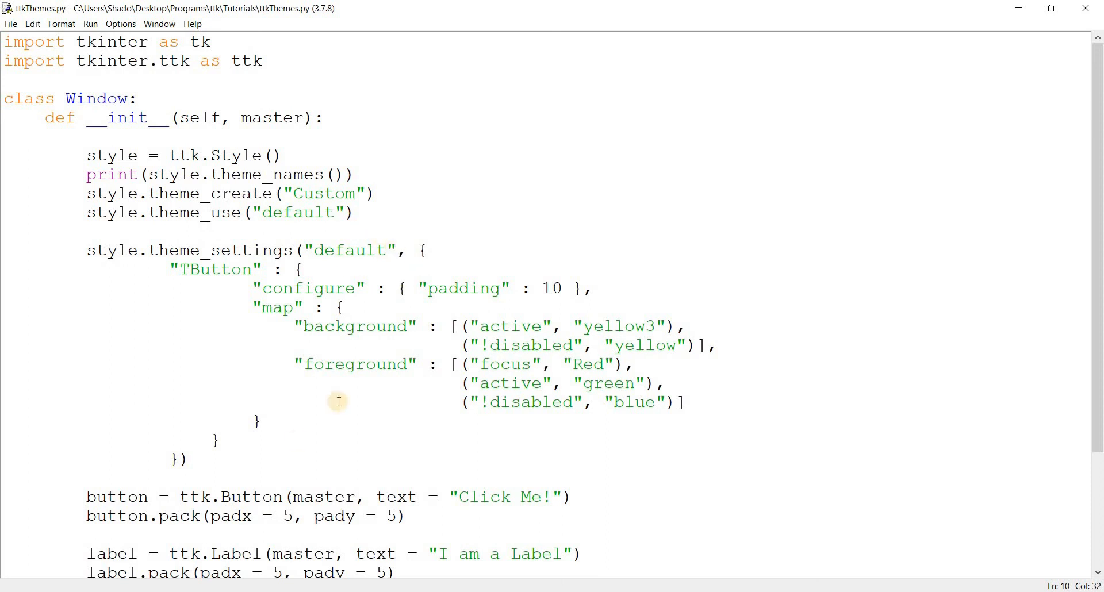
Step: Strip the theme listing, creation and settings, leaving style.theme_use("default"), and save with Ctrl+S
scroll(down, 3)
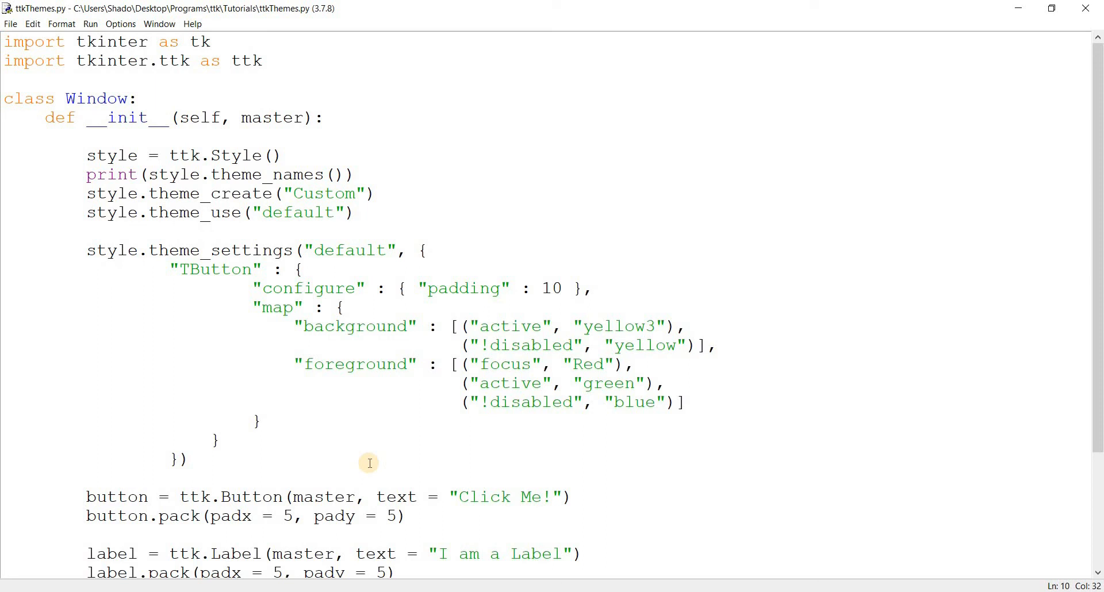
click(334, 213)
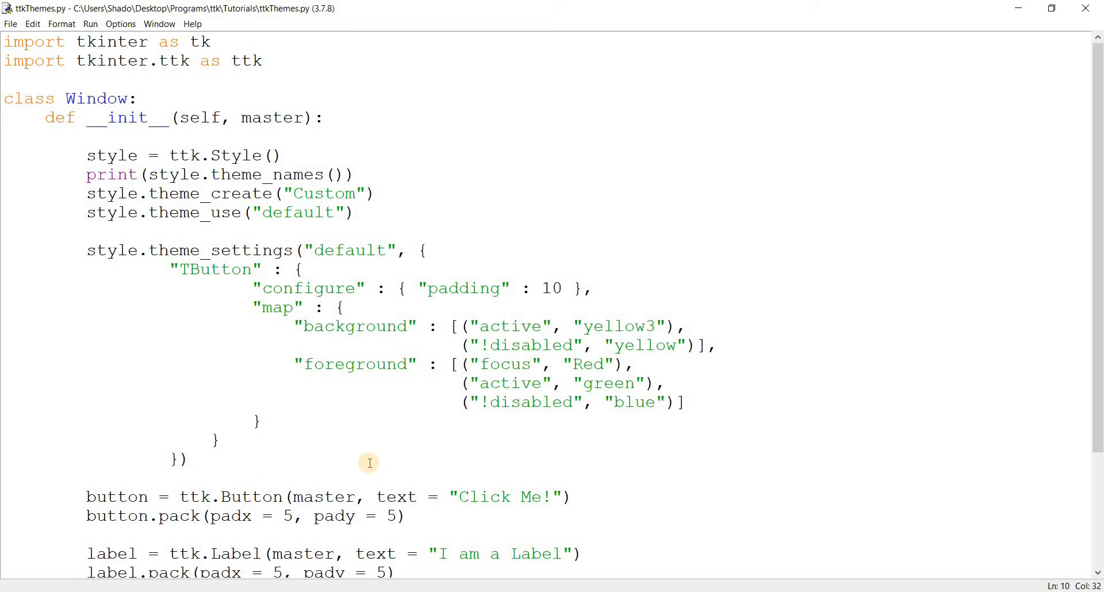
click(331, 213)
text(, )
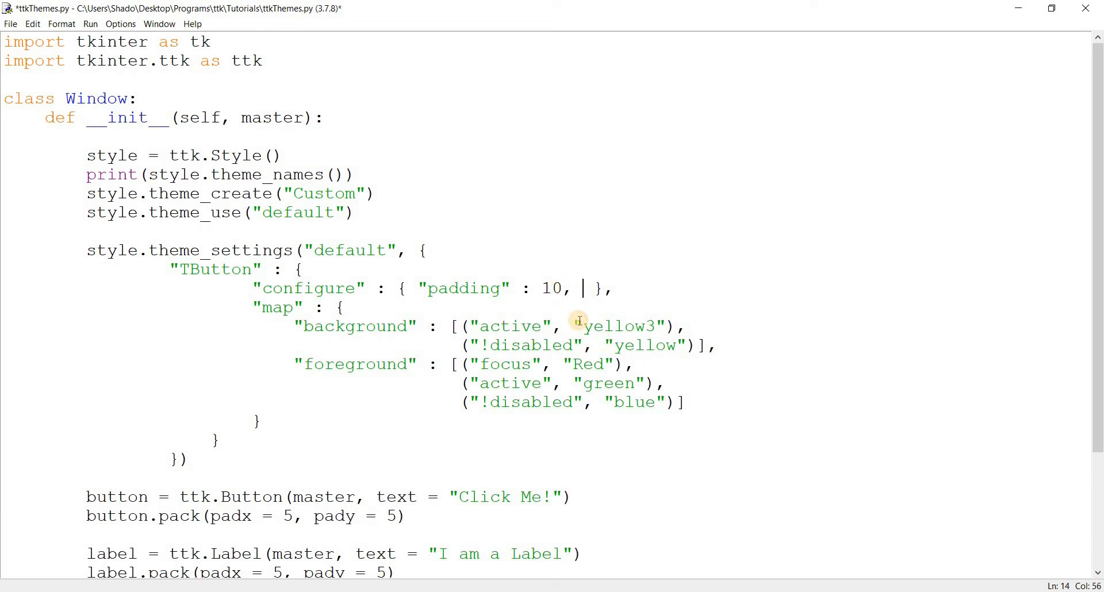
text(font)
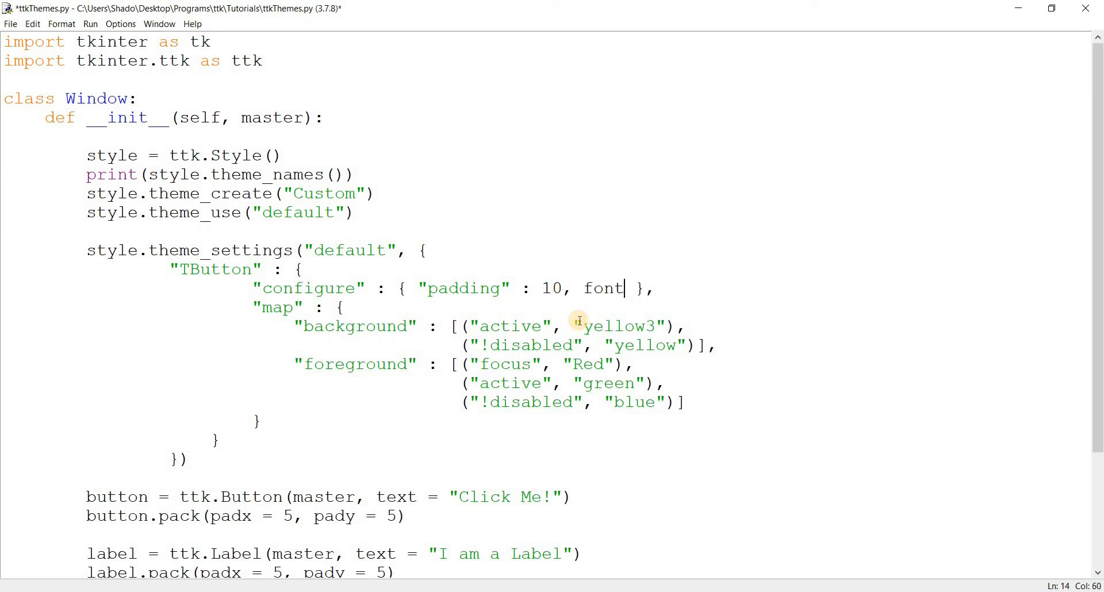
key(BackSpace)
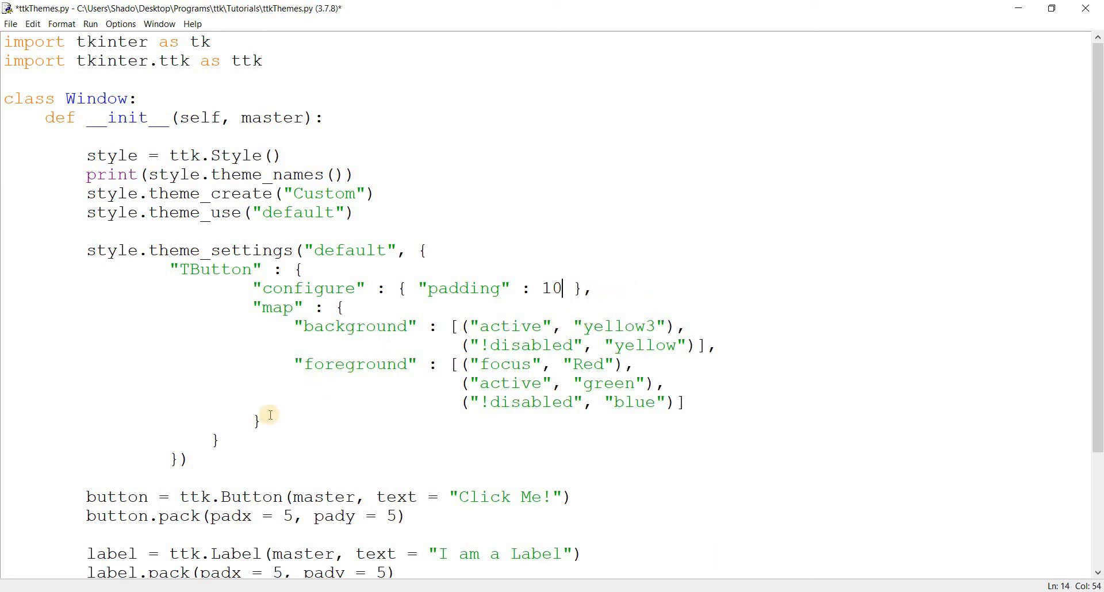
mouse_move(3, 246)
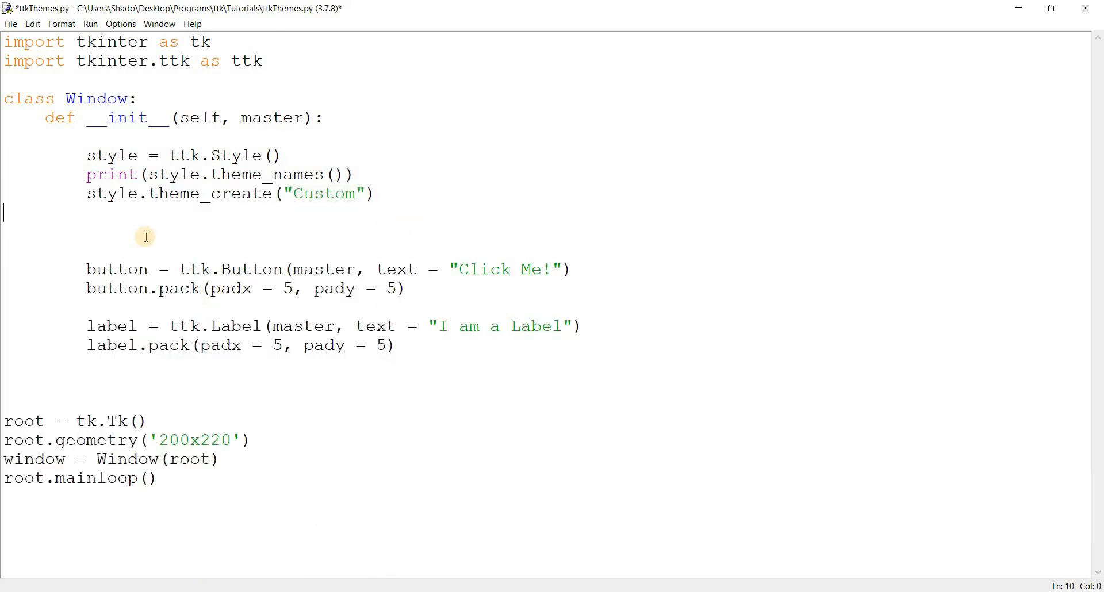
text(style.theme_use("default"))
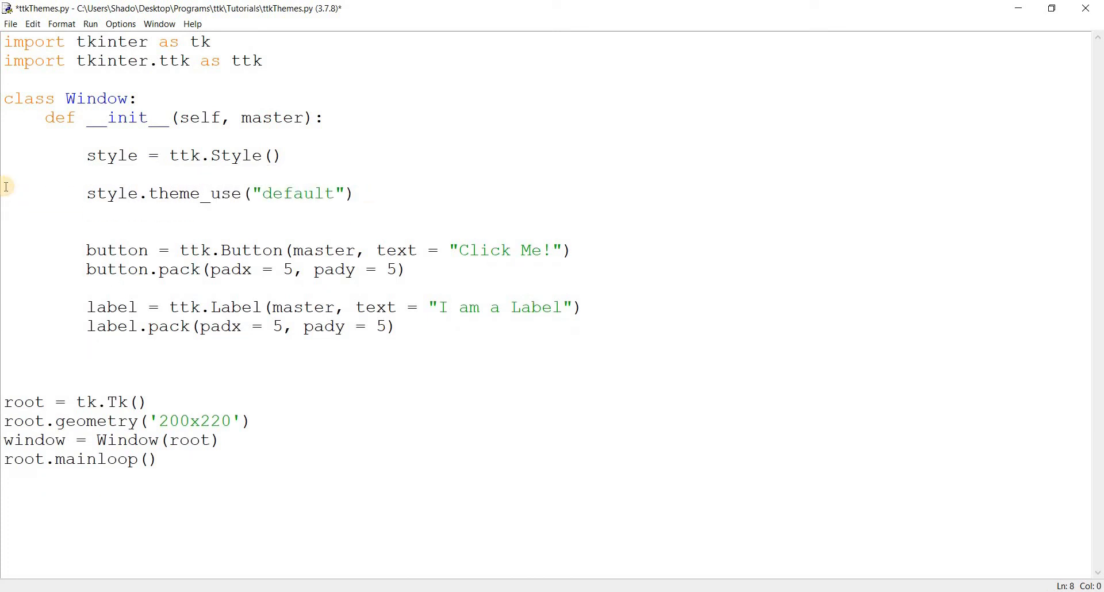
key(ctrl+s)
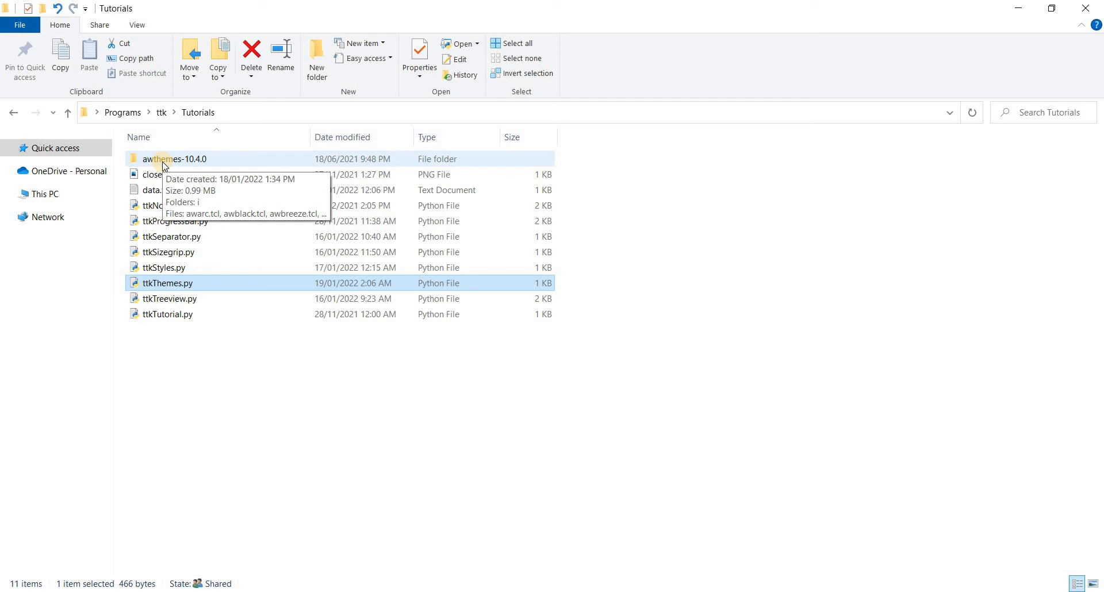
Step: Open the awthemes-10.4.0 folder in Tutorials, go back, and reopen it to its .tcl files
double_click(180, 158)
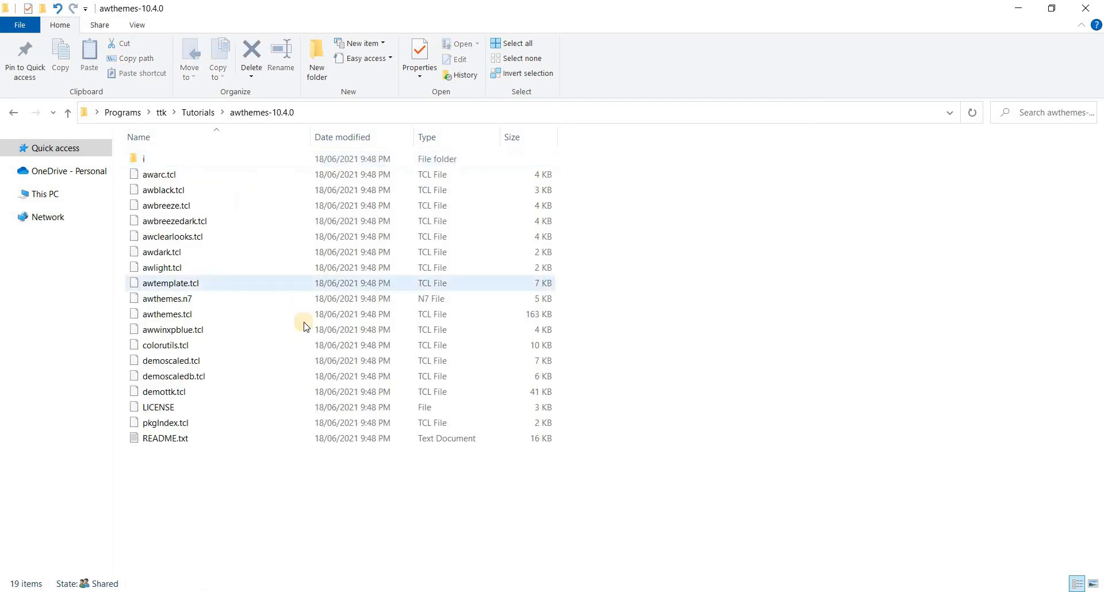
click(172, 330)
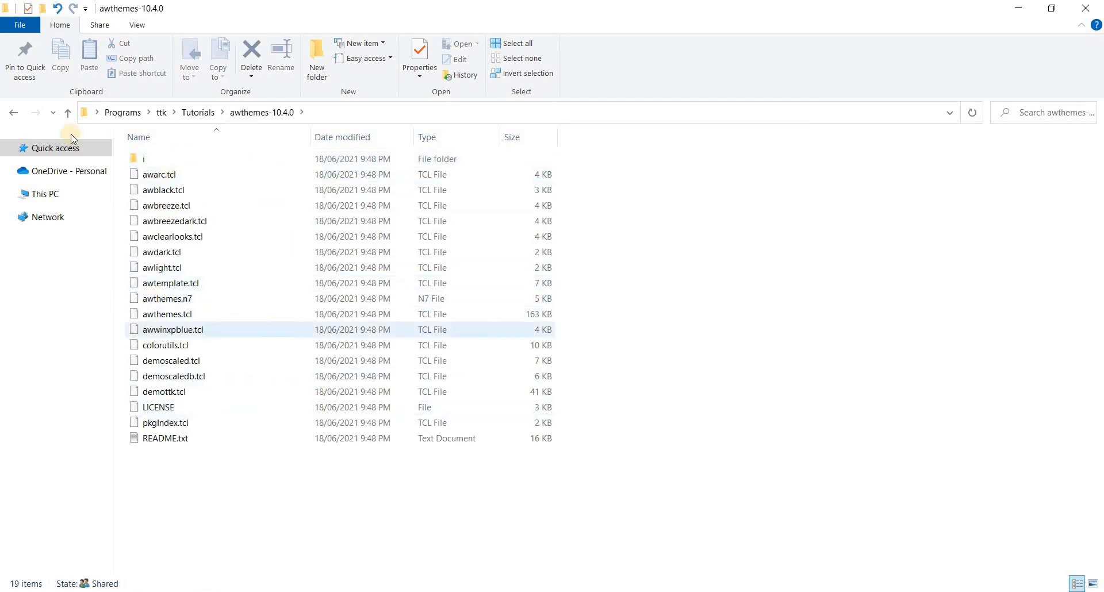
click(68, 112)
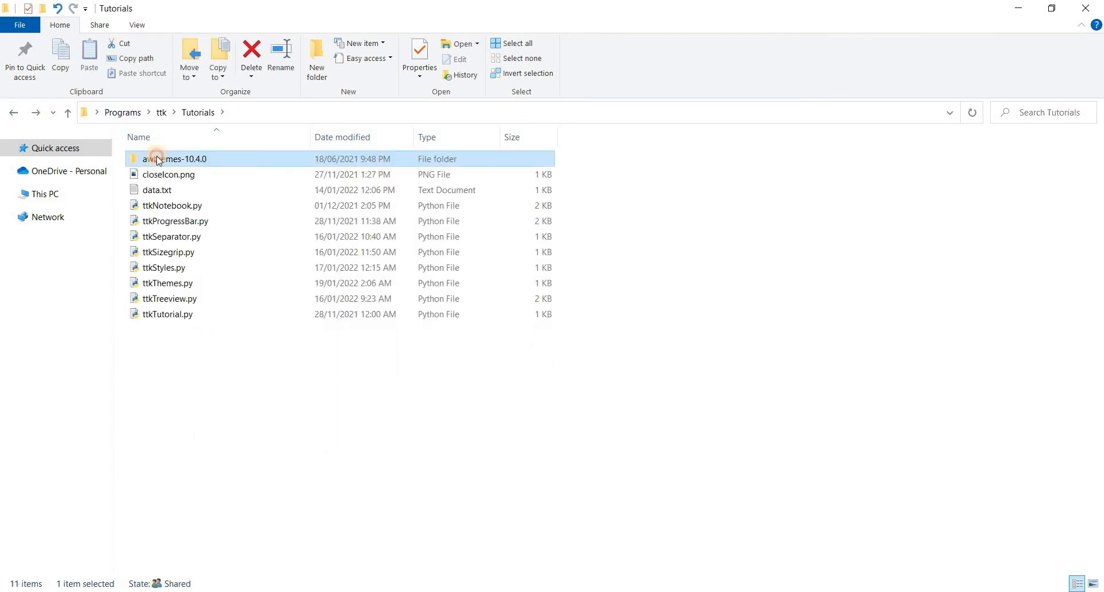
double_click(183, 159)
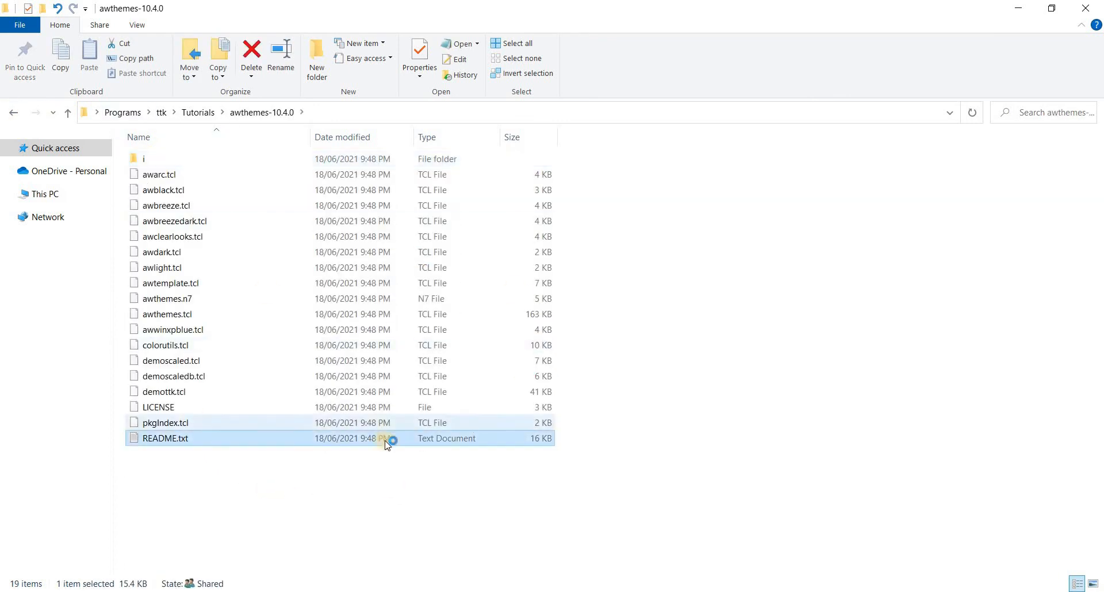
Step: Open README.txt in Notepad to read the list of required awthemes files
double_click(165, 438)
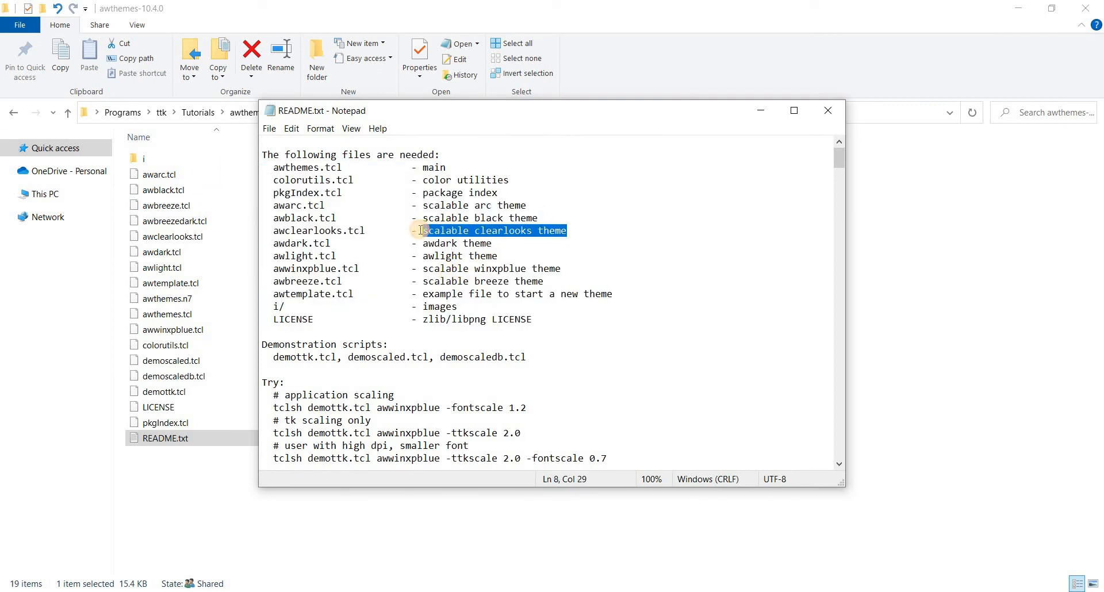
click(507, 239)
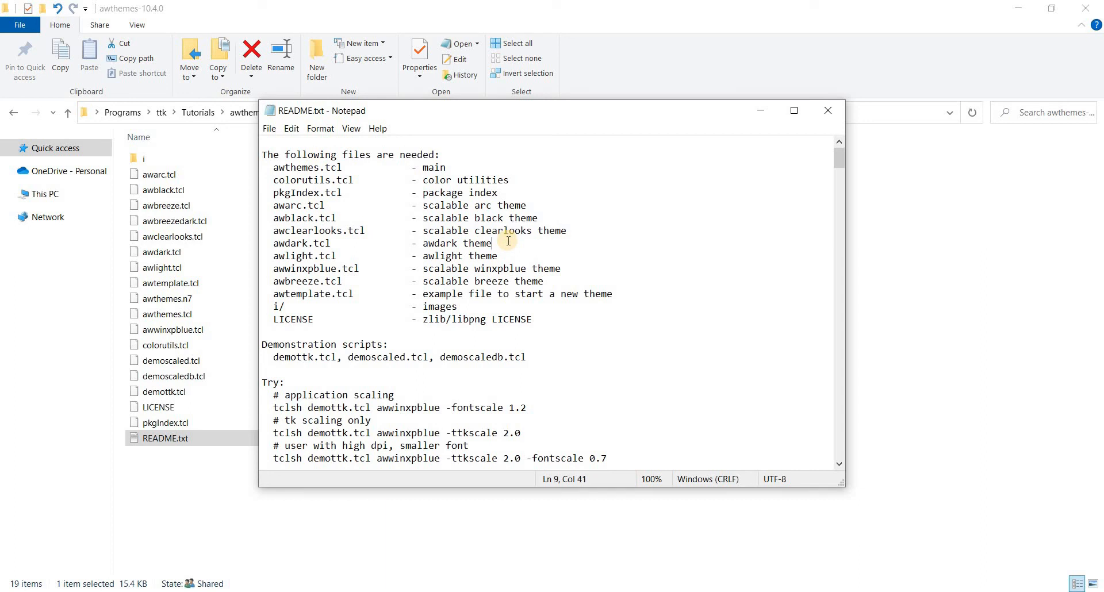
mouse_move(231, 243)
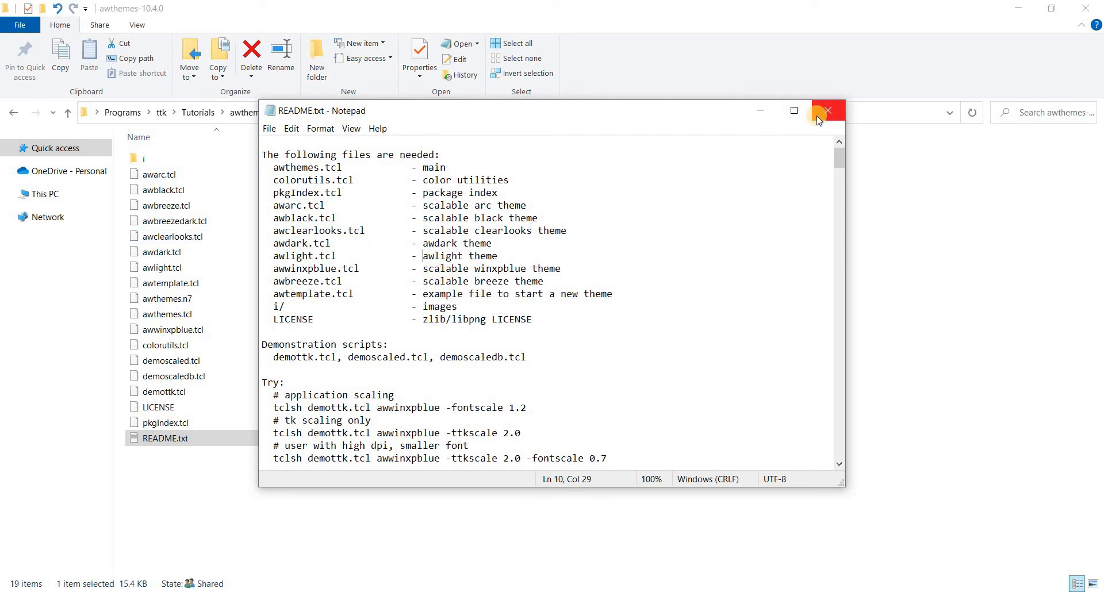
mouse_move(827, 112)
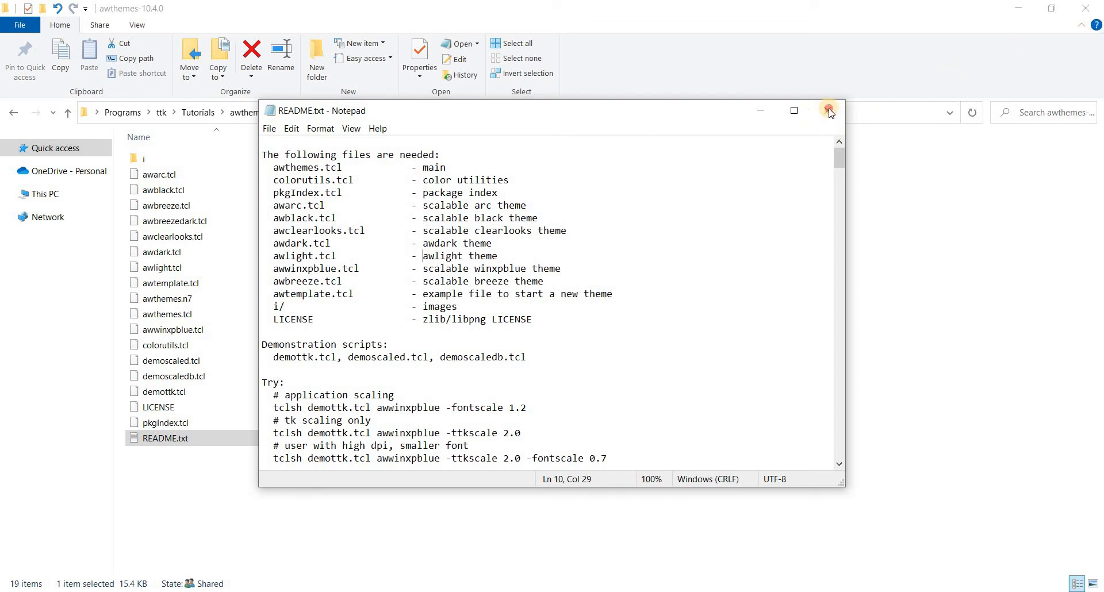
Step: Close the readme and begin root.tk.call("lappend", "auto_path", " below root = tk.Tk()
click(830, 110)
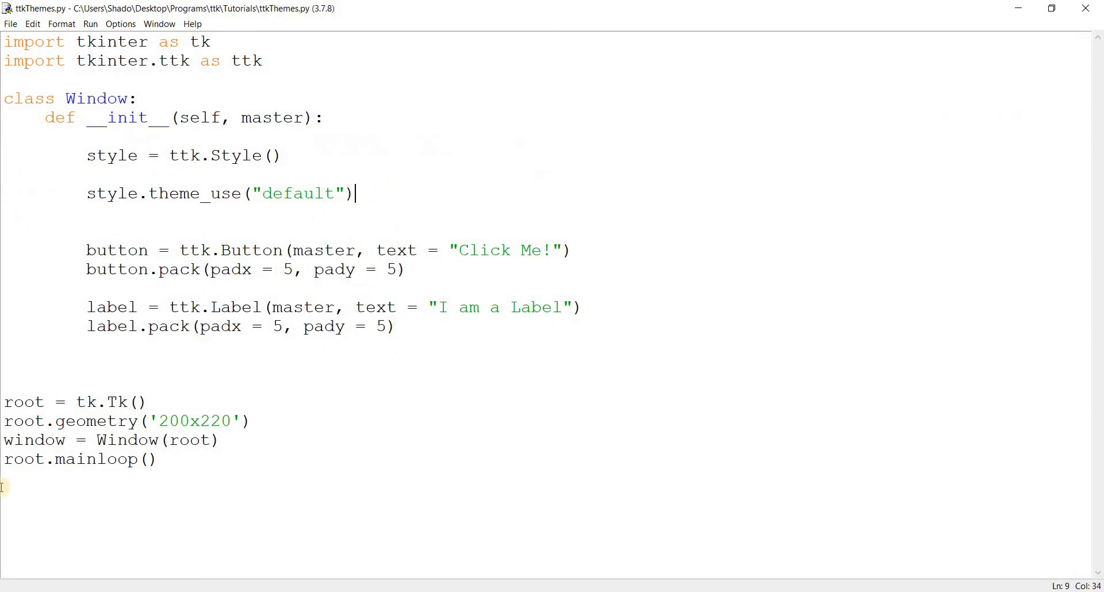
key(enter)
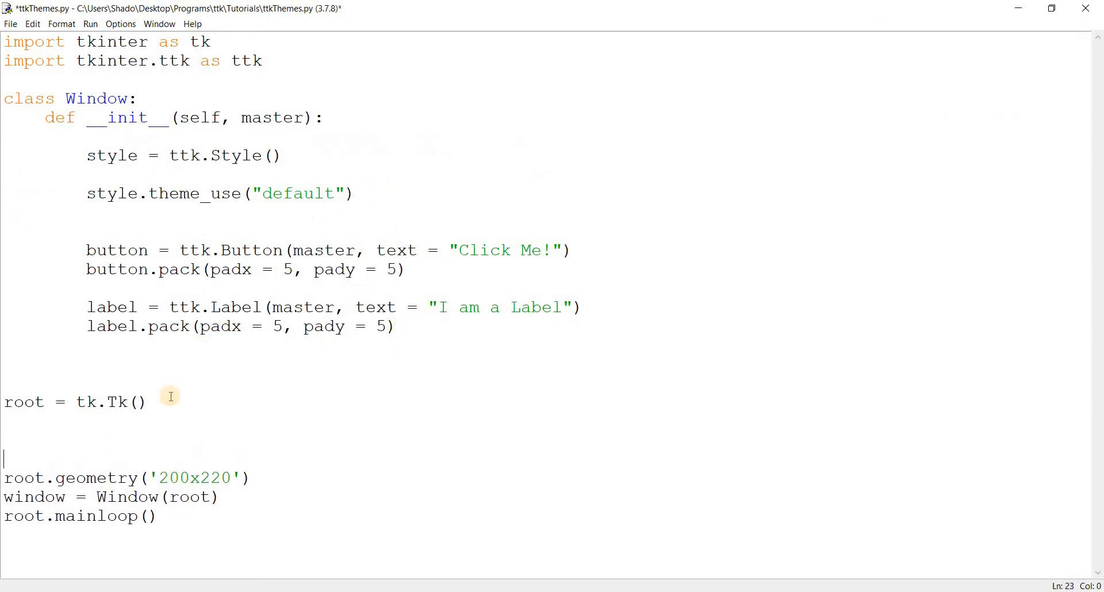
text(root.)
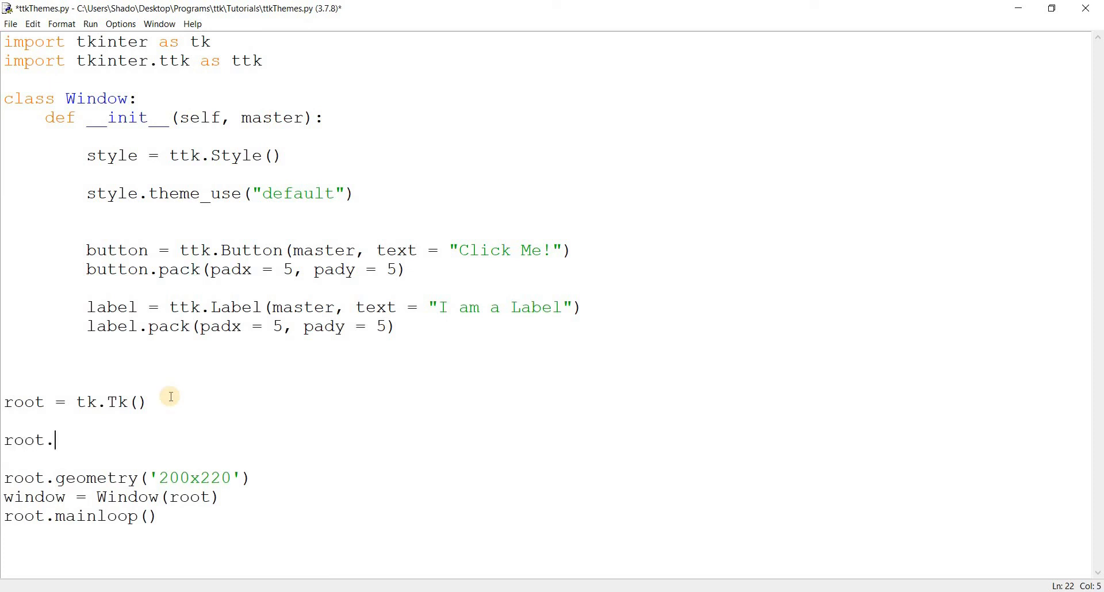
text(tk.call()
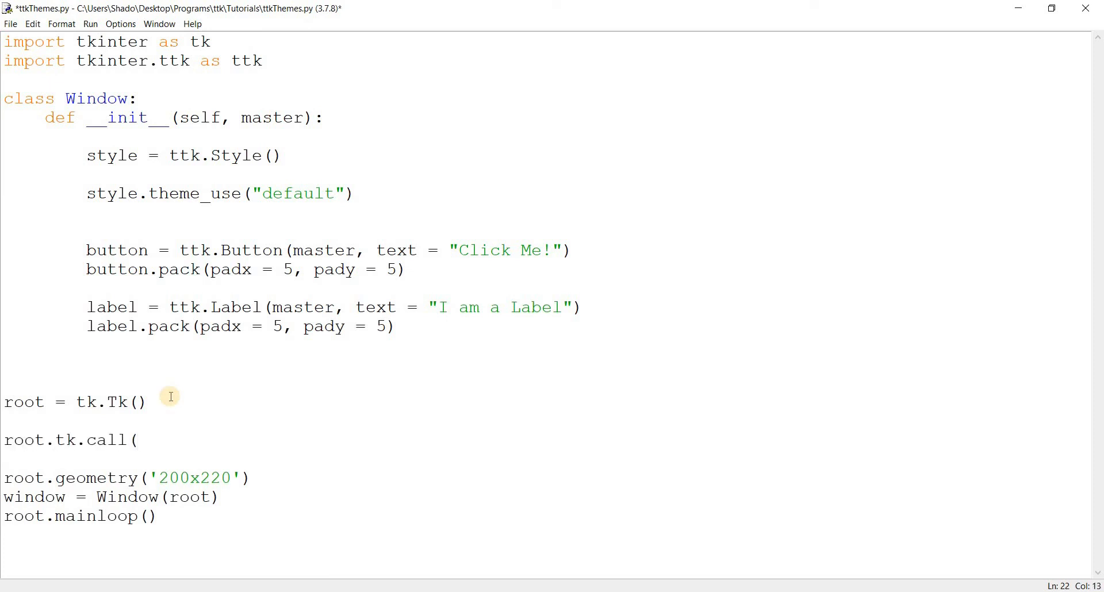
text("lappend)
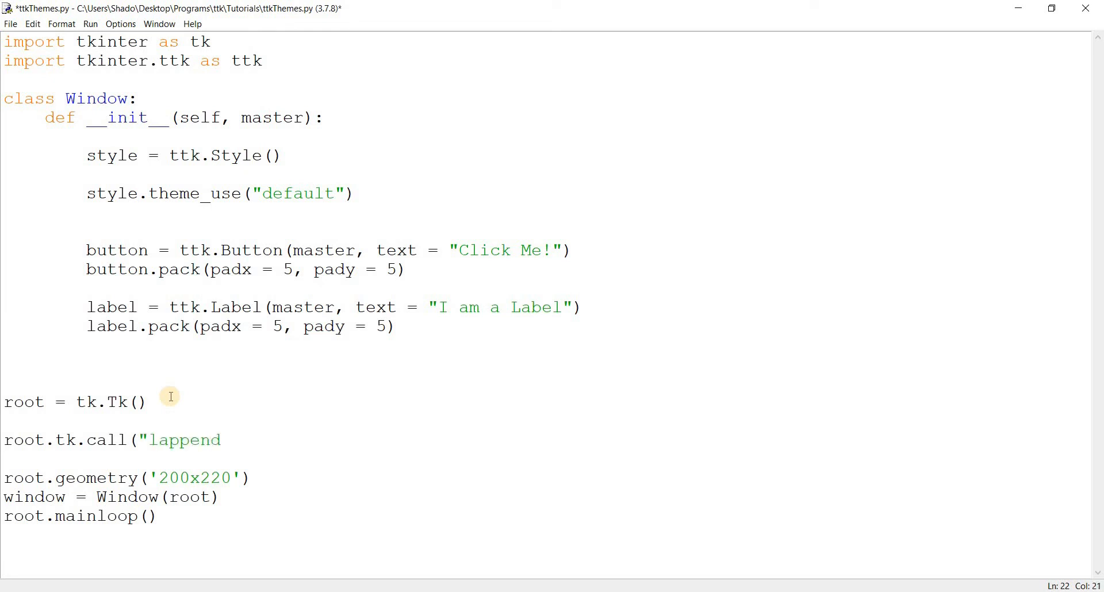
text(", "auto_p)
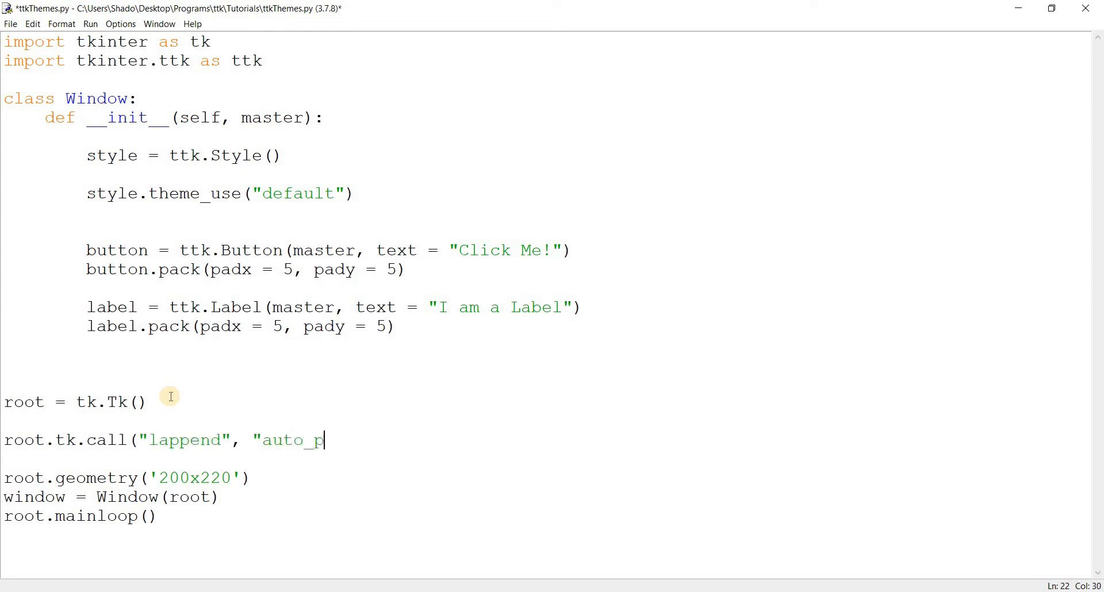
text(ath", ")
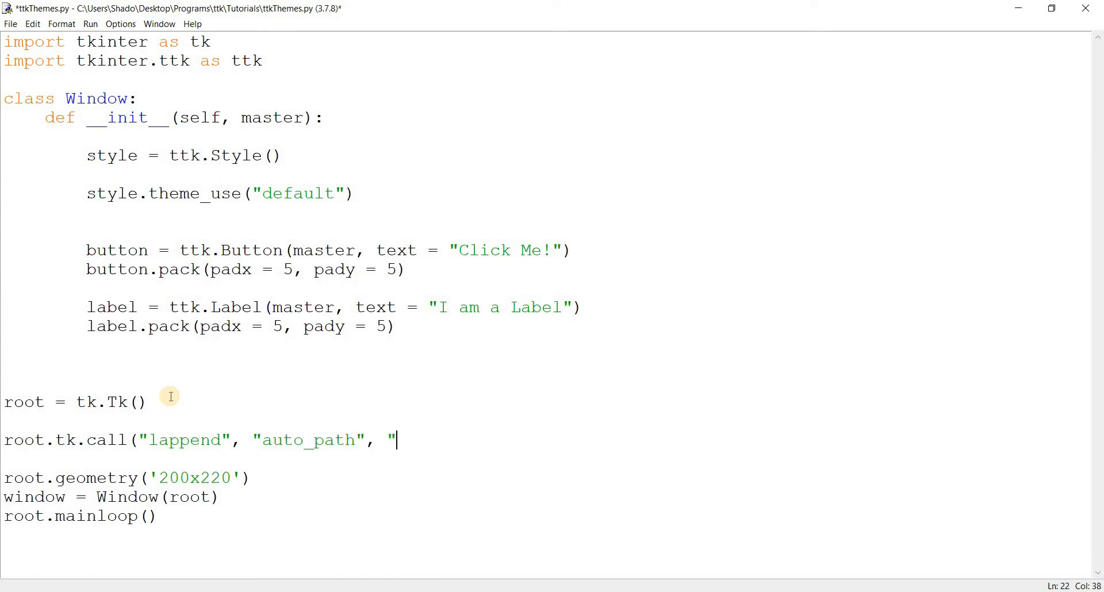
mouse_move(302, 583)
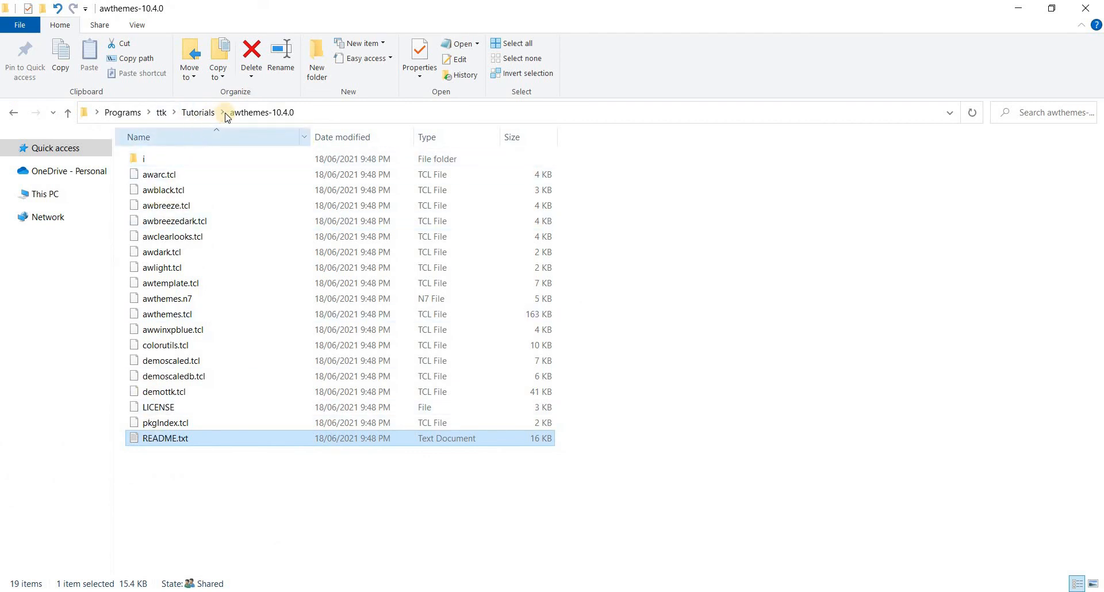
Step: Return to the Tutorials folder and reopen ttkThemes.py in IDLE
click(161, 111)
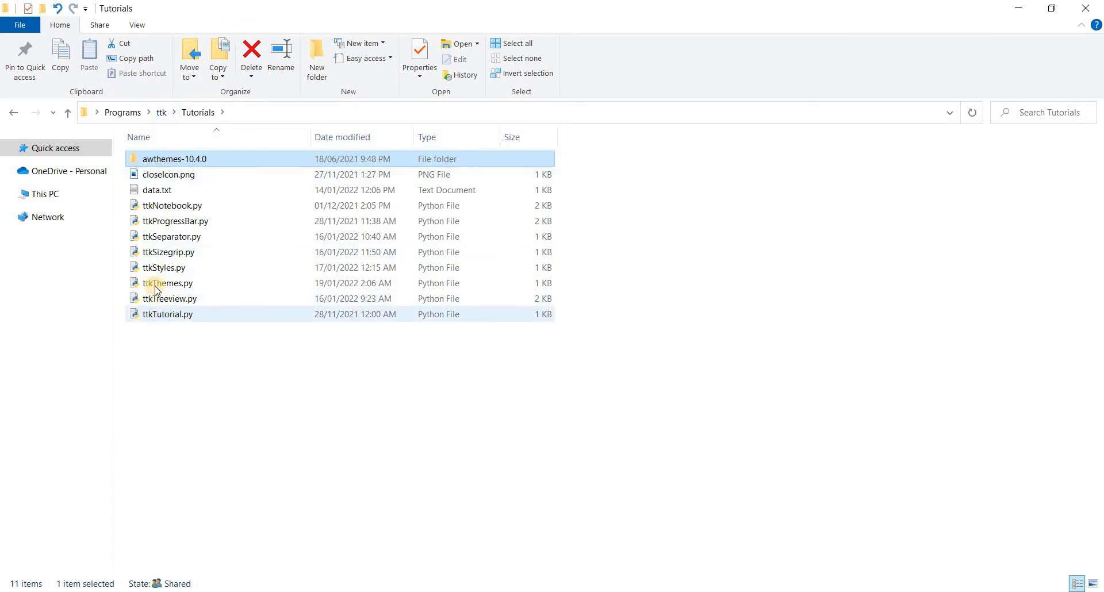
click(168, 283)
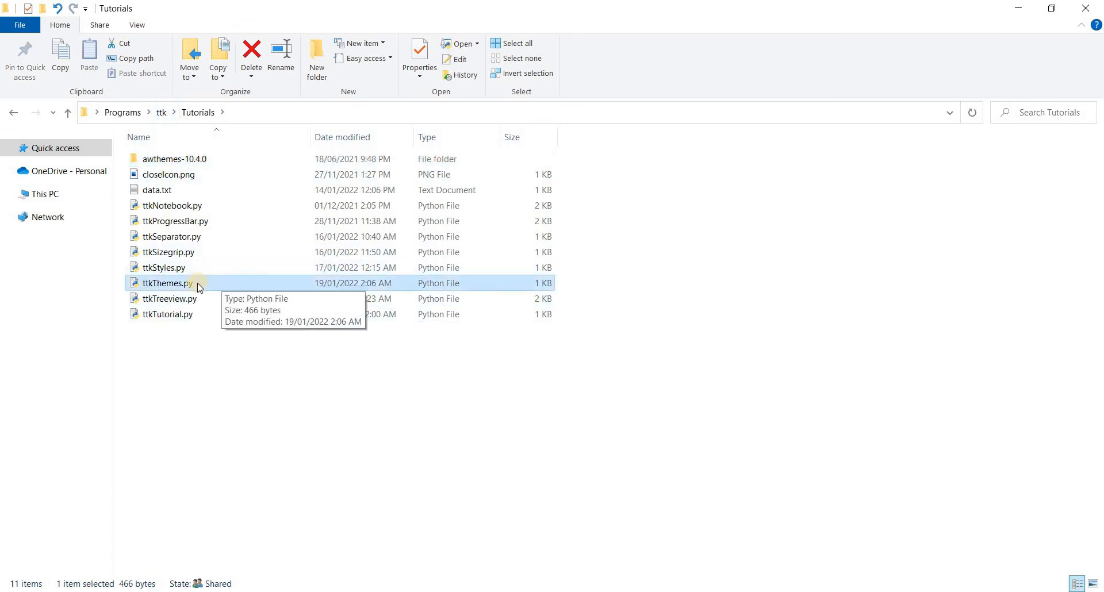
mouse_move(204, 269)
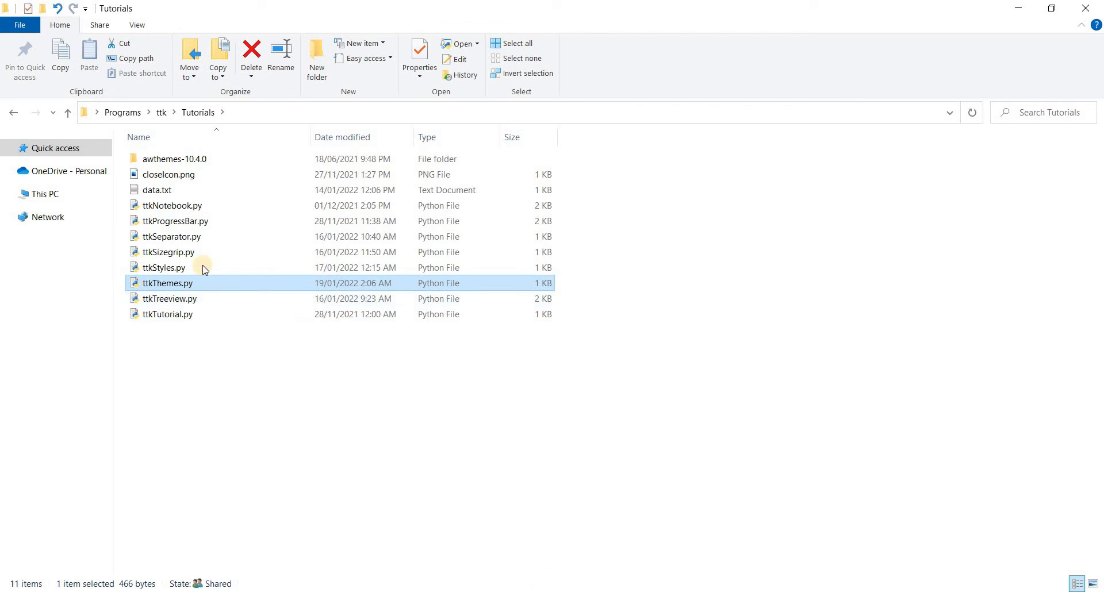
mouse_move(394, 344)
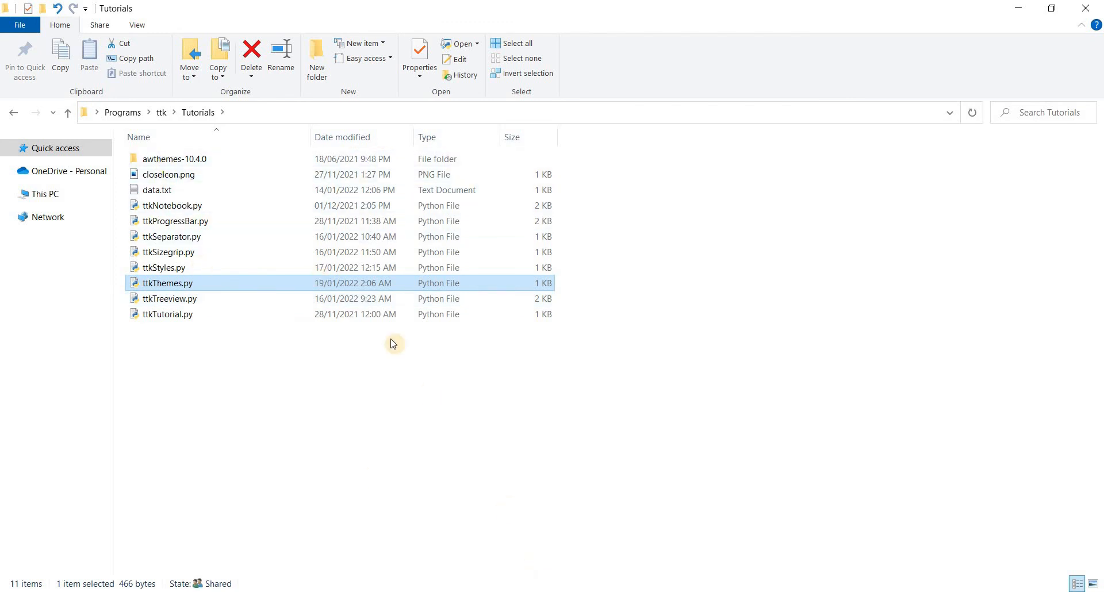
double_click(168, 282)
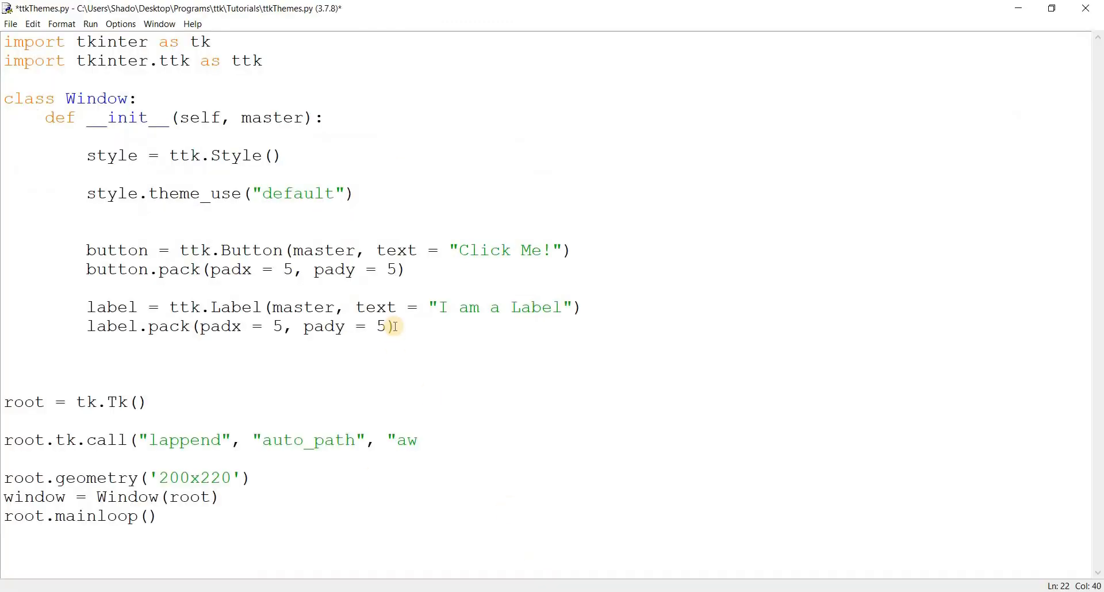
Step: Finish the lappend call with the "awthemes-10.4.0" folder
text(themes-)
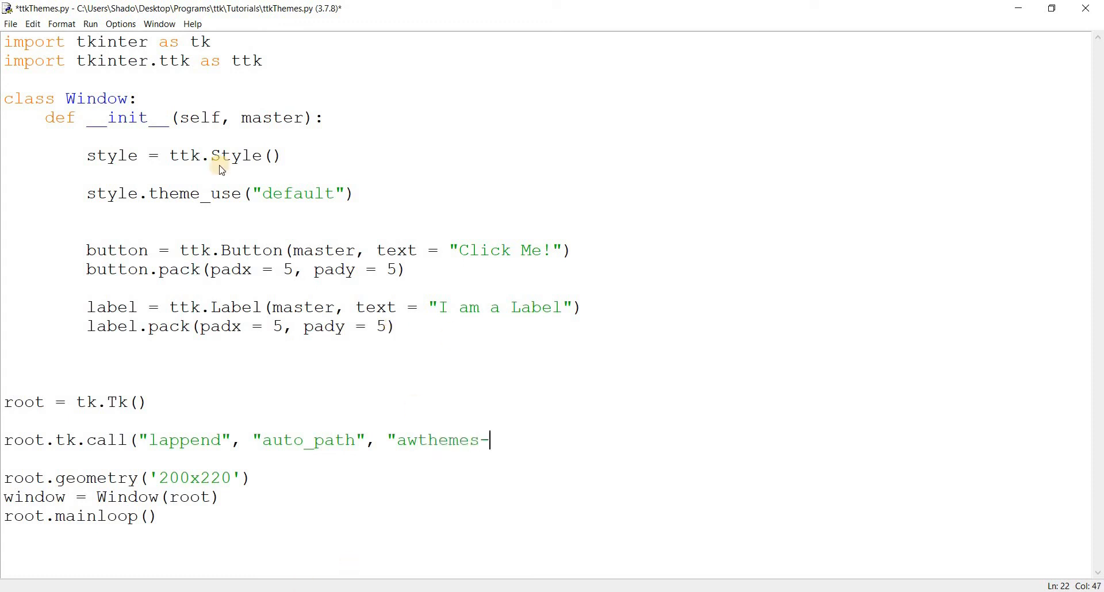
mouse_move(520, 447)
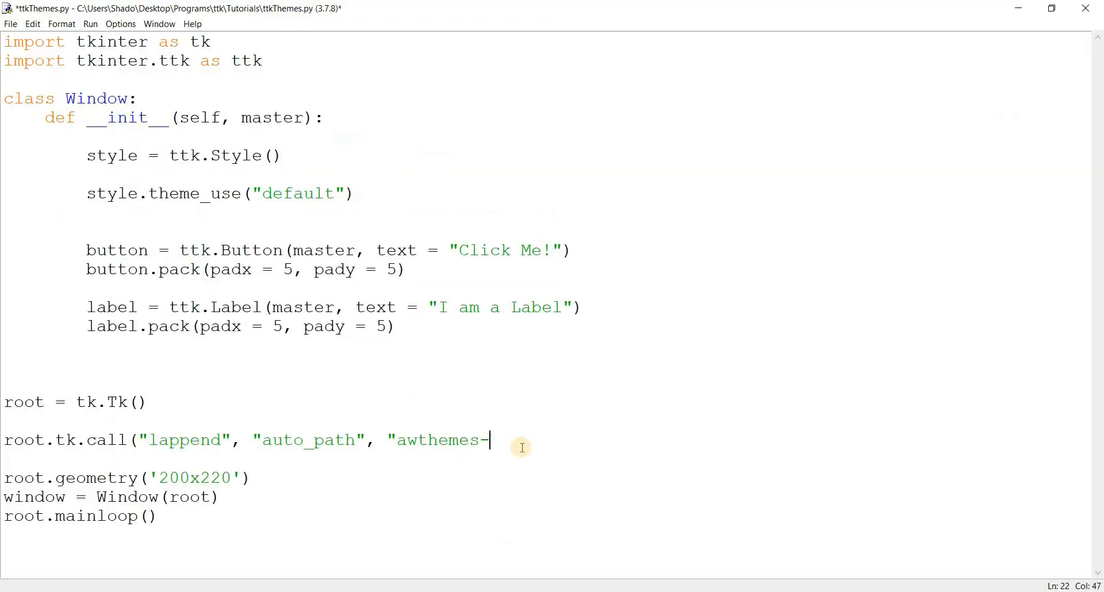
text(10.4.0")
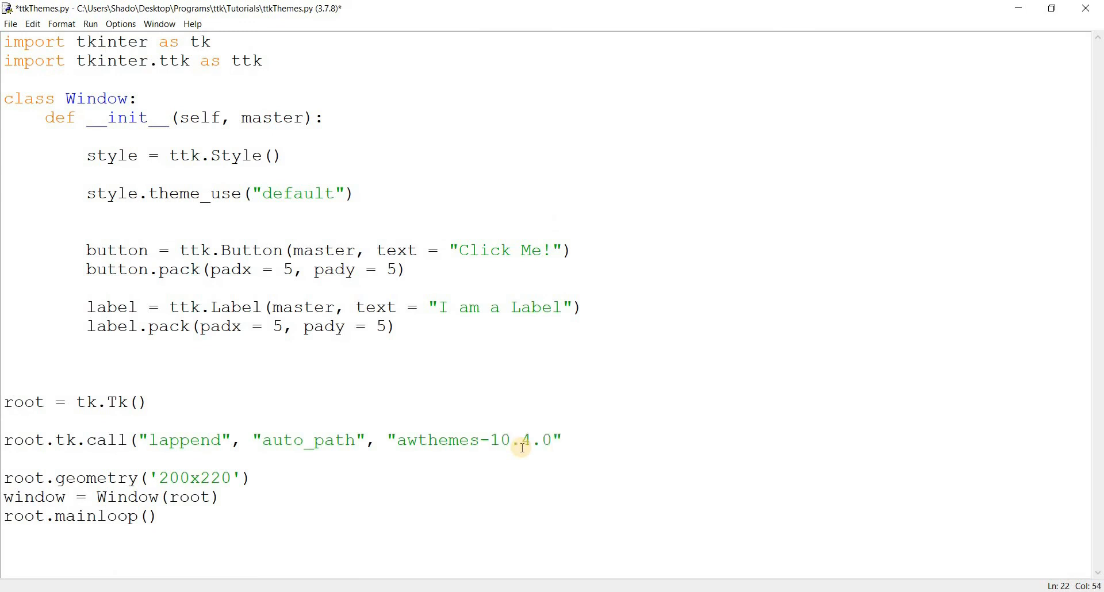
Step: Add root.tk.call("package", "require", "adwark") and set theme_use to "awdark"
text(root.tk)
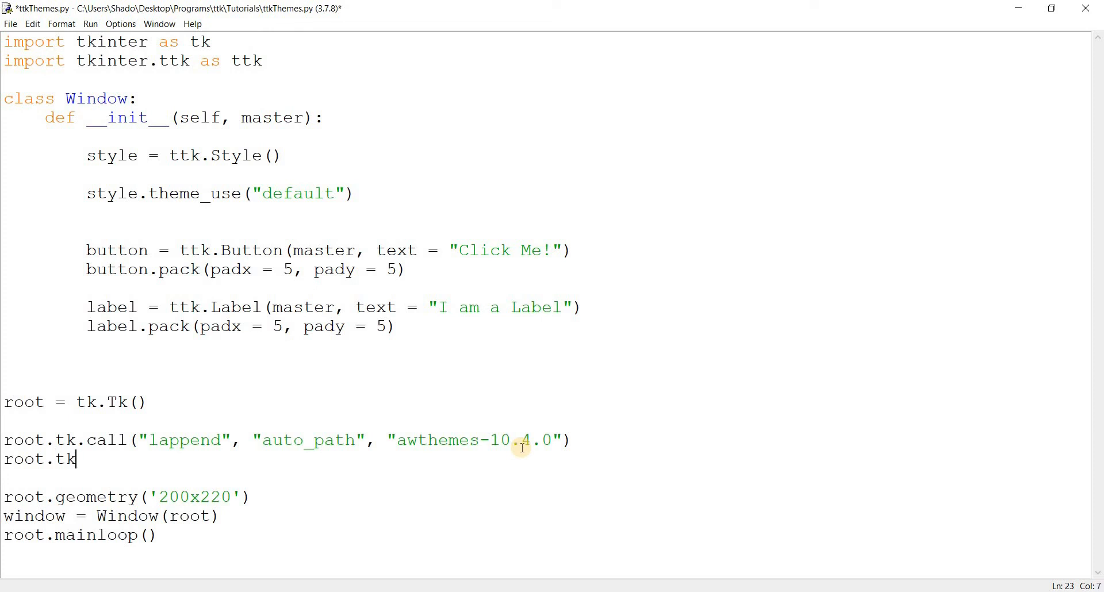
text(.call("package", "r)
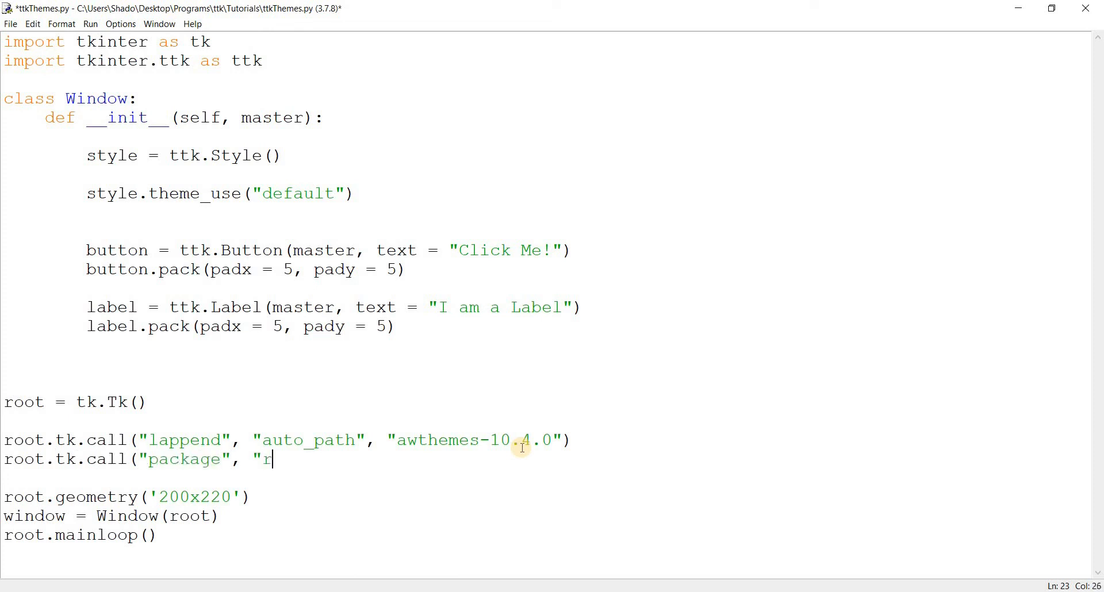
text(equire", ")
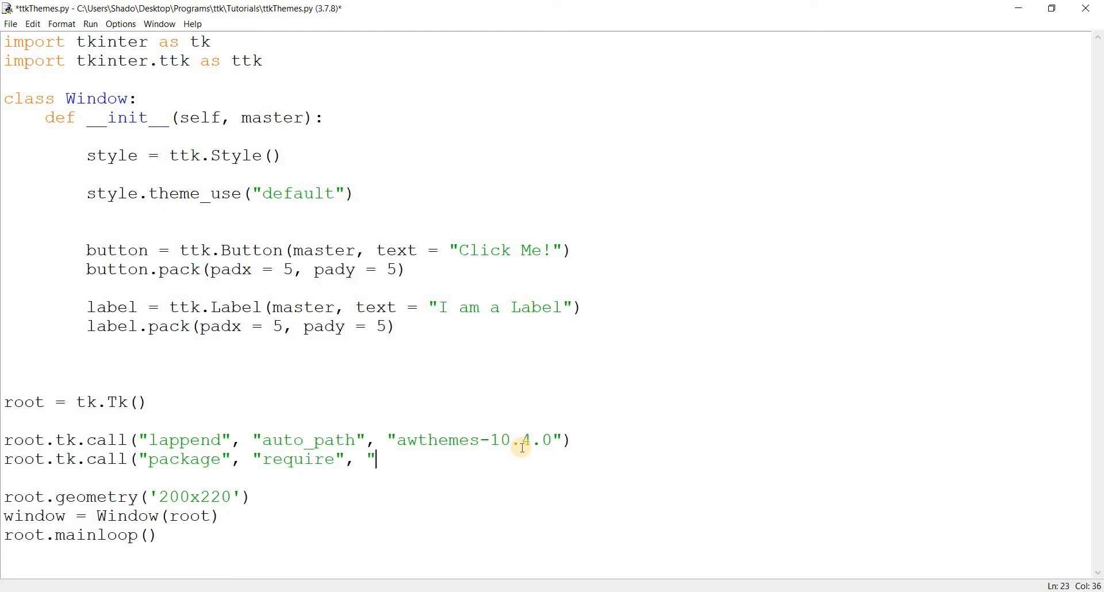
text(adwark)
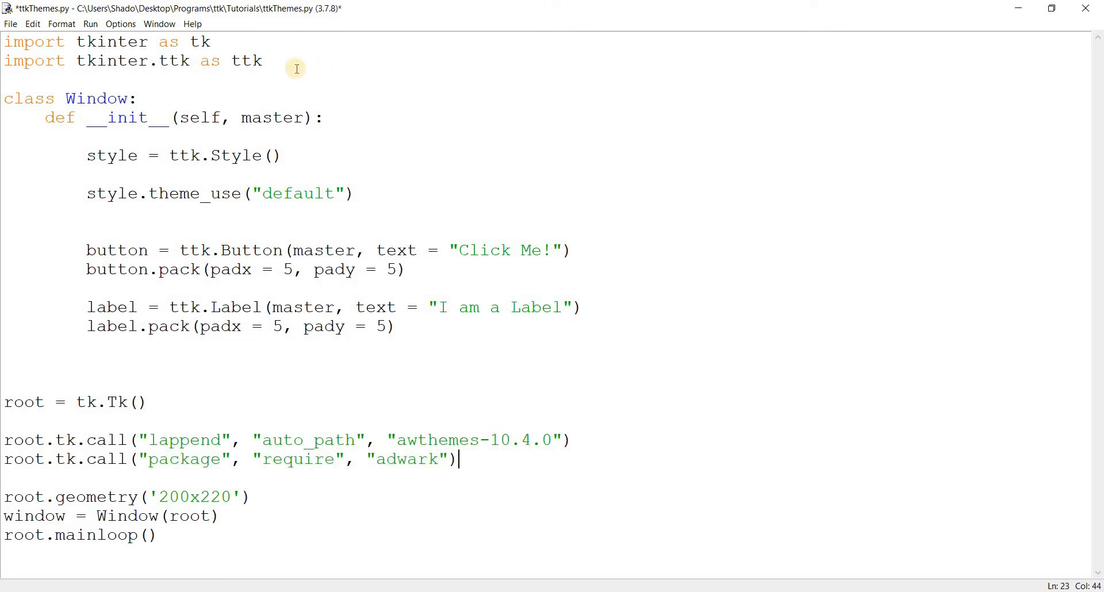
text(s)
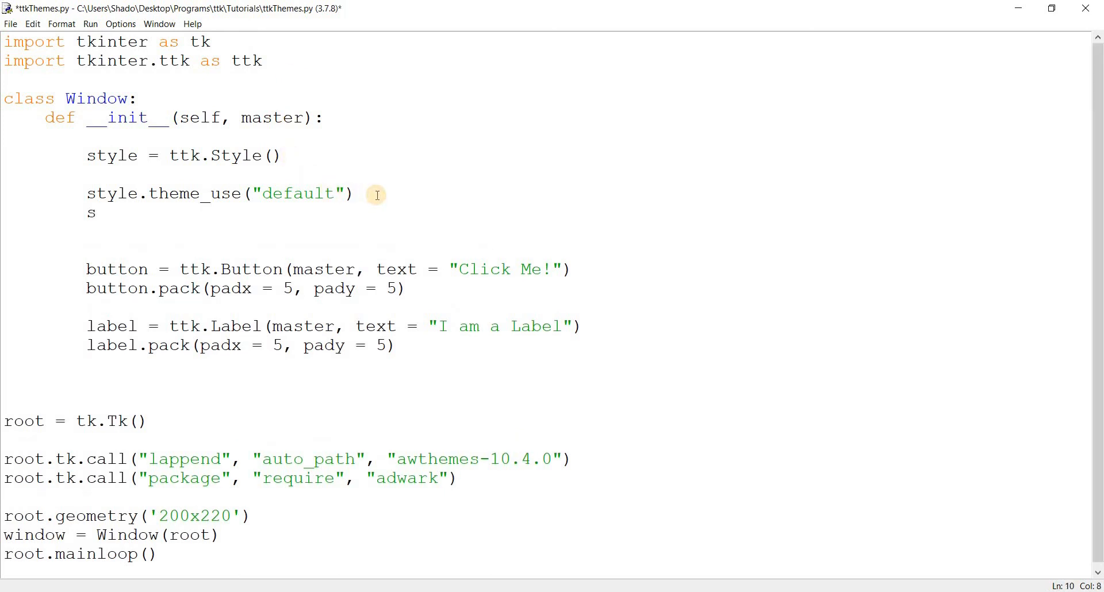
text(tyl)
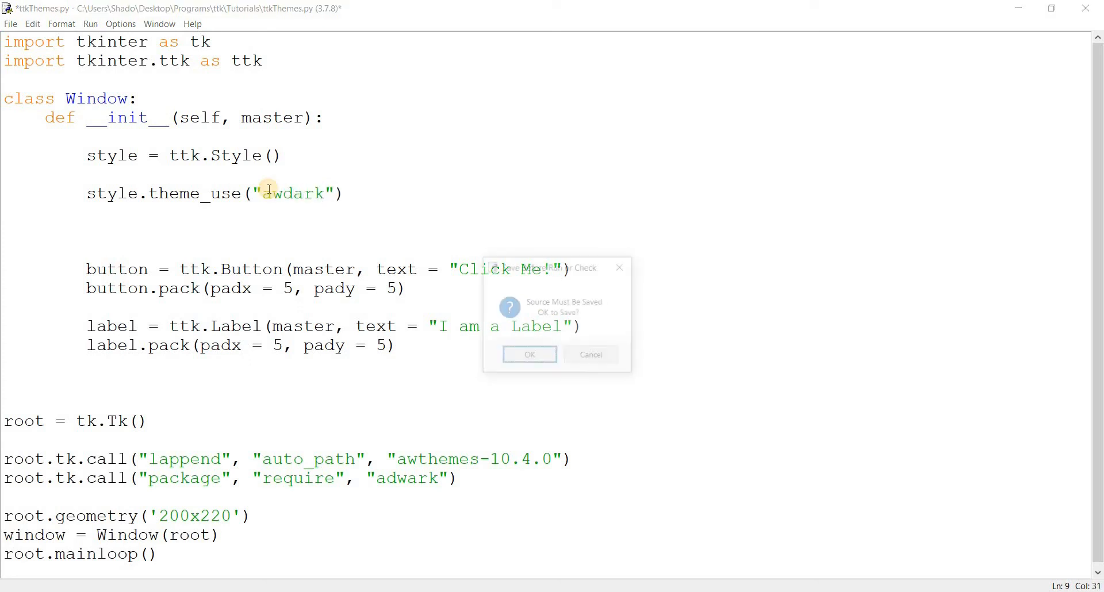
Step: Save, correct the package name to "awdark", run the dark-themed window and close it
click(529, 354)
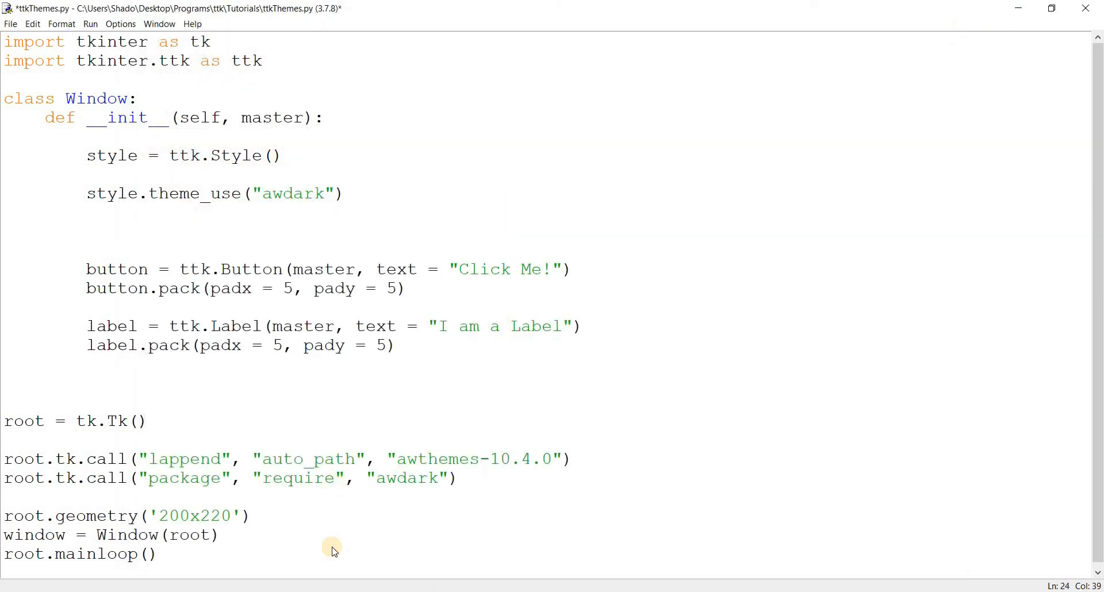
key(F5)
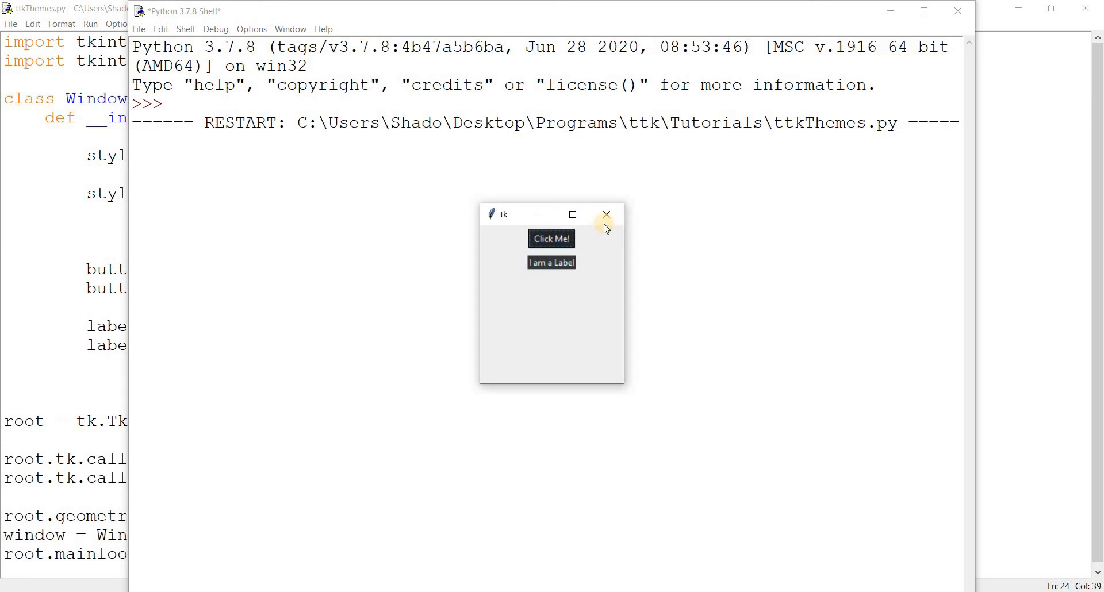
click(606, 214)
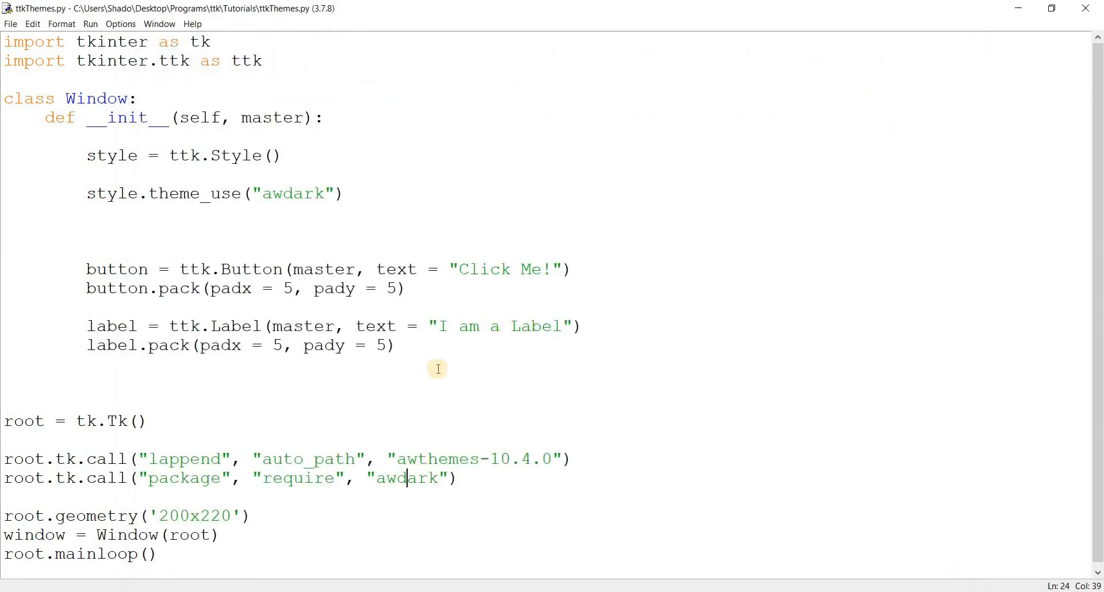
mouse_move(290, 431)
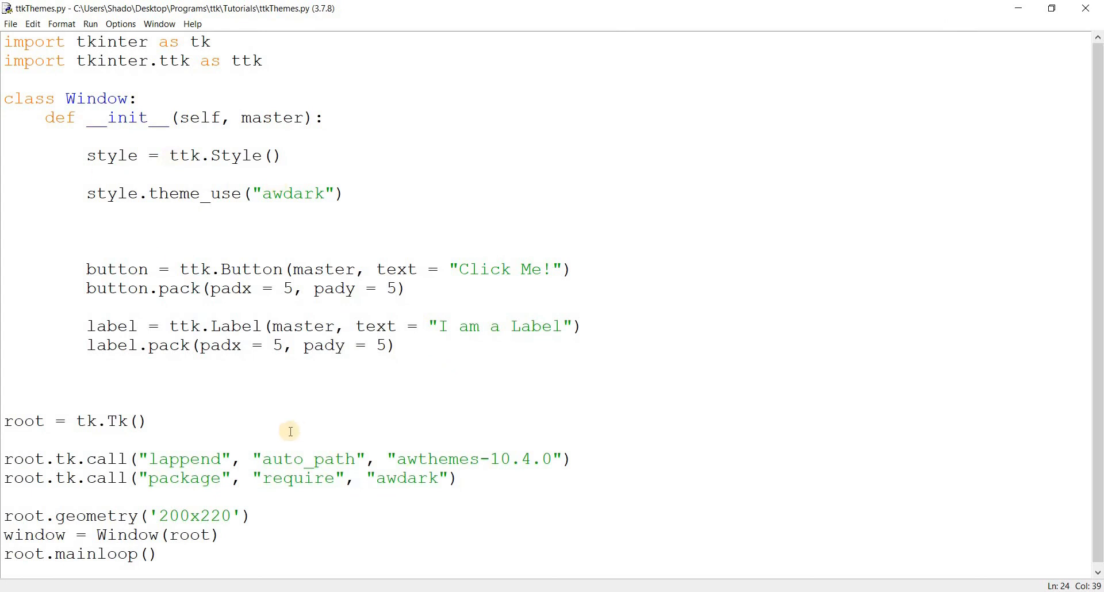
mouse_move(334, 543)
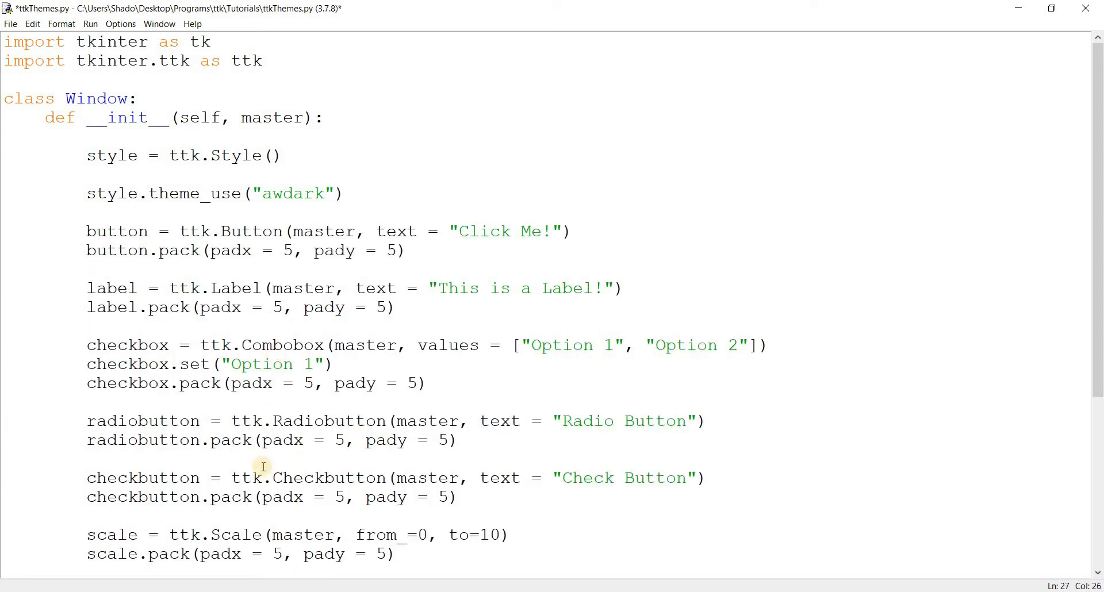
Step: Add Combobox, Radiobutton, Checkbutton, Scale and Entry widgets and switch theme_use to "awlight"
scroll(down, 3)
text(light)
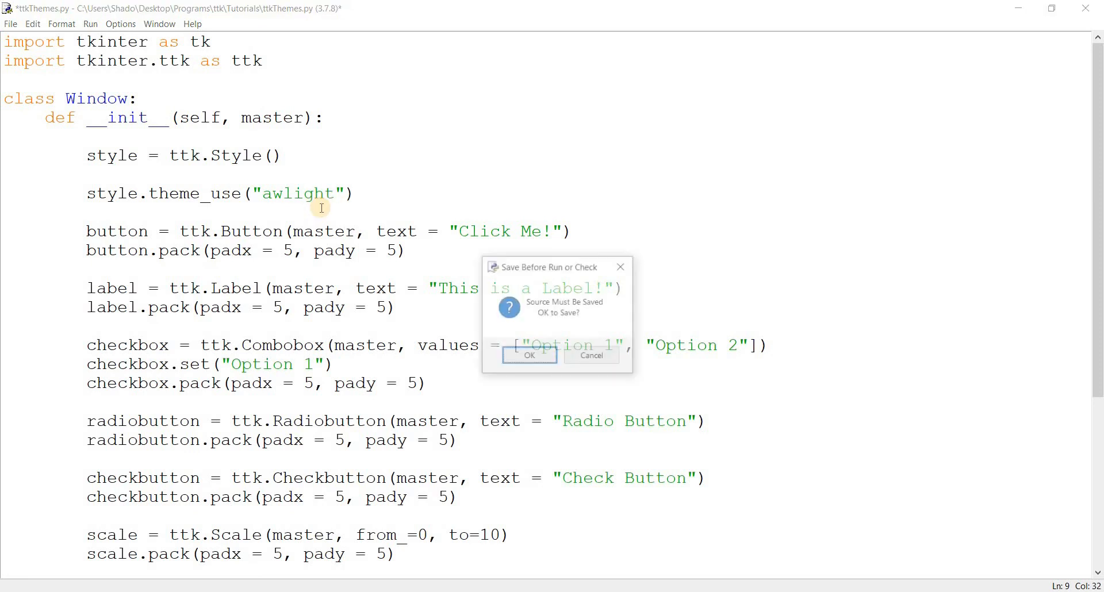
Step: Save and run the awlight window, try the check, radio and entry widgets, then close it
click(529, 355)
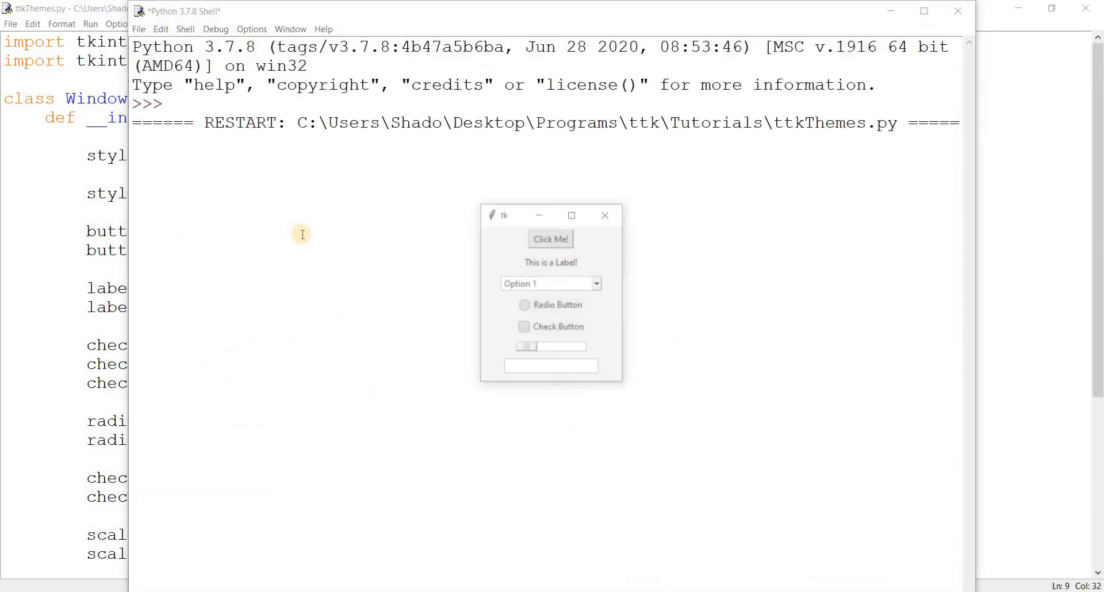
click(525, 328)
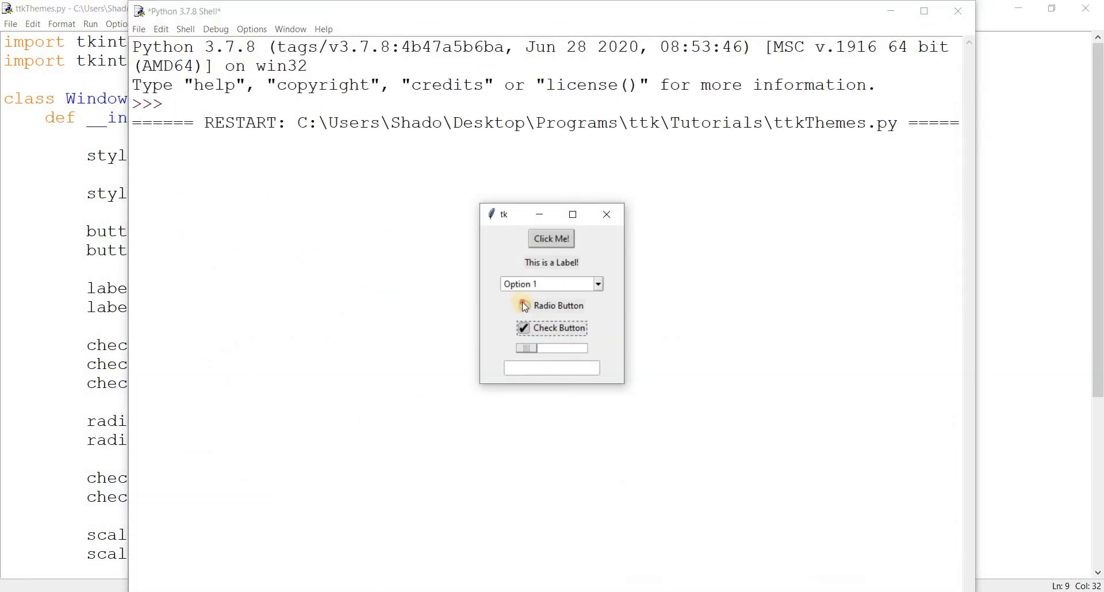
click(551, 239)
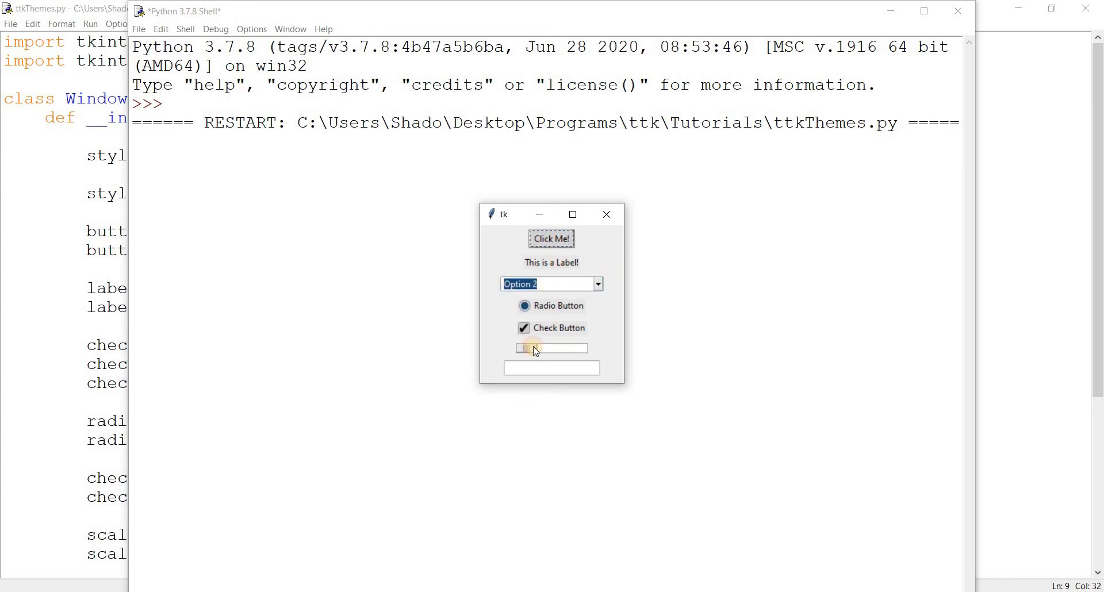
text(jljkk)
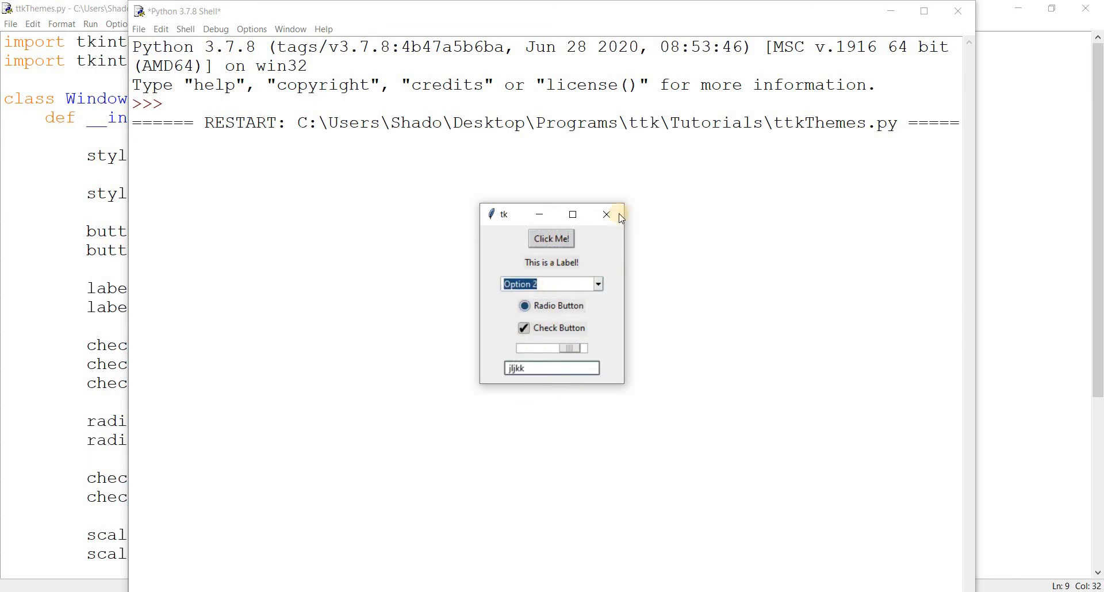
click(606, 214)
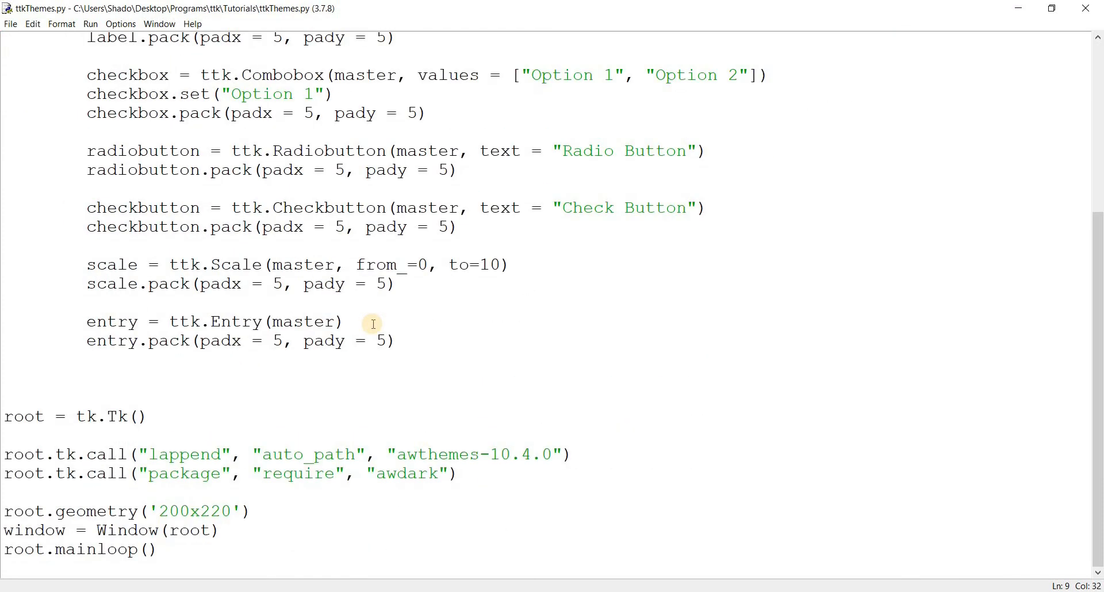
mouse_move(383, 324)
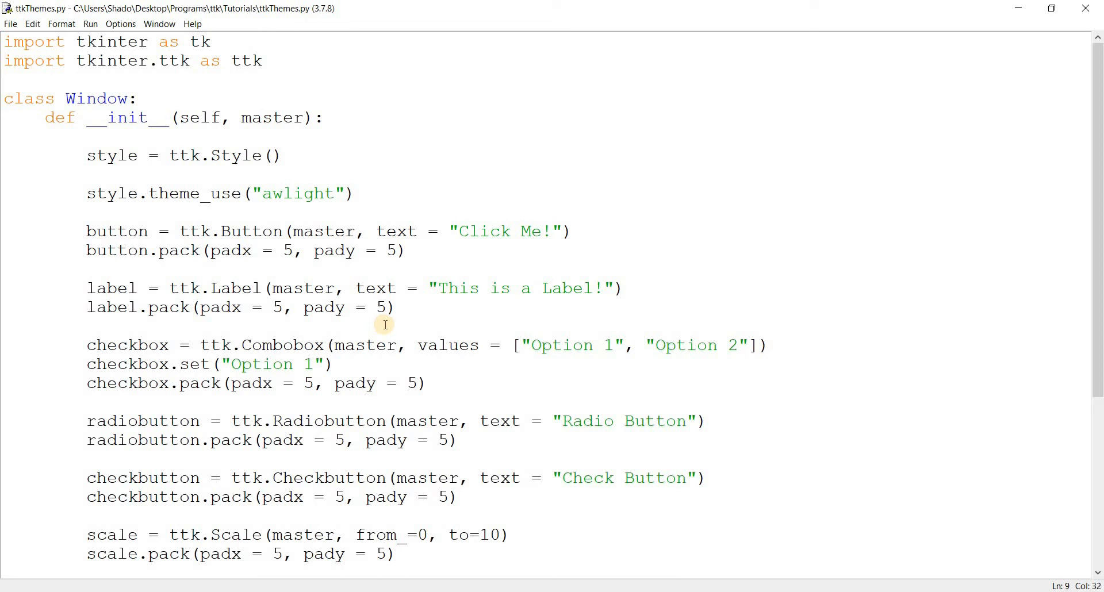
click(334, 194)
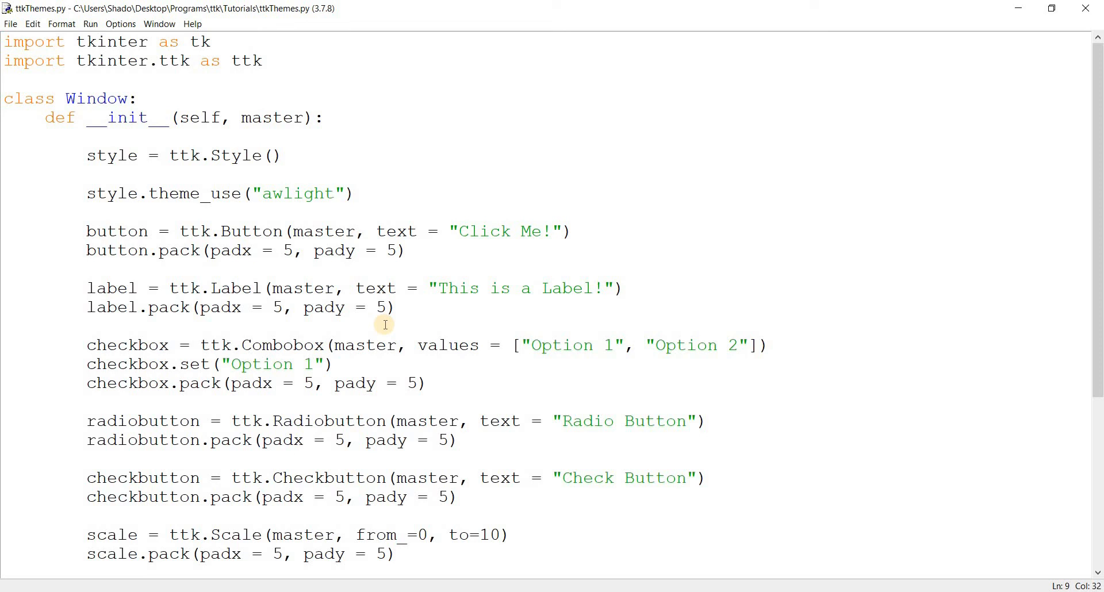
click(334, 193)
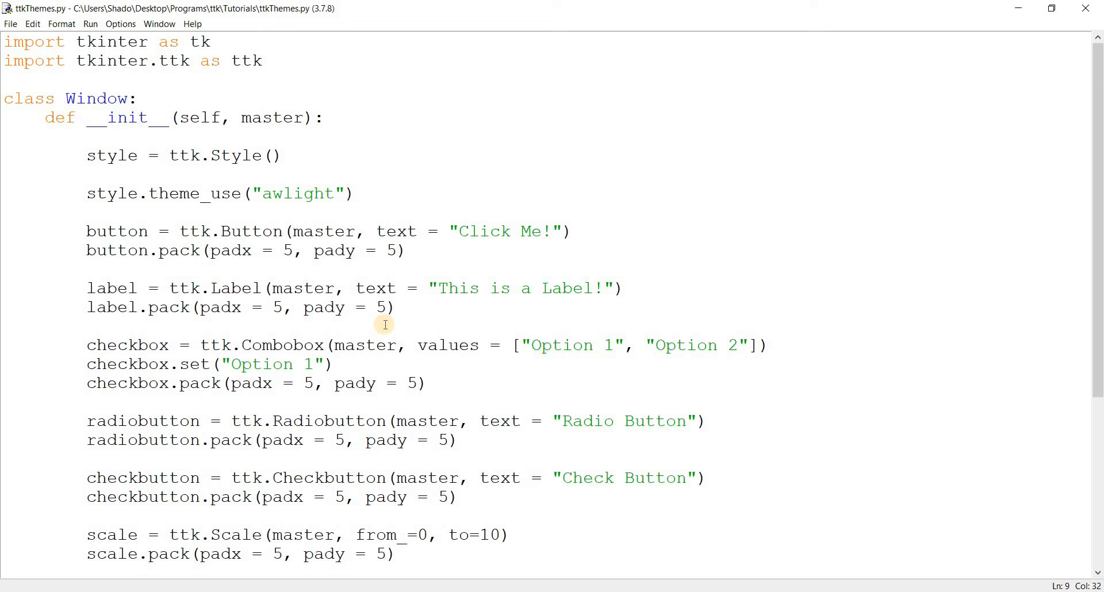
click(332, 194)
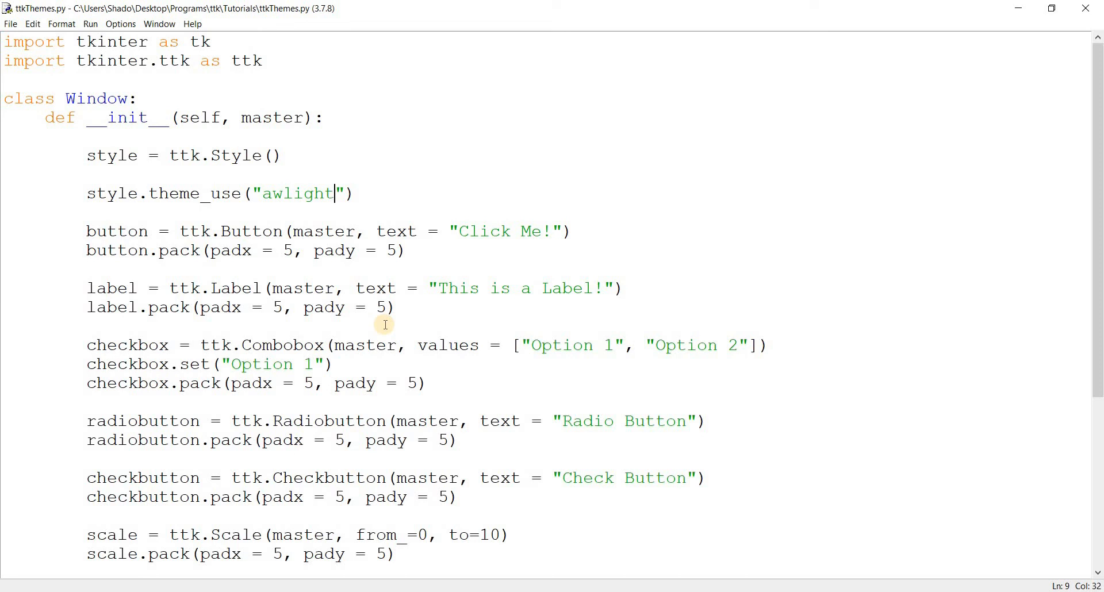